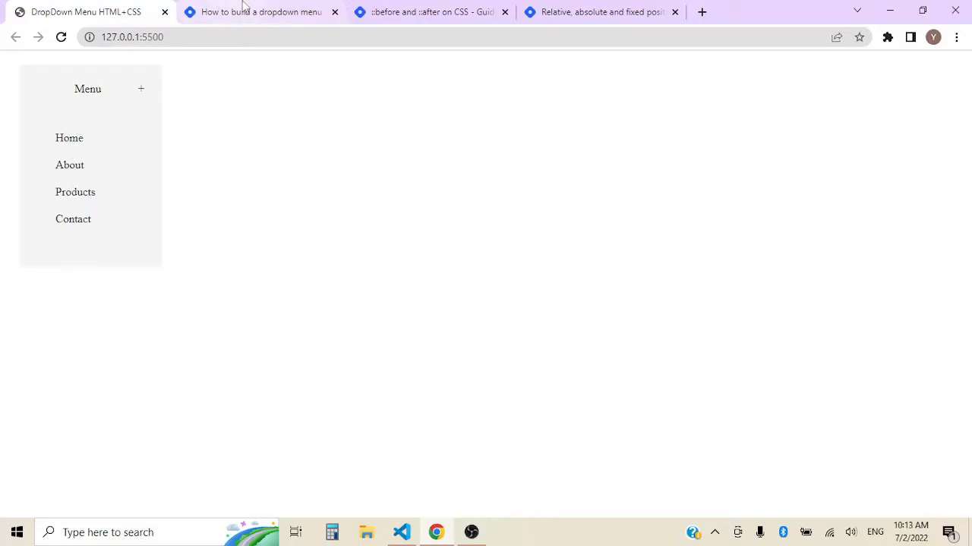
# - Review the dropdown, ::before/::after and positioning articles, then return to the finished demo page
pyautogui.click(261, 11)
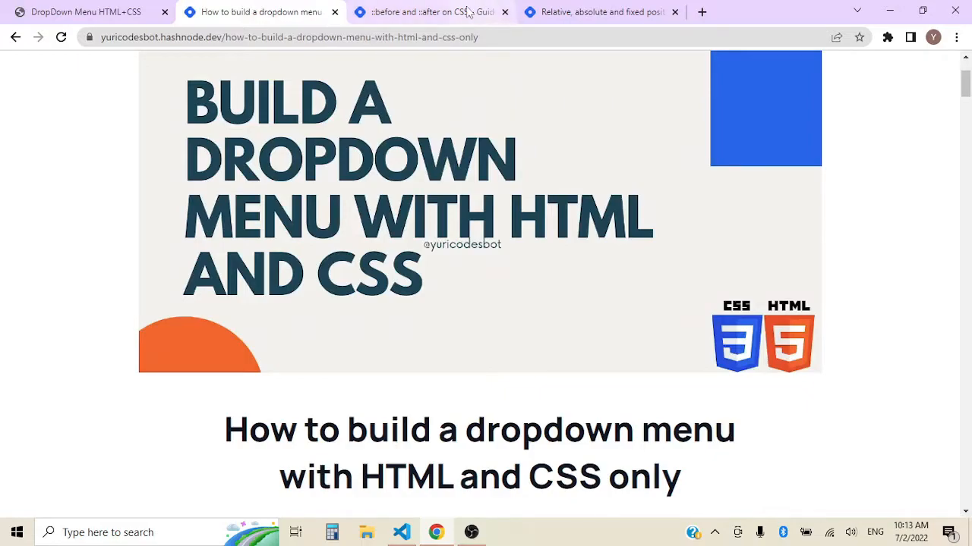
pyautogui.click(429, 11)
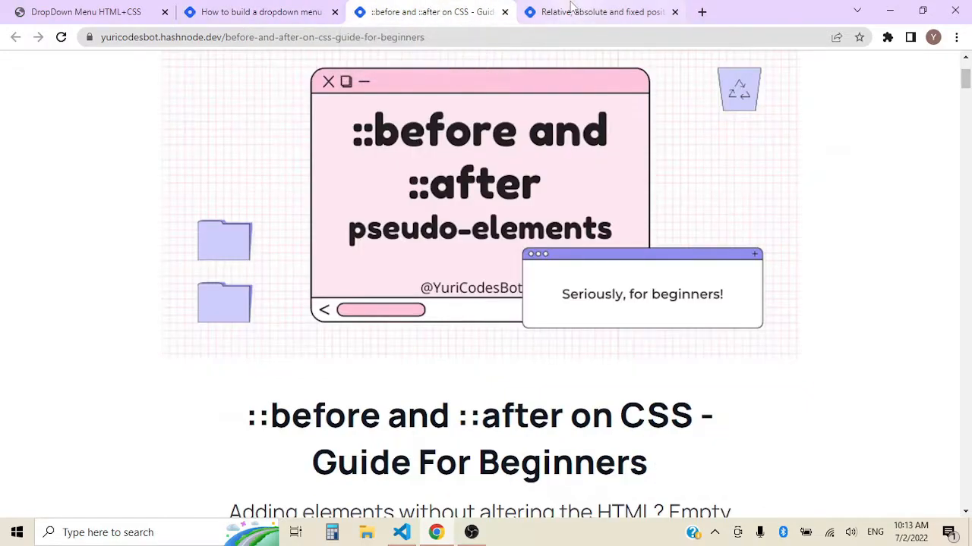
pyautogui.moveTo(600, 12)
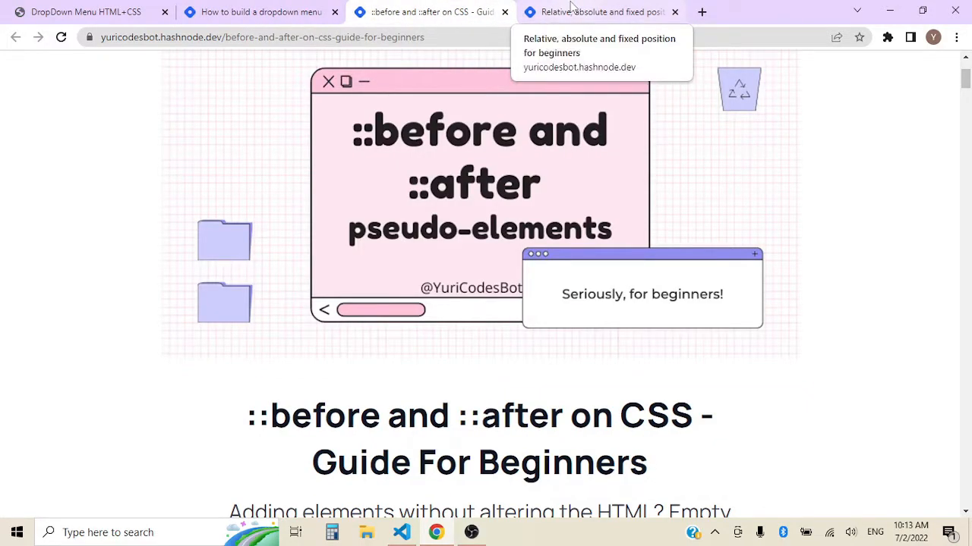
pyautogui.click(600, 11)
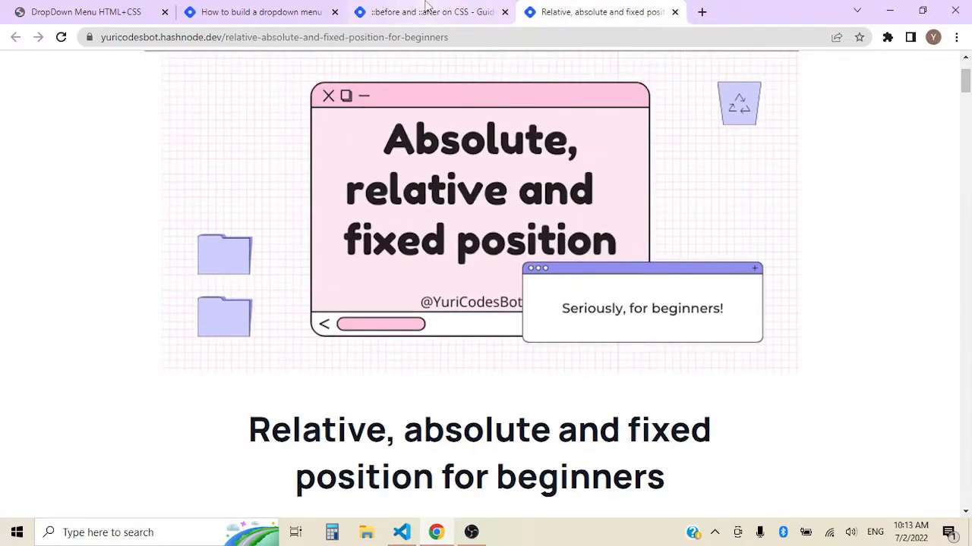
pyautogui.click(429, 12)
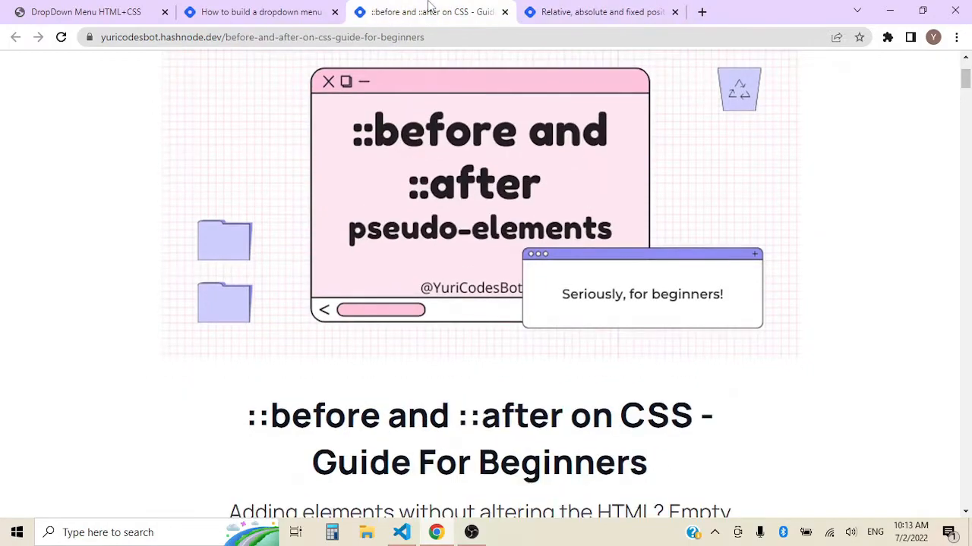
pyautogui.click(258, 11)
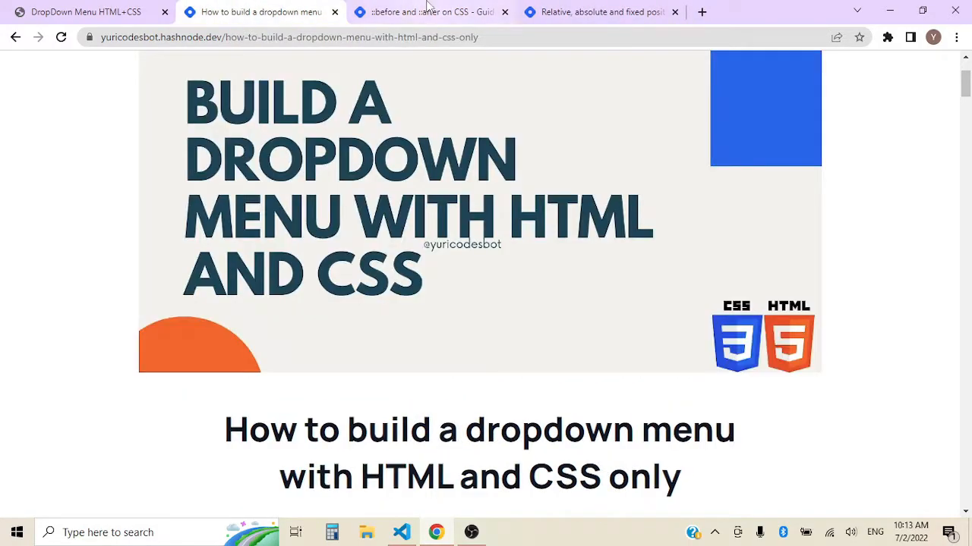
pyautogui.click(85, 11)
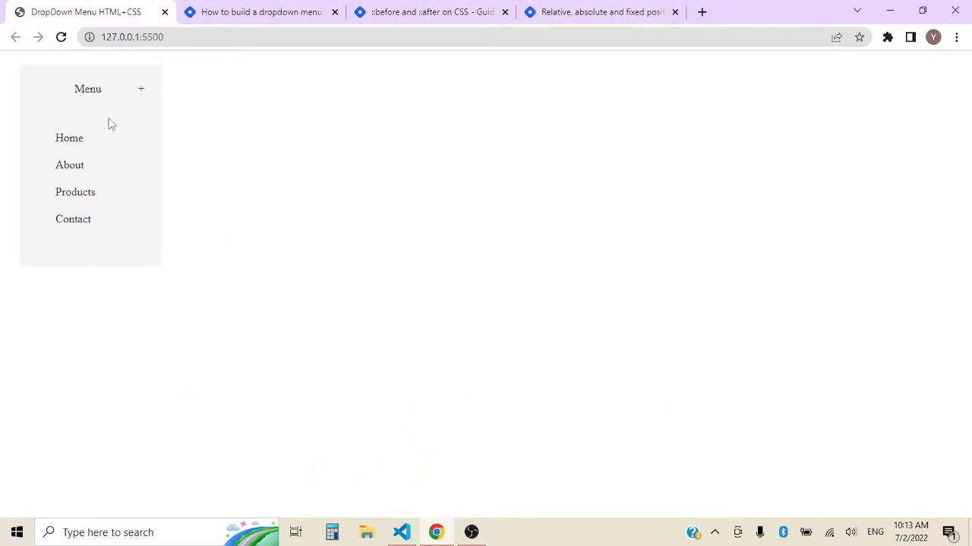
pyautogui.click(402, 532)
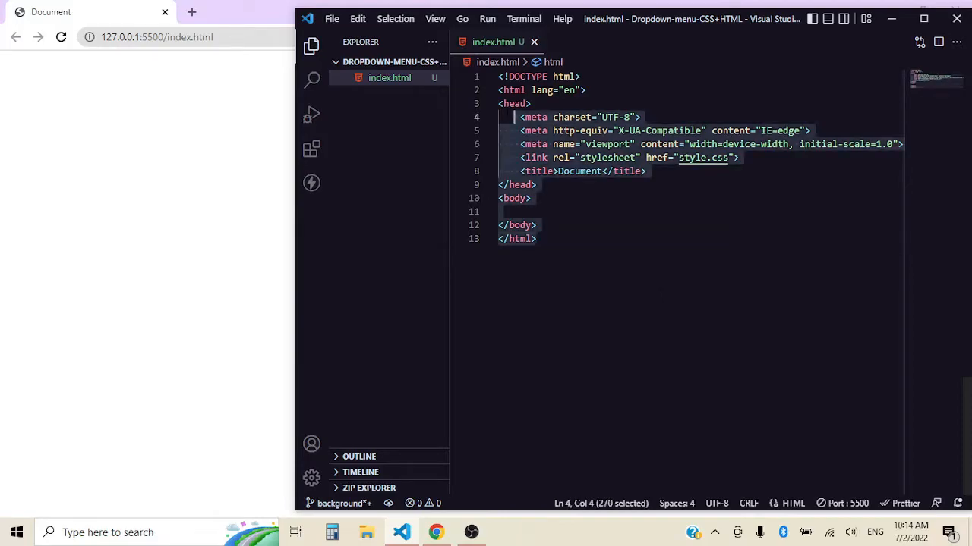
# - Replace the placeholder page title with 'Dropdrown menu HTML+CSS'
pyautogui.click(604, 171)
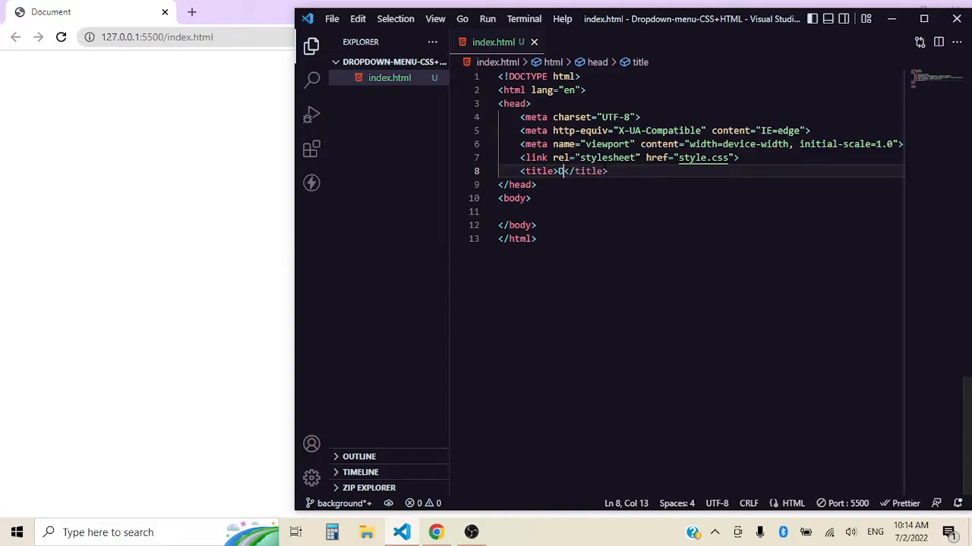
pyautogui.write('ropdrown menu HTML')
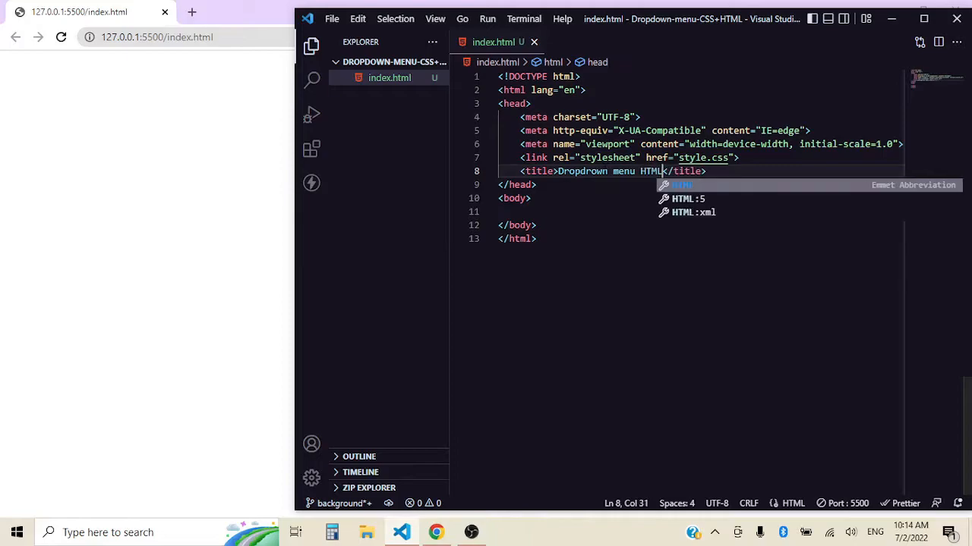
pyautogui.write('+CSS')
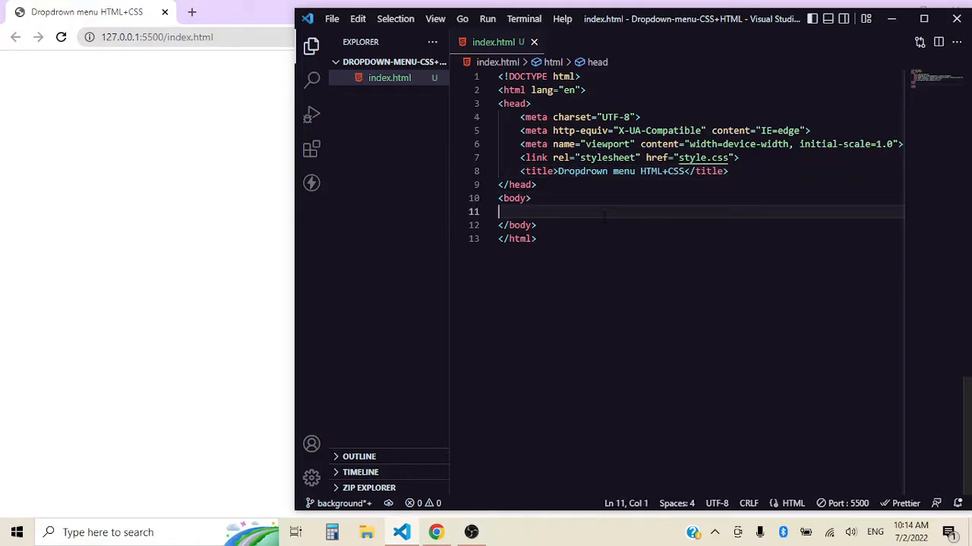
# - Use Emmet to add a nav in the body containing a label for 'open'
pyautogui.press('Enter')
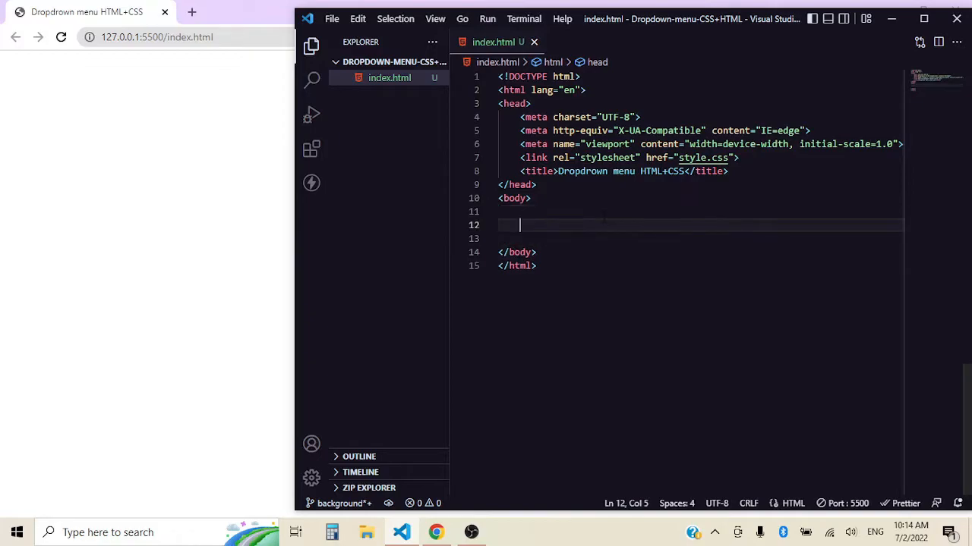
pyautogui.write('nav')
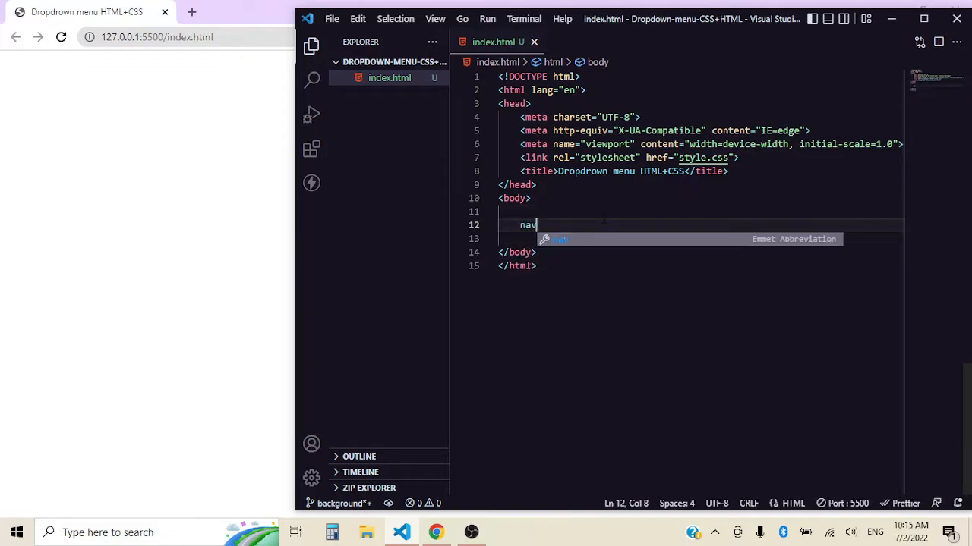
pyautogui.press('Tab')
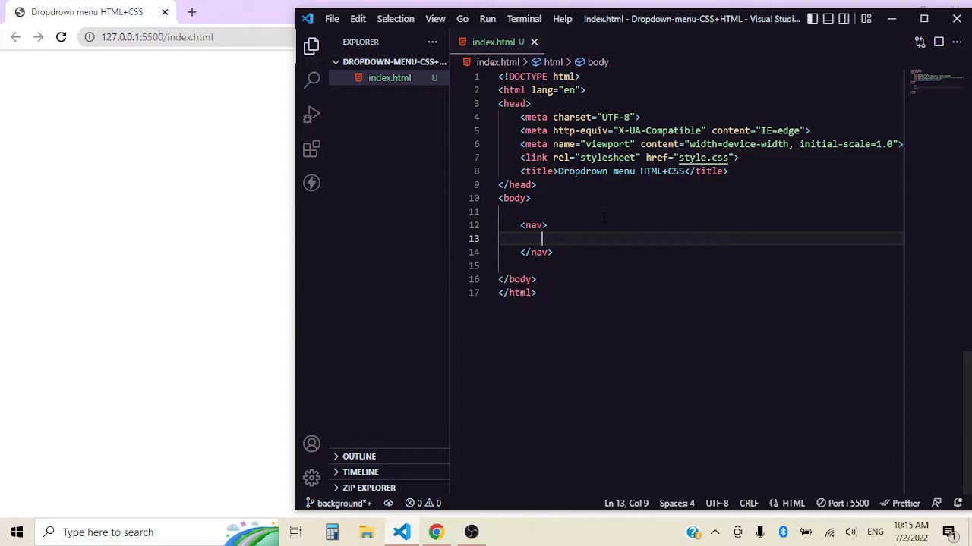
pyautogui.write('l')
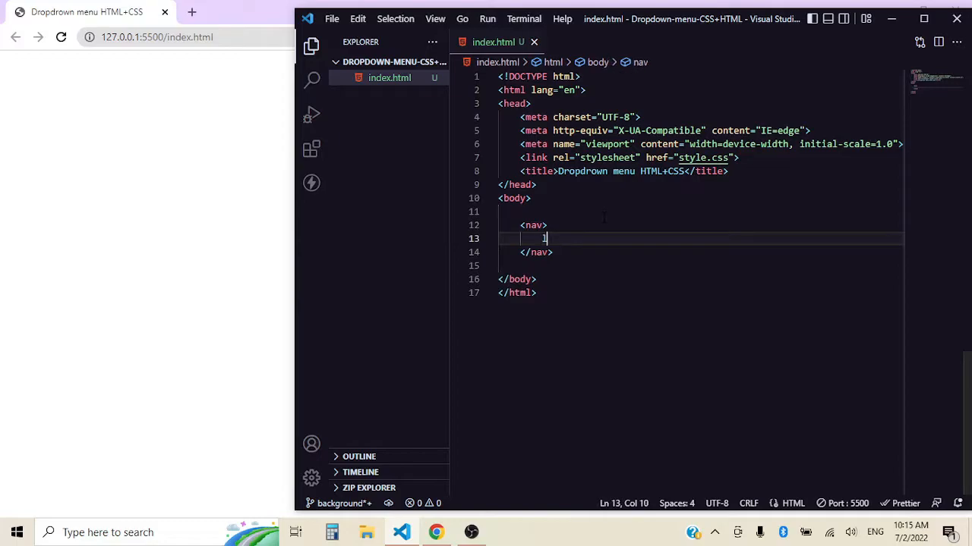
pyautogui.write('abel')
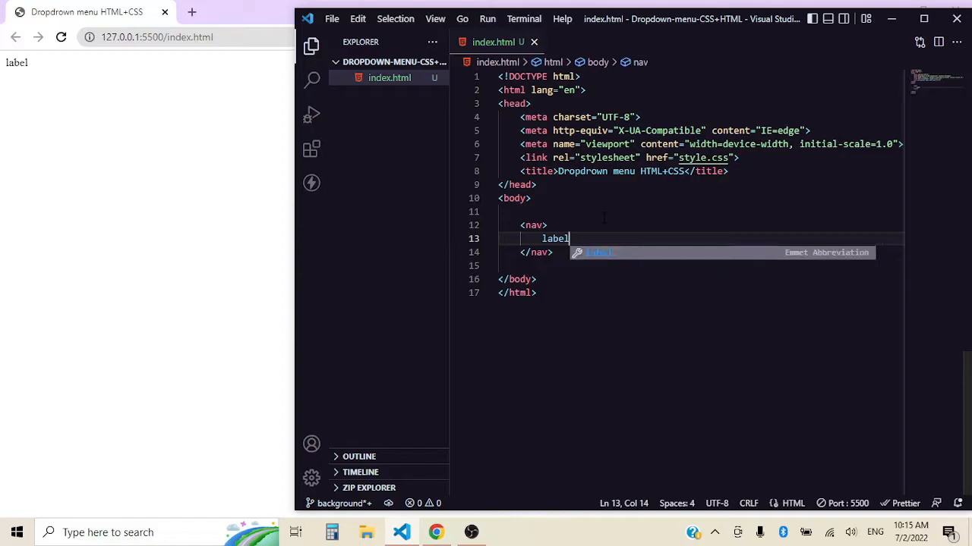
pyautogui.press('Tab')
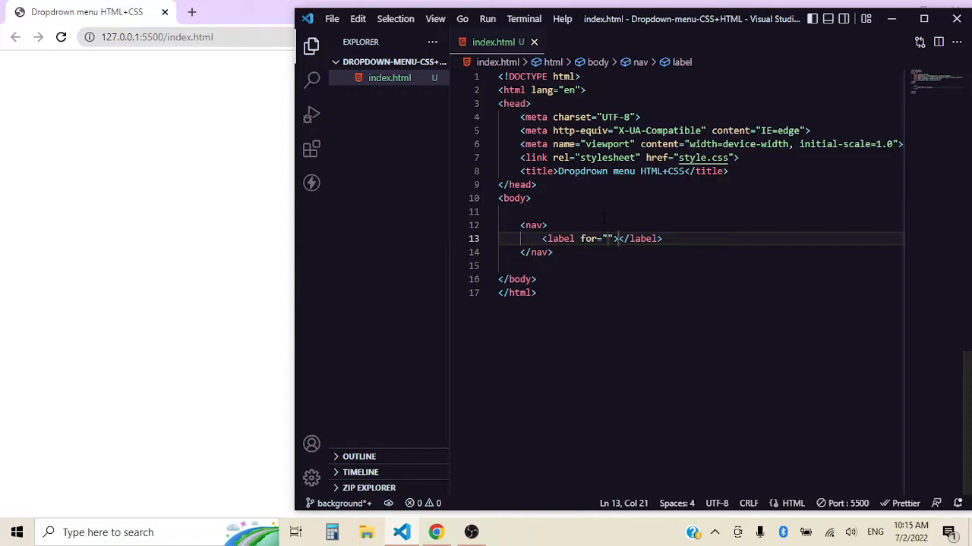
pyautogui.write('open')
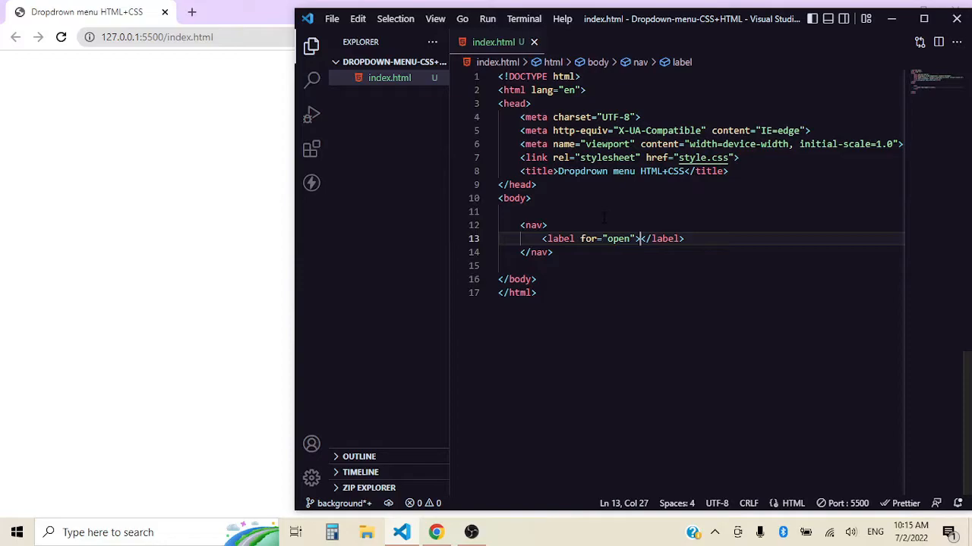
# - Put a 'Menu' span in the label and add a checkbox input with id 'open'
pyautogui.write('<span></span><')
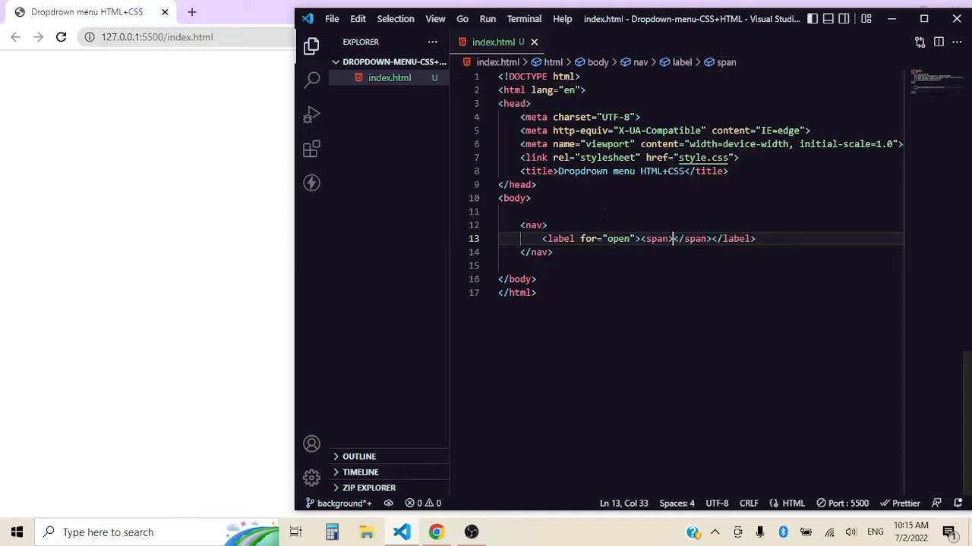
pyautogui.write('Menu')
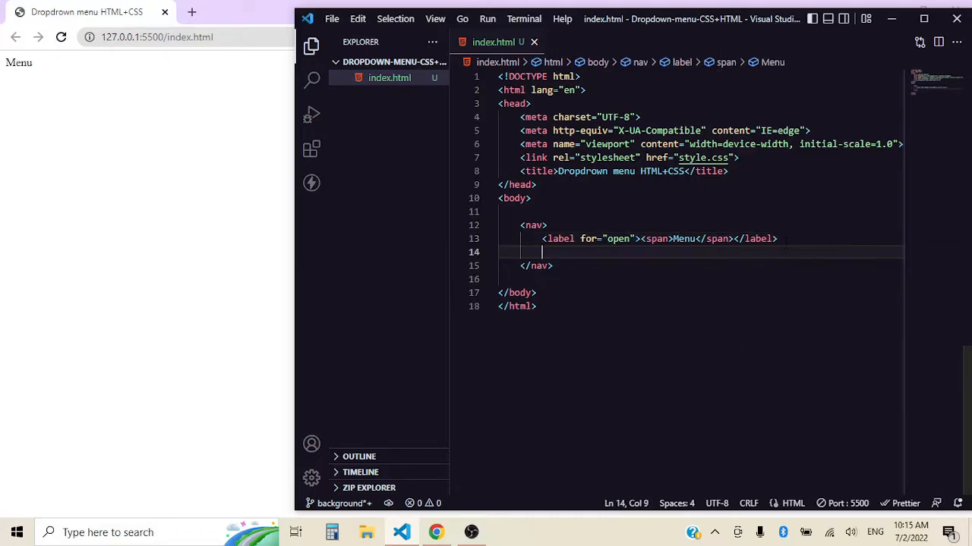
pyautogui.write('i')
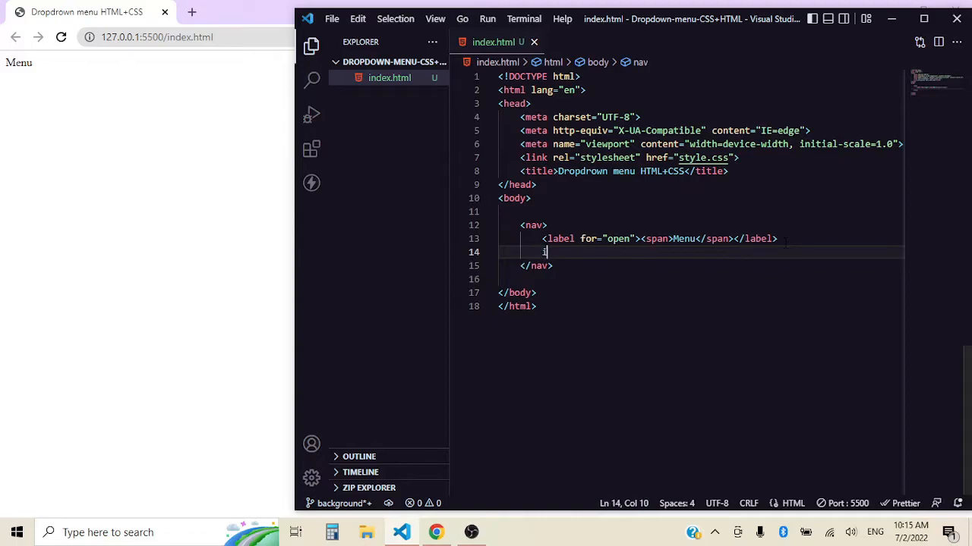
pyautogui.write('npu')
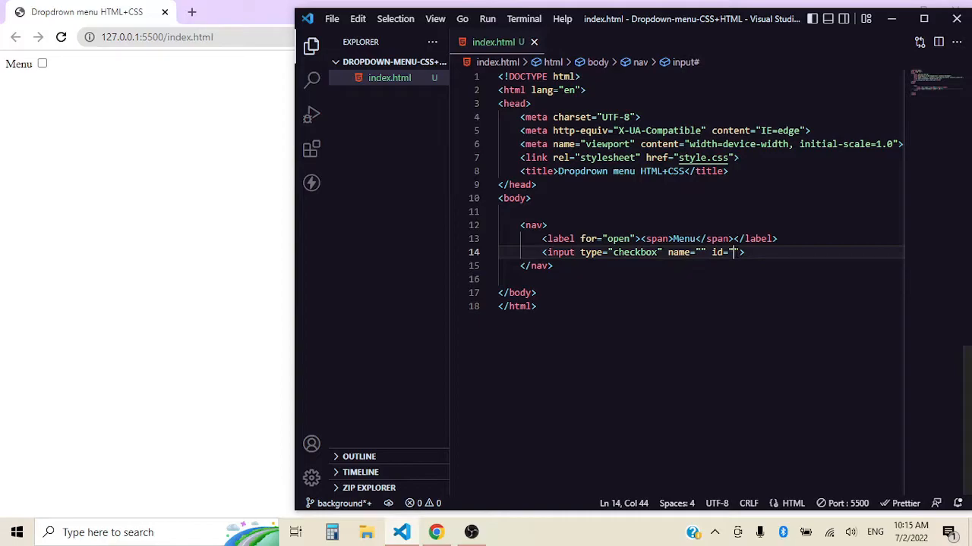
pyautogui.write('open')
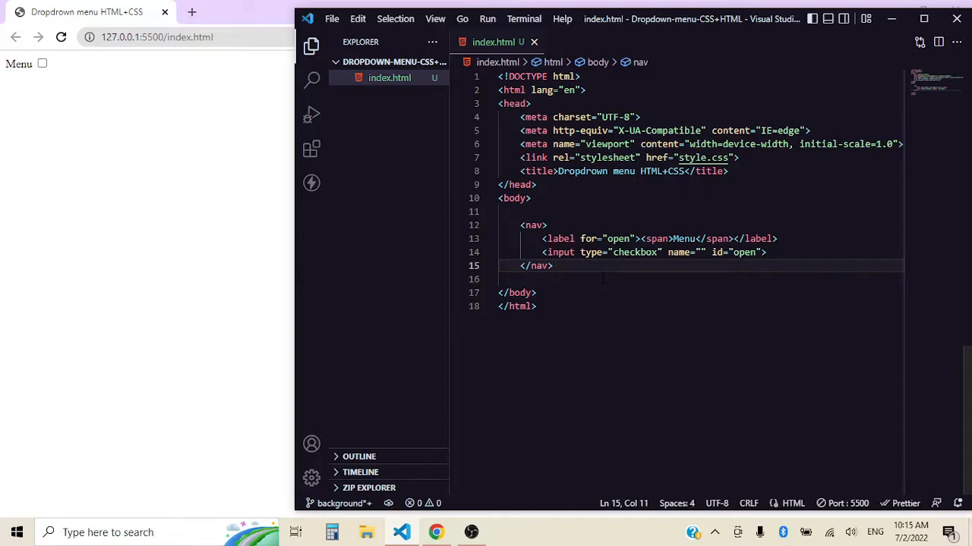
# - Fill the list with Home, About and Contact links and give the ul class 'slide'
pyautogui.press('enter')
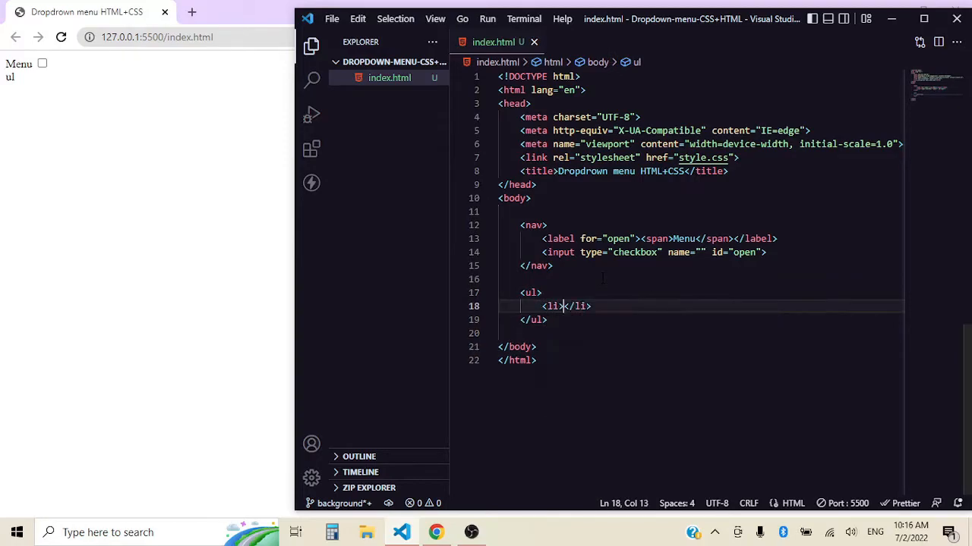
pyautogui.click(564, 305)
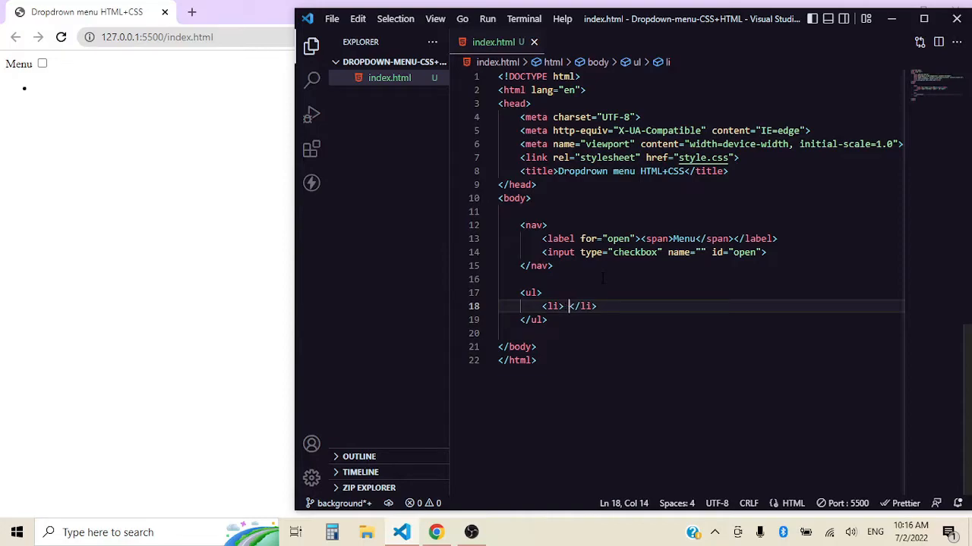
pyautogui.write('<a href="#"></a>')
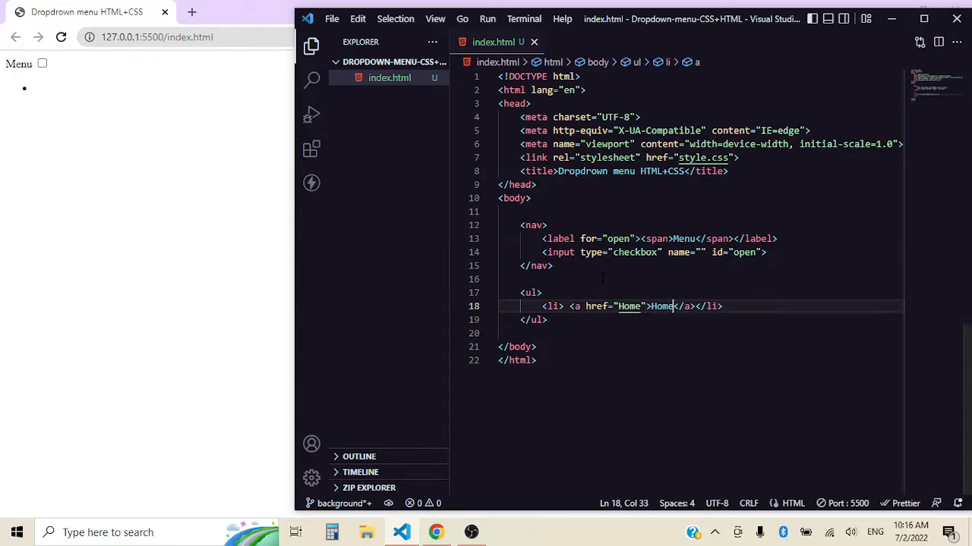
pyautogui.write('<li> <a href="About">About</a></li>')
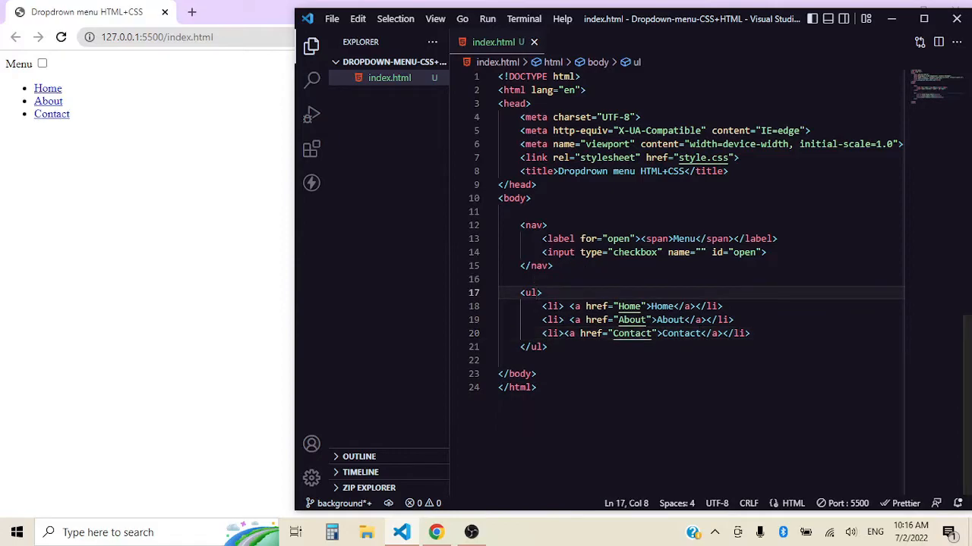
pyautogui.write('class=')
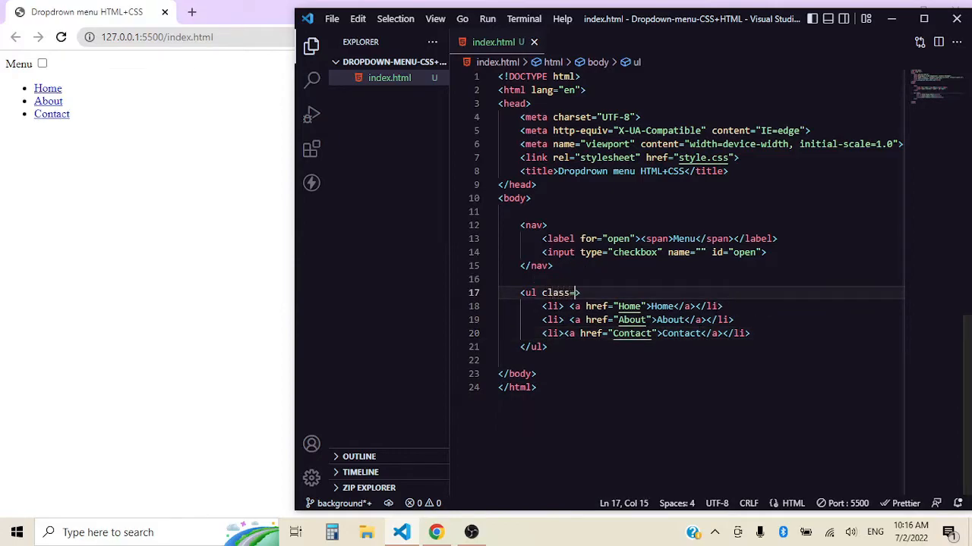
pyautogui.write('slide"')
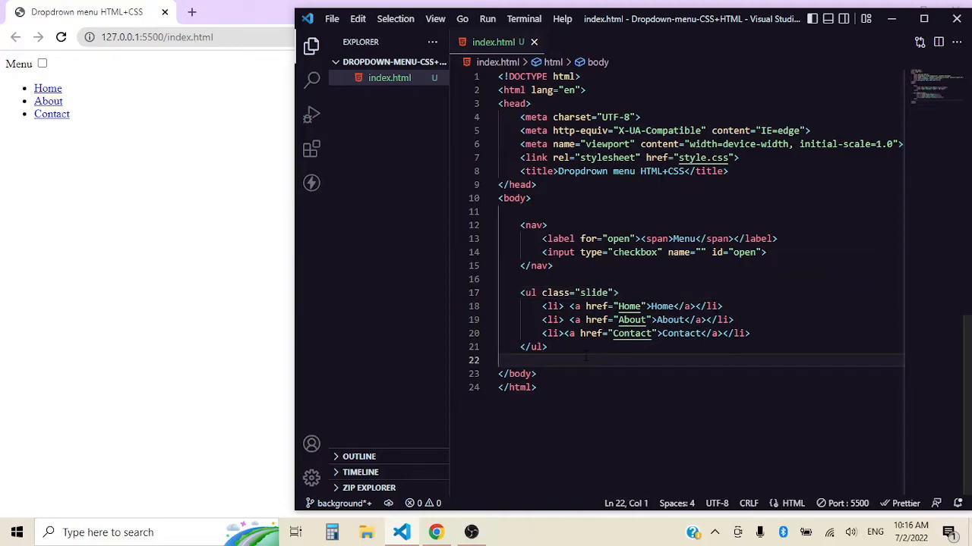
pyautogui.moveTo(522, 293); pyautogui.dragTo(547, 347)
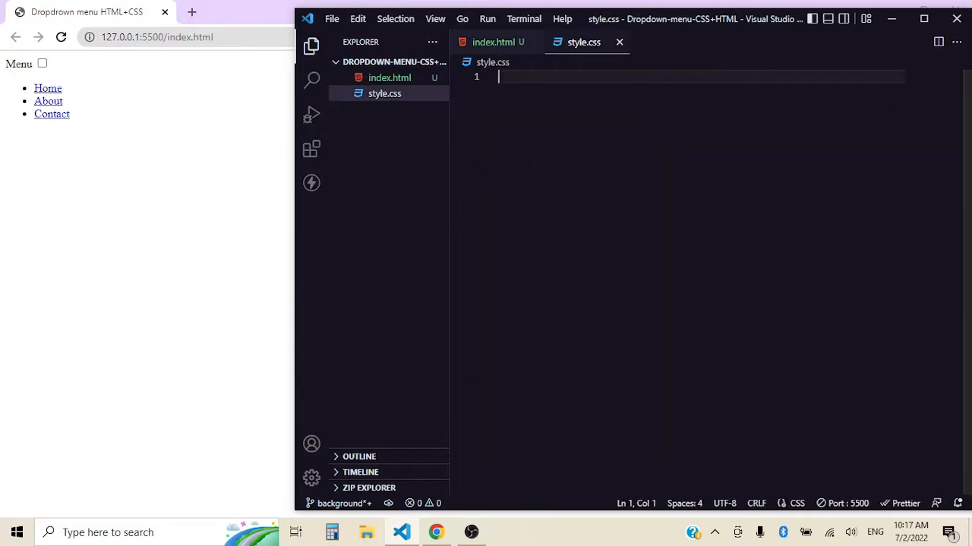
# - Test the stylesheet with a red body background, then delete that rule
pyautogui.write('body')
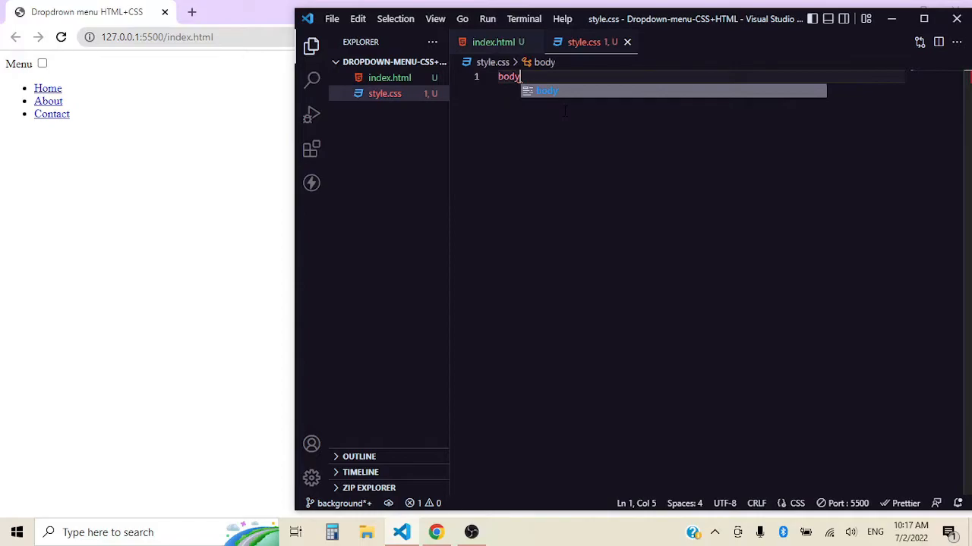
pyautogui.write('background-color: red;')
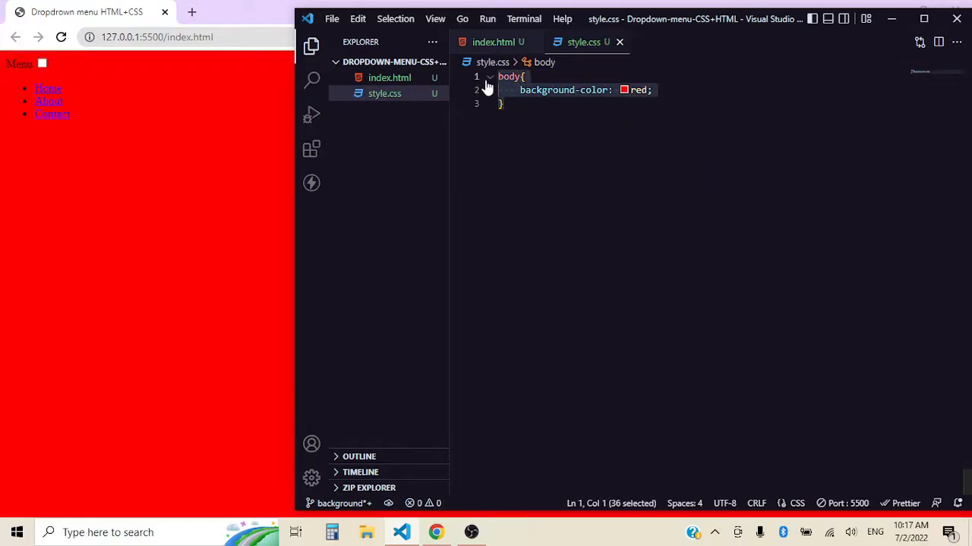
pyautogui.press('Delete')
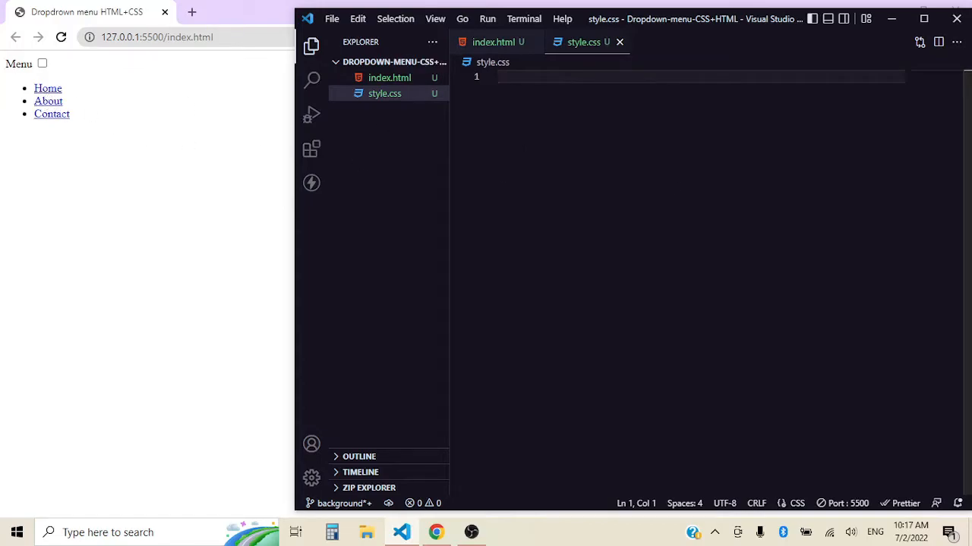
# - Add a ul rule with list-style: none to remove the bullets
pyautogui.write('ul')
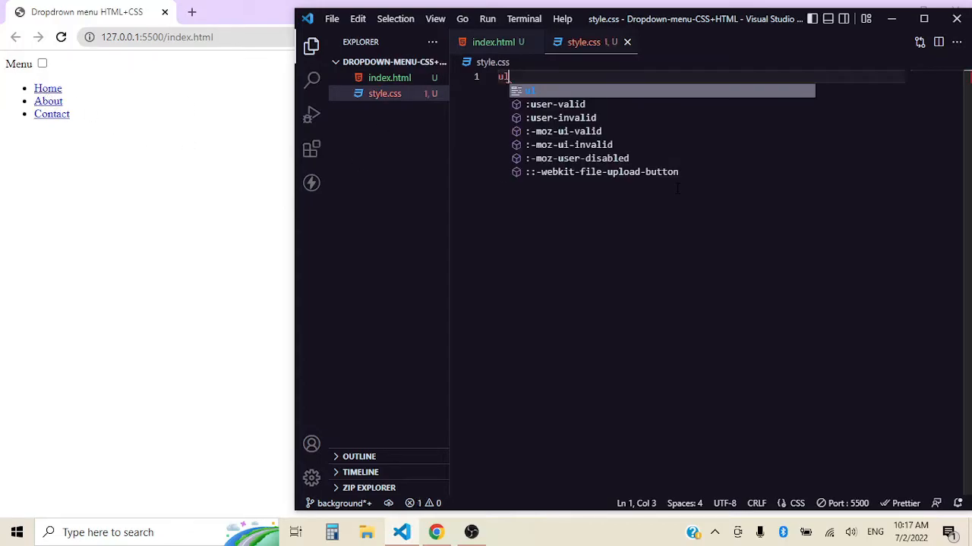
pyautogui.write('{')
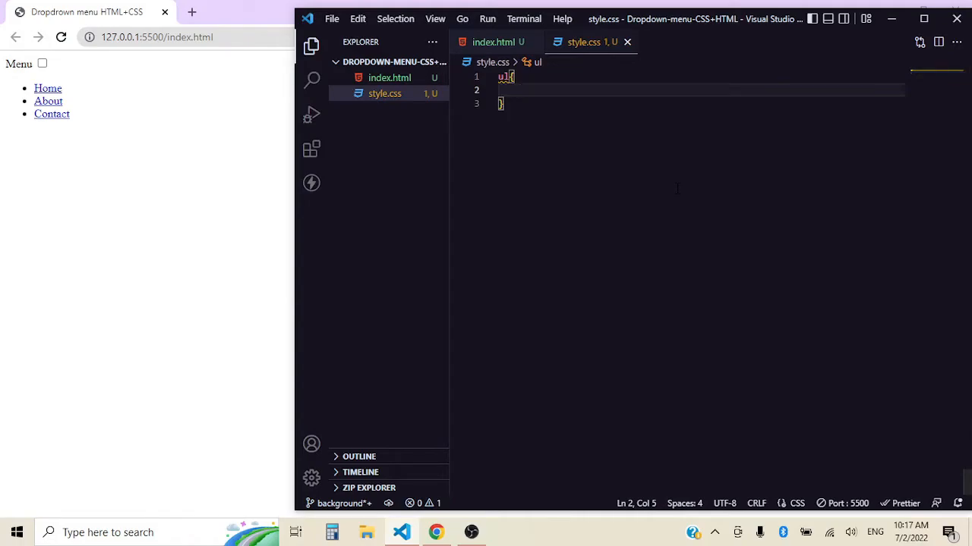
pyautogui.write('list-style: non;')
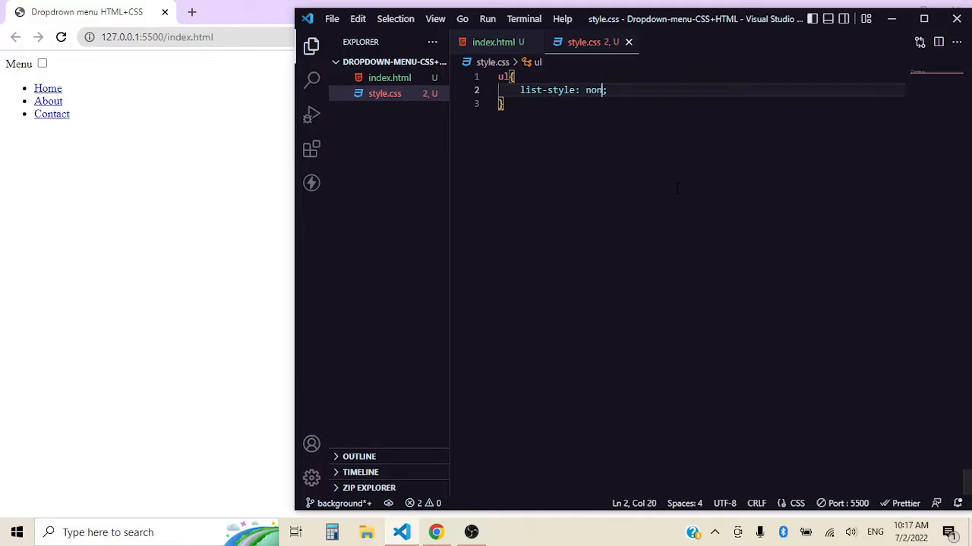
pyautogui.write('e;')
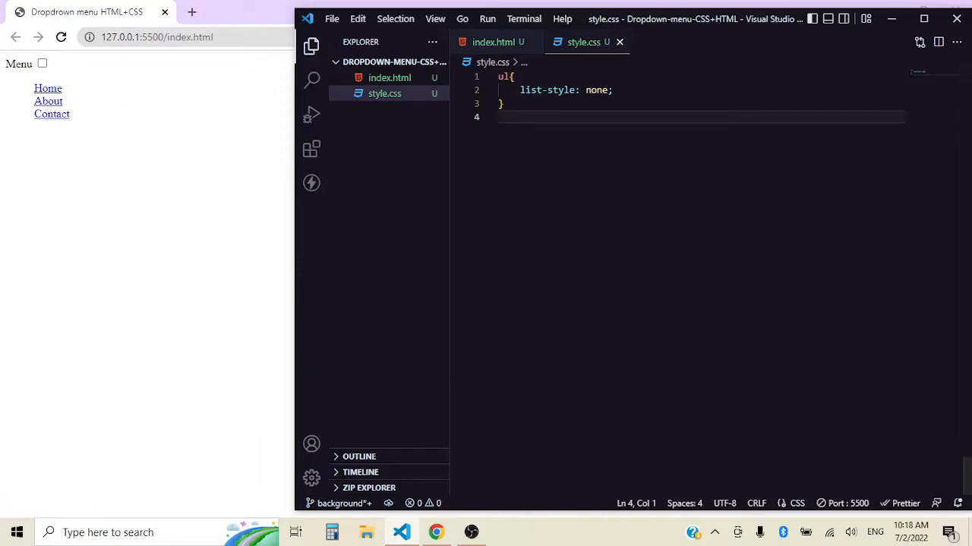
# - Add an li a rule with text-decoration none and black text colour
pyautogui.write('li')
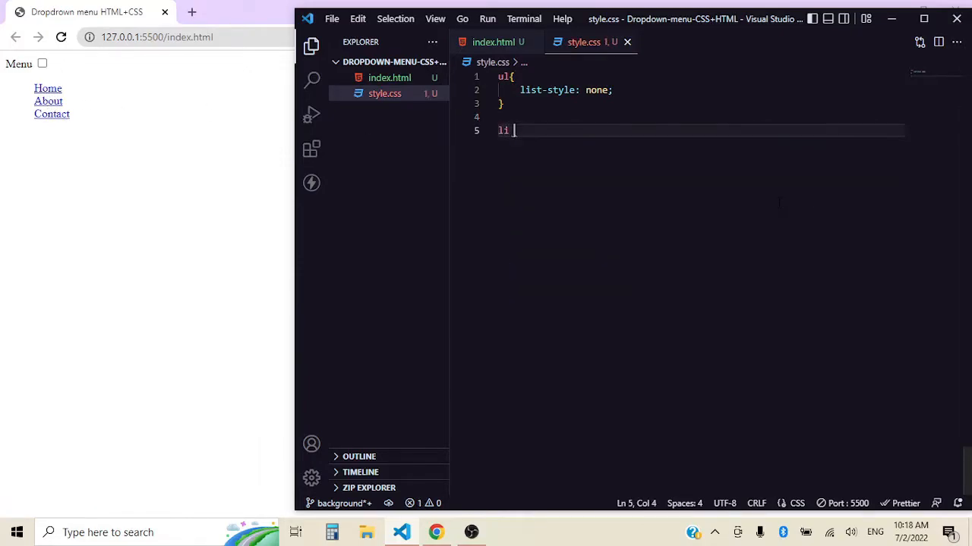
pyautogui.write('a{')
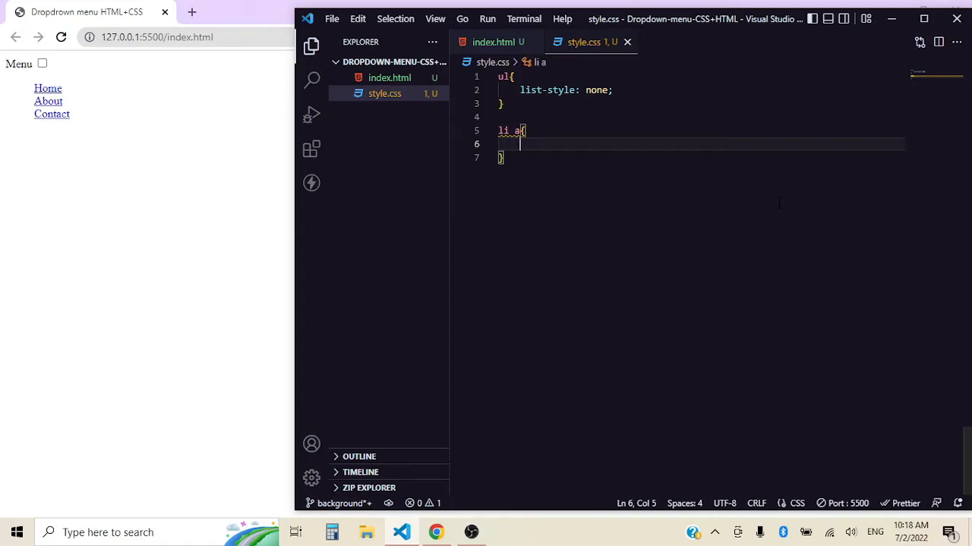
pyautogui.moveTo(504, 130)
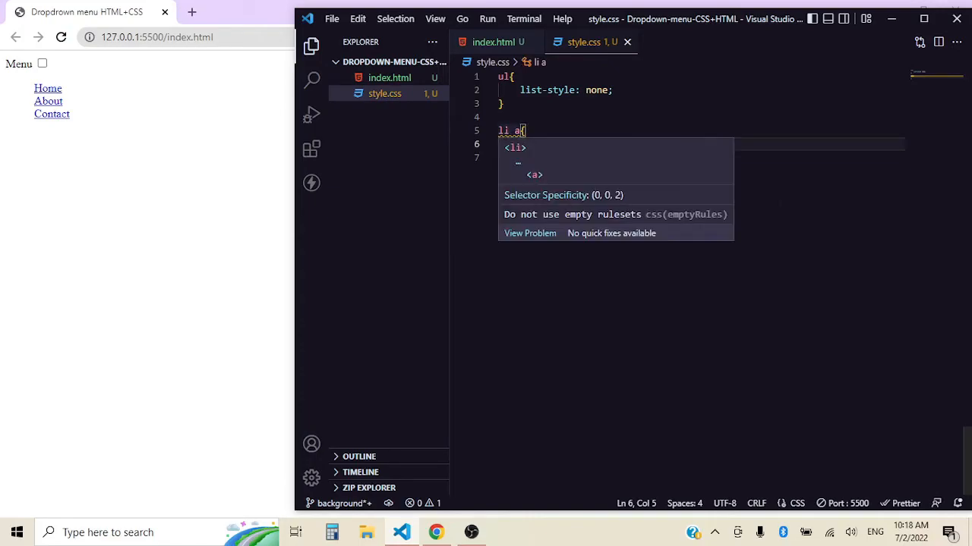
pyautogui.click(493, 42)
pyautogui.write('text-decoration: ;')
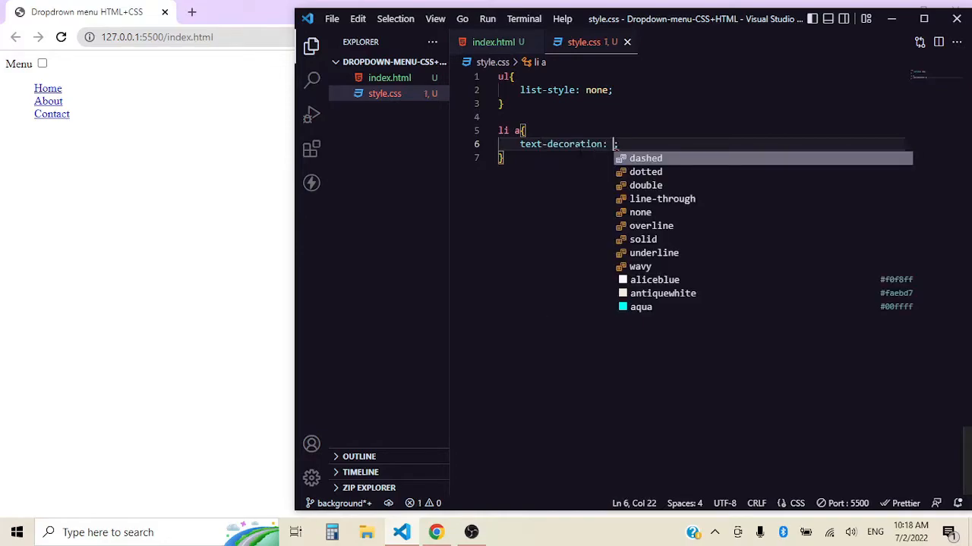
pyautogui.write('none')
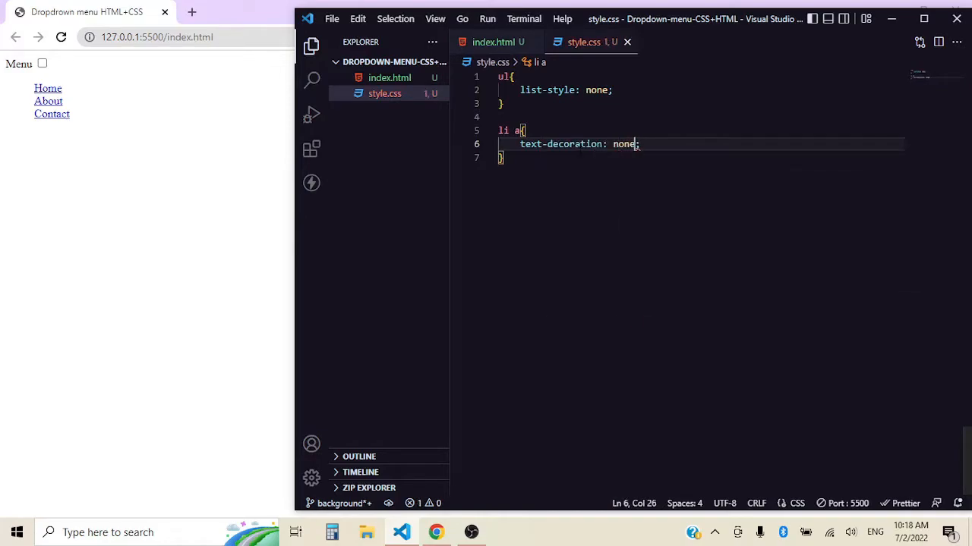
pyautogui.press('Enter')
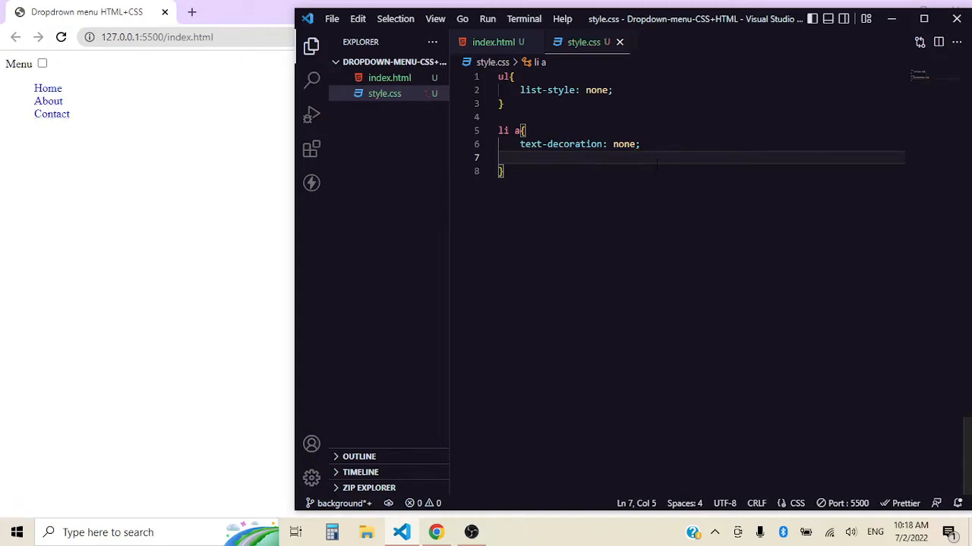
pyautogui.write('color: black;')
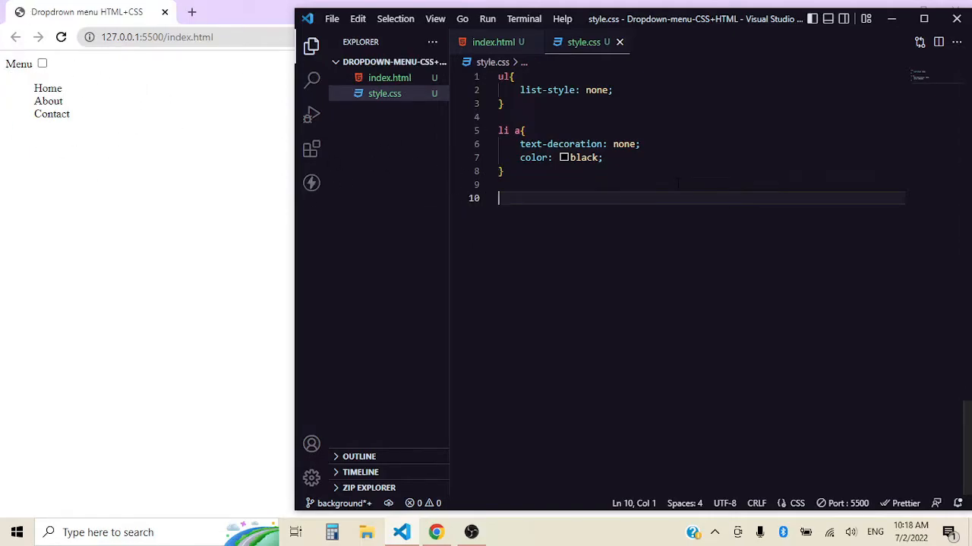
# - Create a nav rule with 200px width and a light grey background
pyautogui.write('nav{')
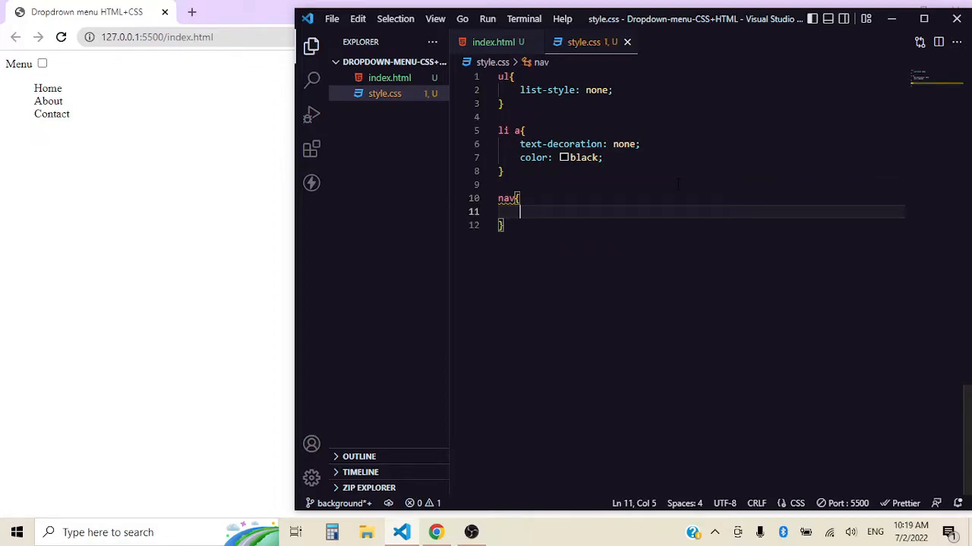
pyautogui.write('width:')
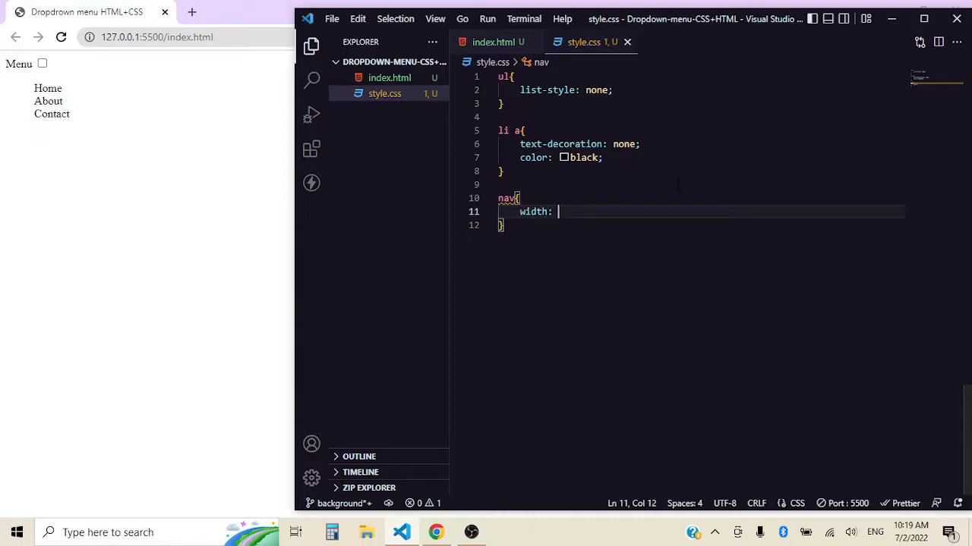
pyautogui.write('200px;')
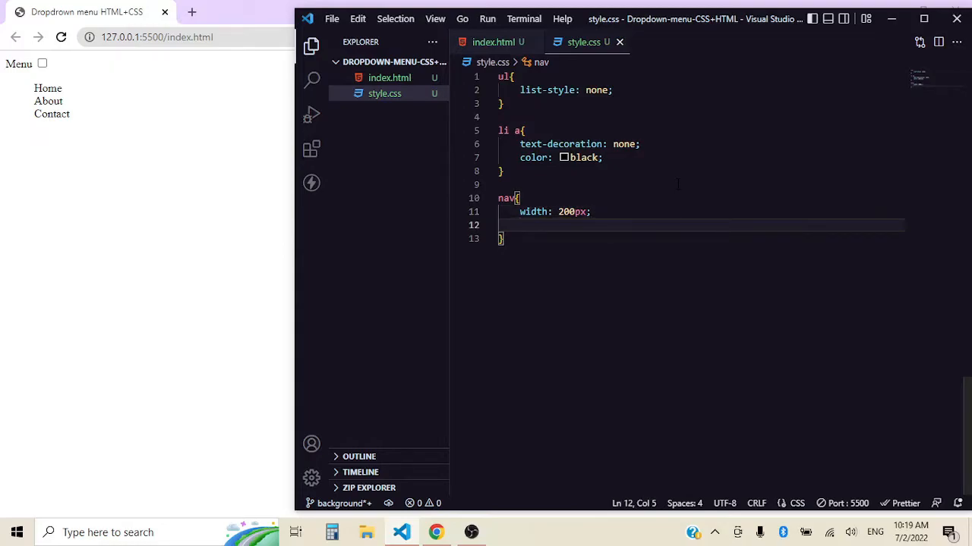
pyautogui.write('background-color: grey;')
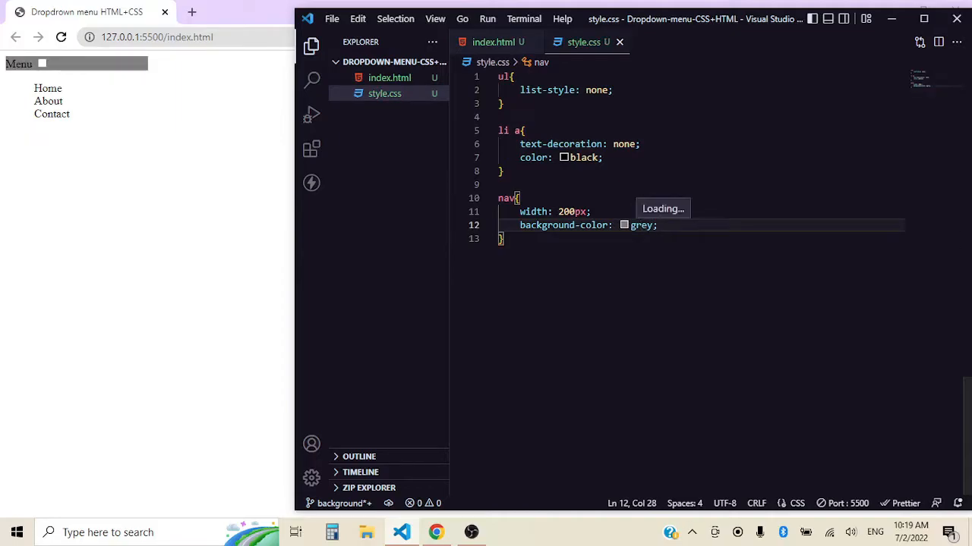
pyautogui.click(624, 224)
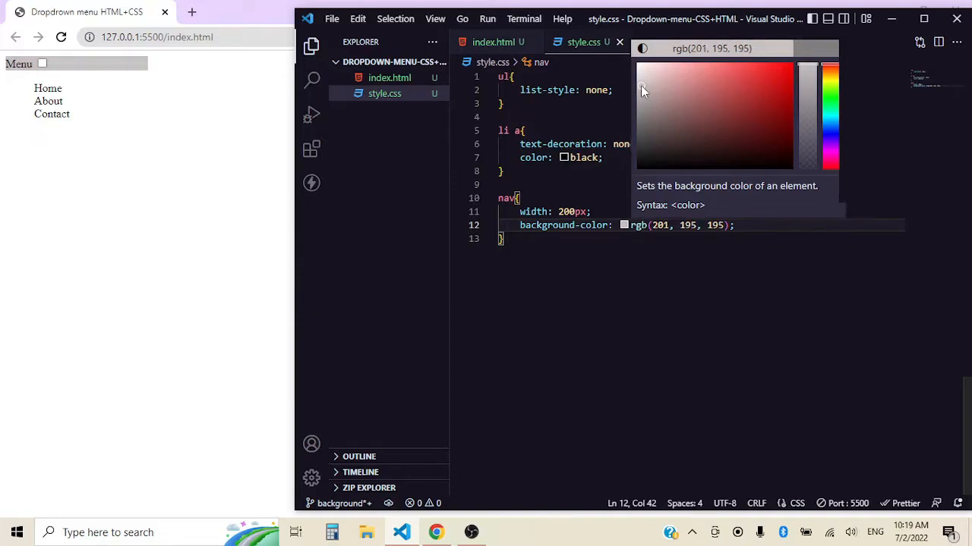
pyautogui.click(732, 225)
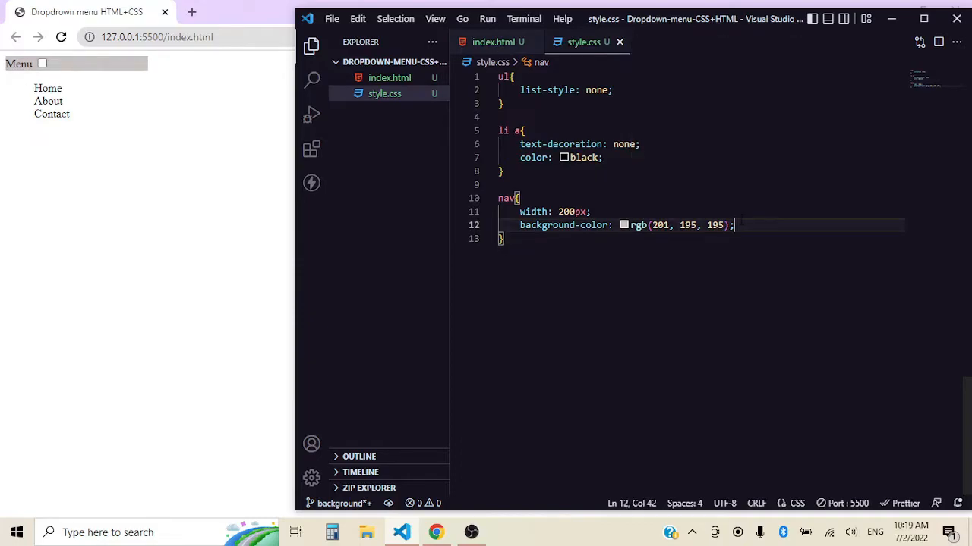
# - Add a 20px margin and a text colour to the nav rule
pyautogui.write('mar')
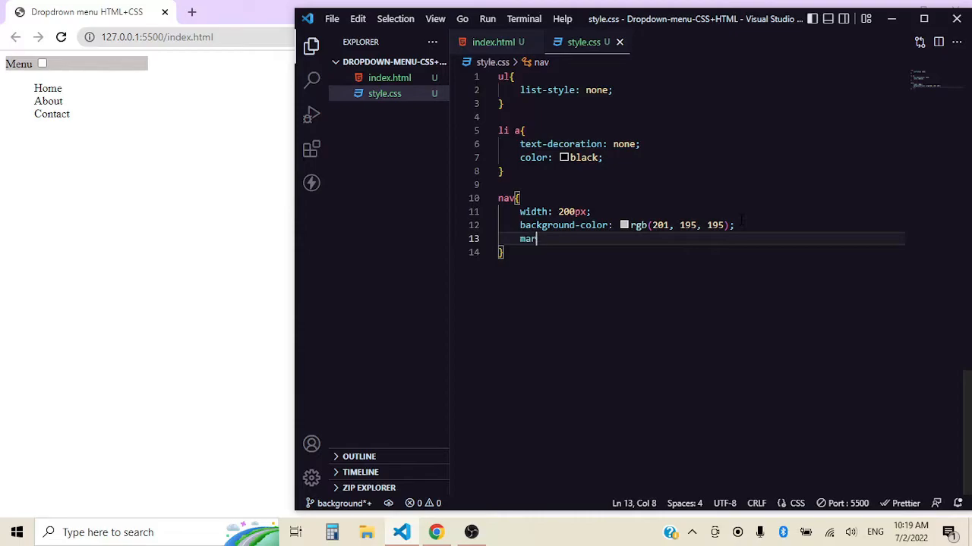
pyautogui.write('gin: 20px;')
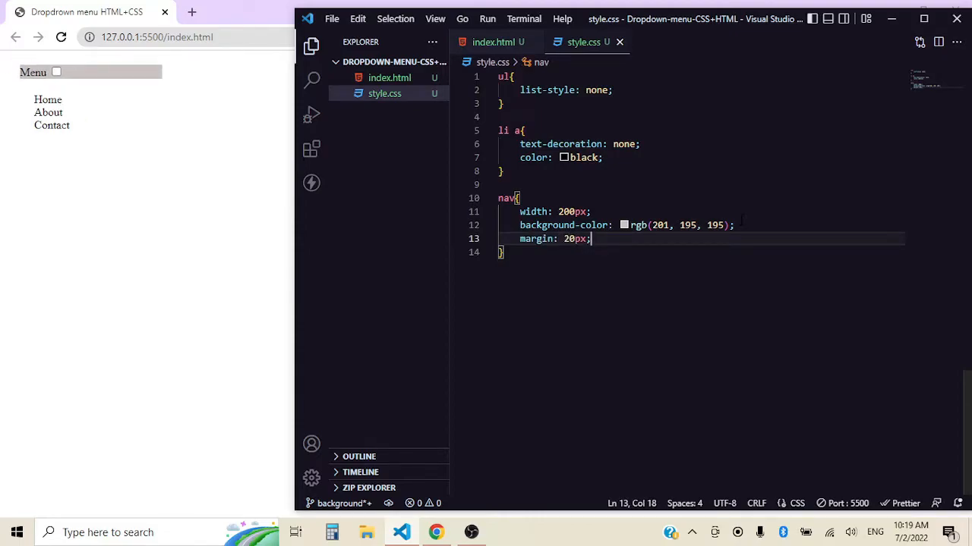
pyautogui.press('Enter')
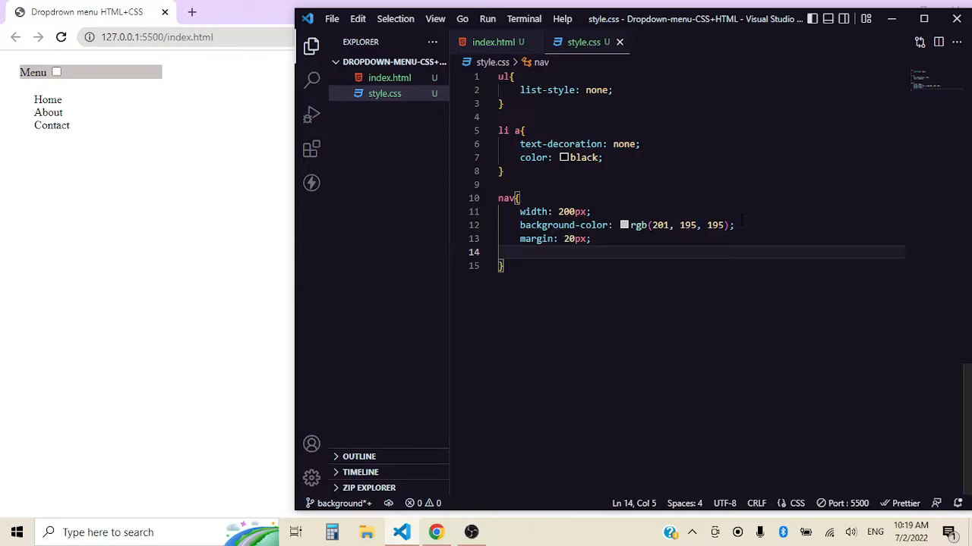
pyautogui.write('color:')
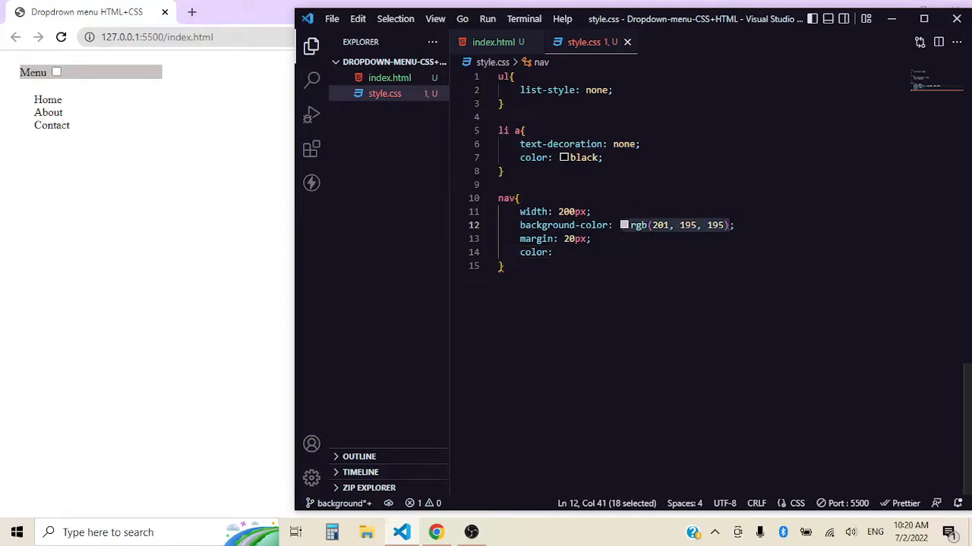
pyautogui.write('rgb(201, 195, 195)')
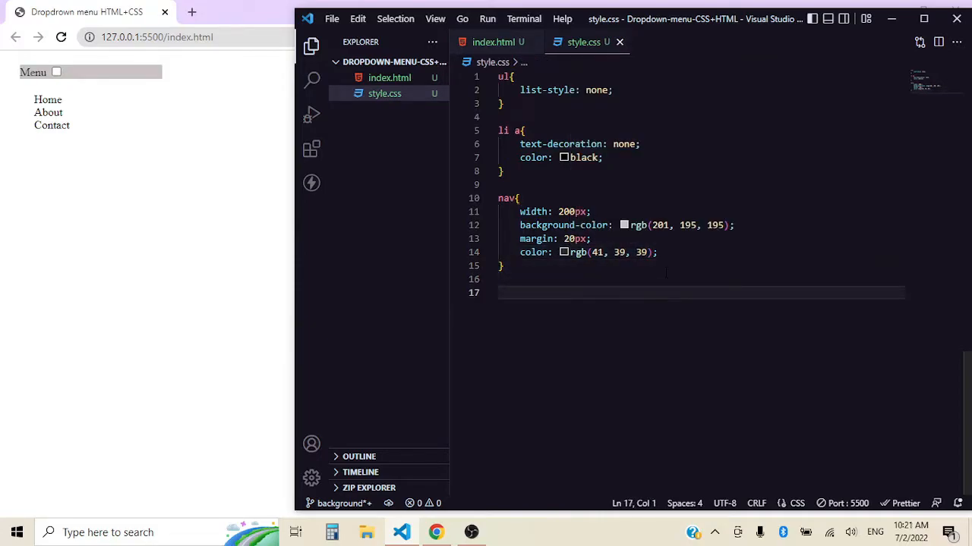
# - Add a span rule with block display, 25px padding, centred text and pointer cursor
pyautogui.write('span')
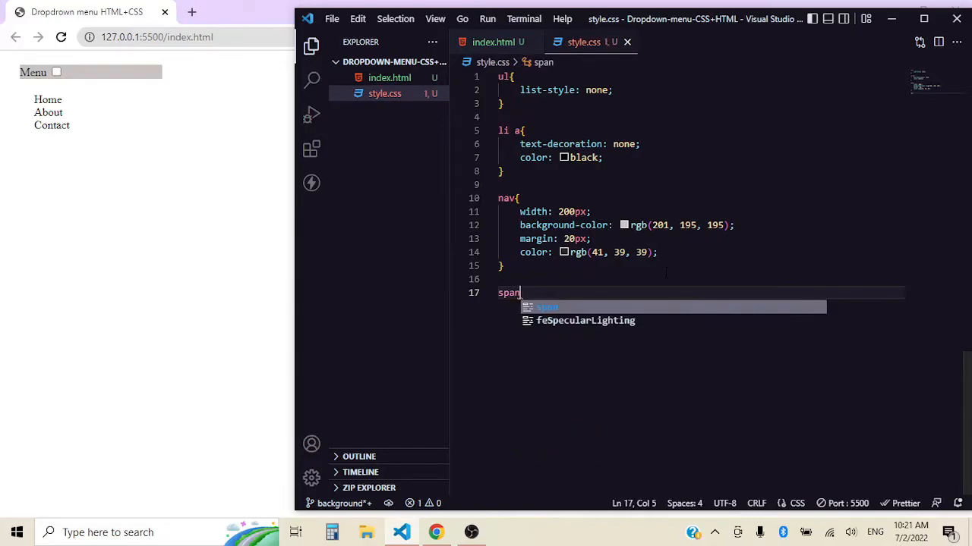
pyautogui.write('{')
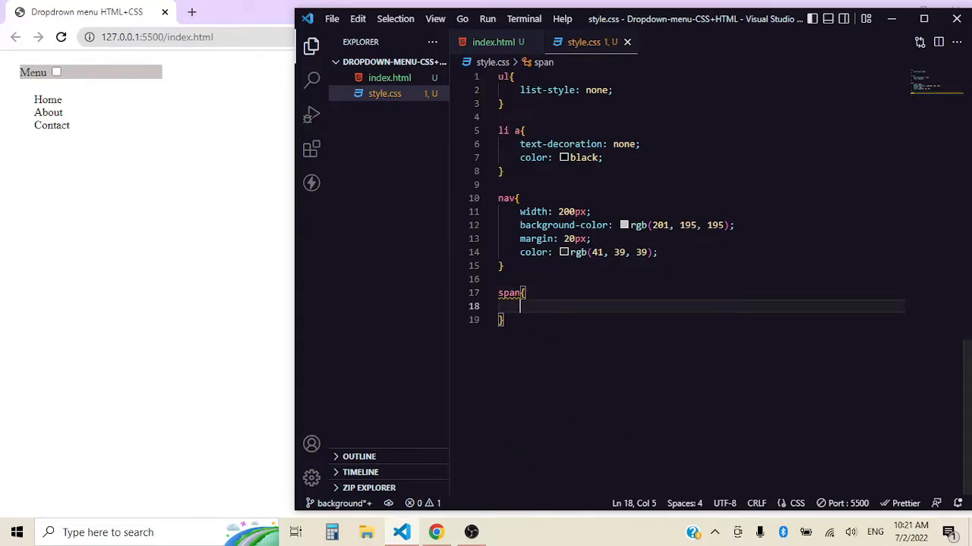
pyautogui.click(493, 42)
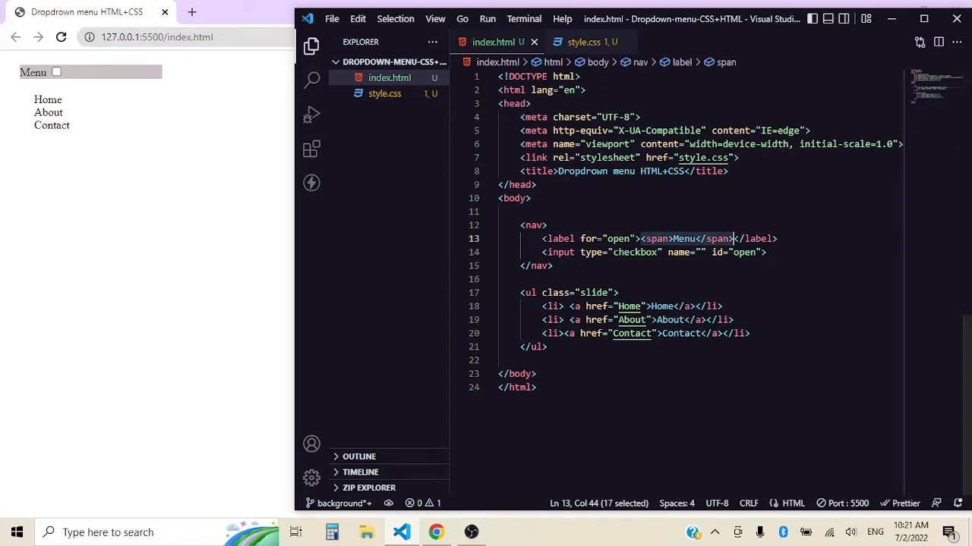
pyautogui.click(584, 41)
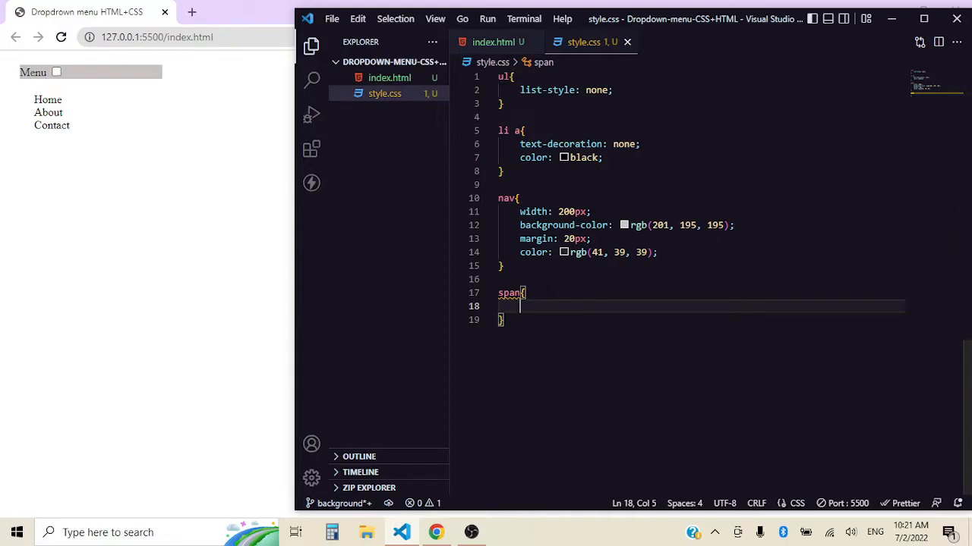
pyautogui.write('dis')
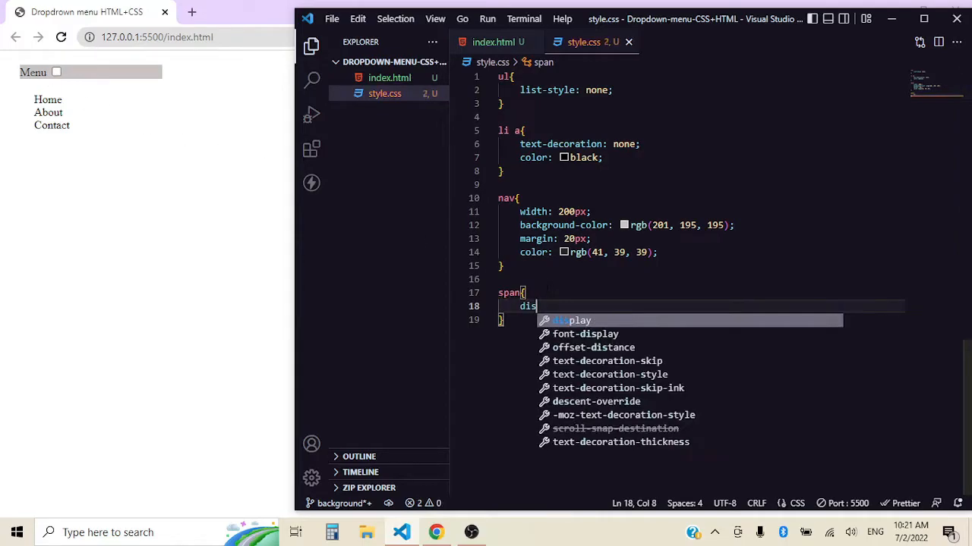
pyautogui.write('play:block')
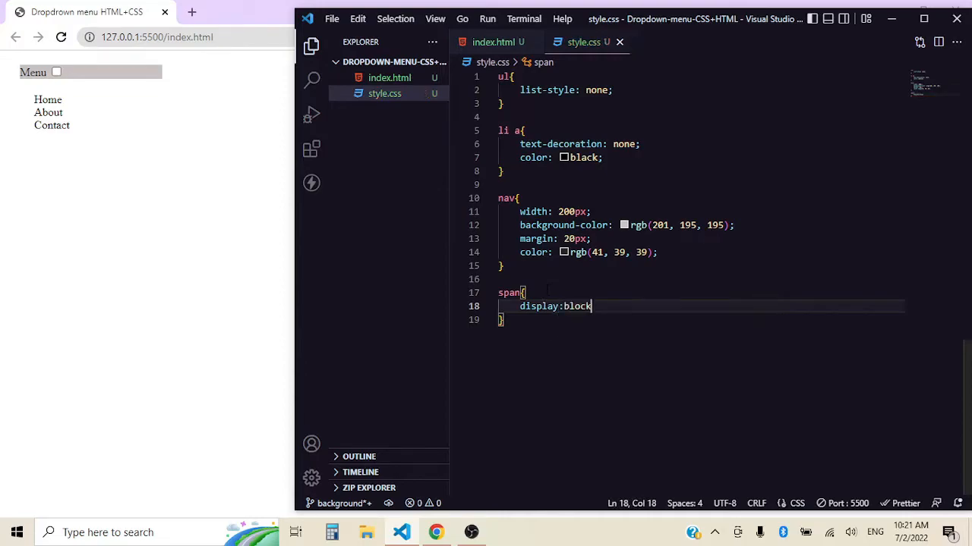
pyautogui.press('Enter')
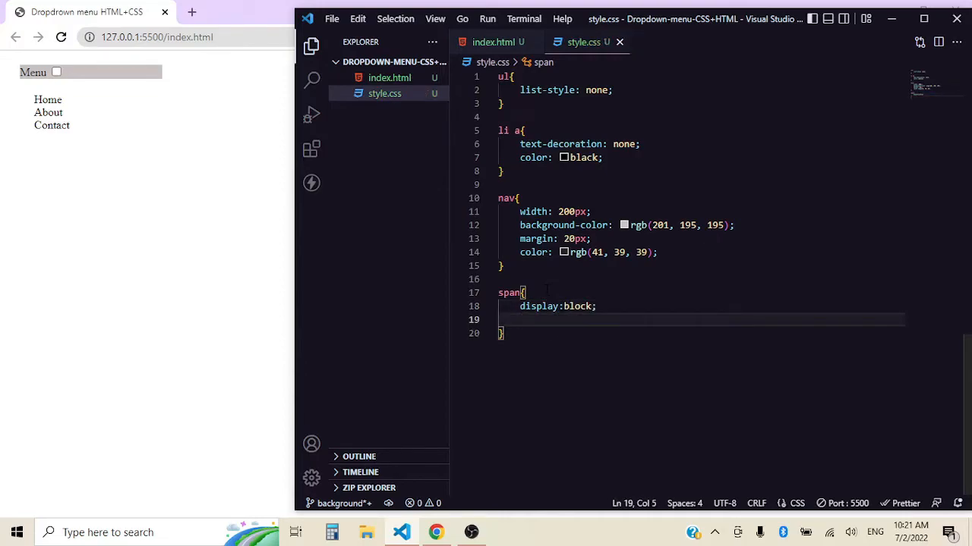
pyautogui.write('padding: 25px;')
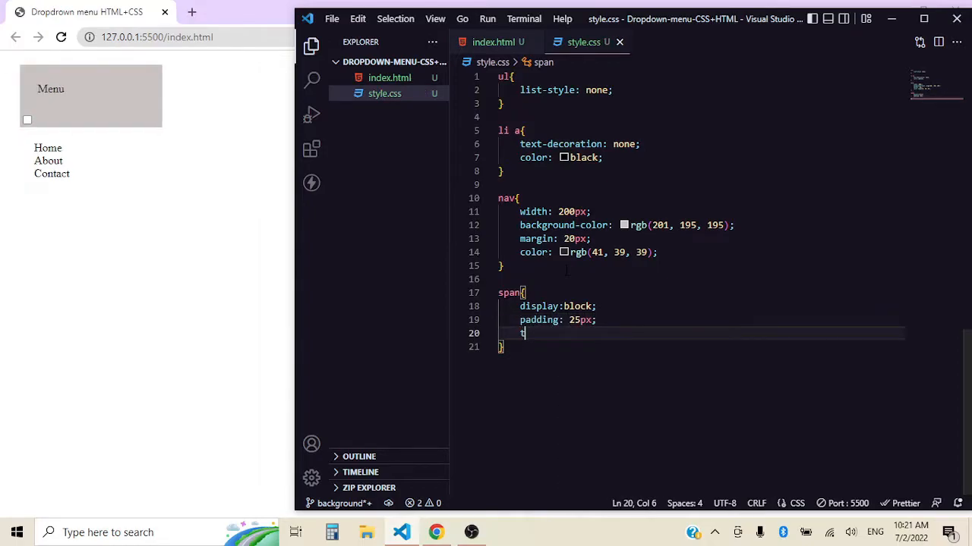
pyautogui.write('text-align: center;')
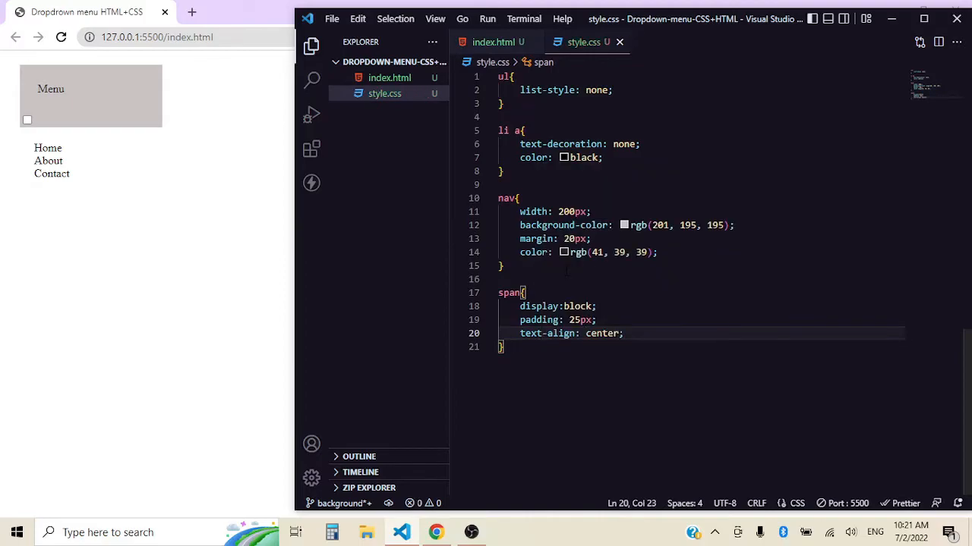
pyautogui.press('Enter')
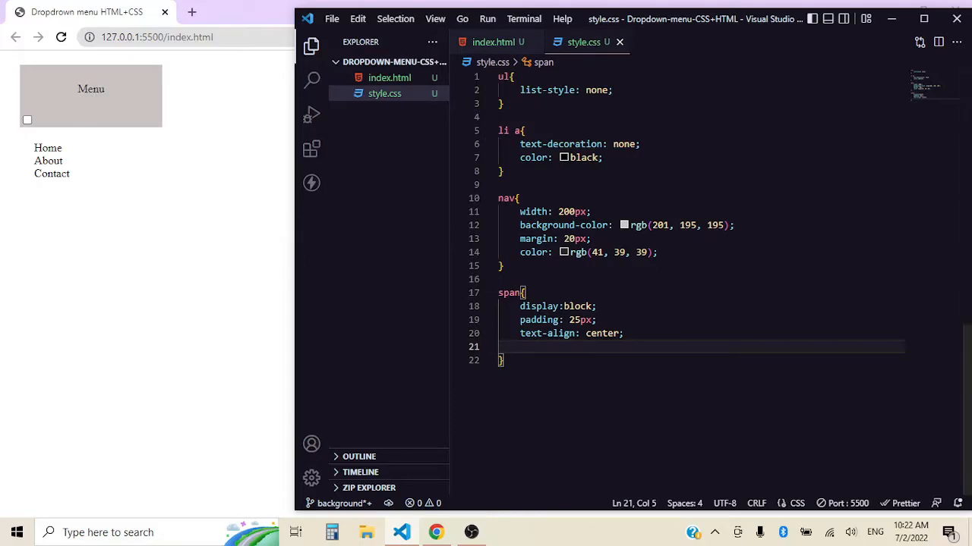
pyautogui.write('cursor: pointer;')
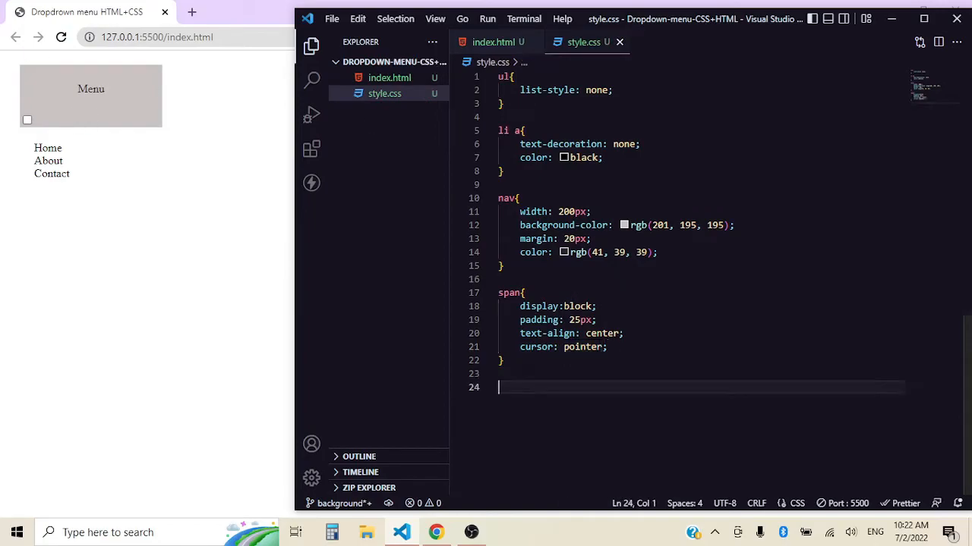
# - Create a span::after rule whose content is '+'
pyautogui.write('span:')
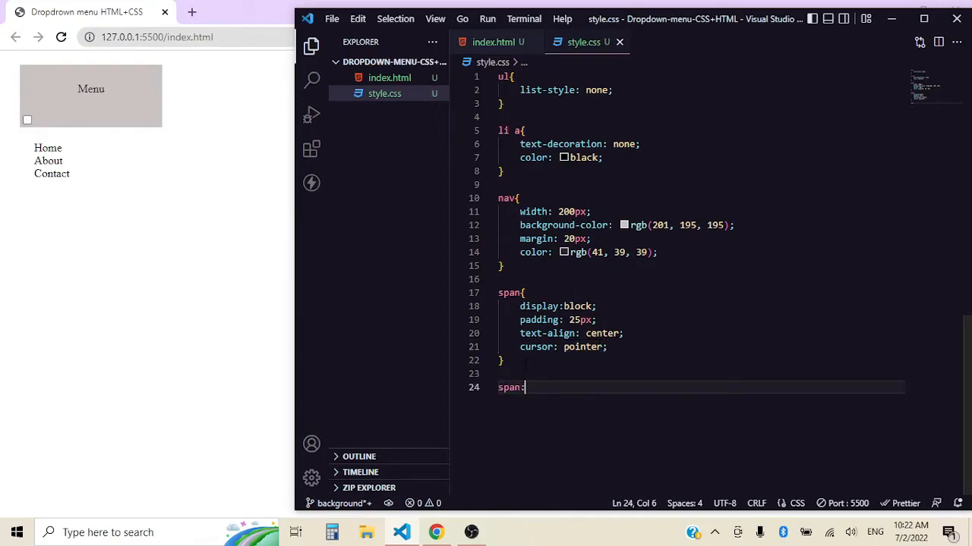
pyautogui.write('::after{')
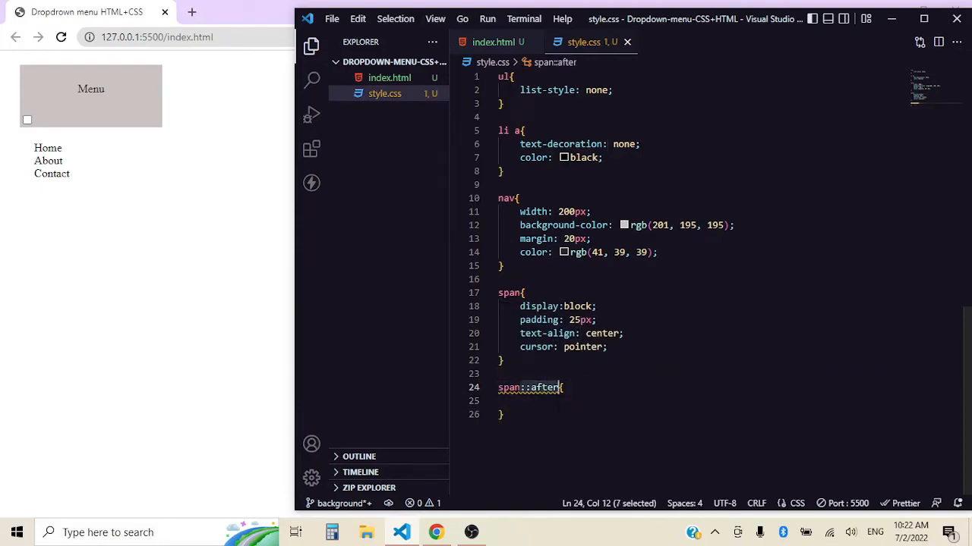
pyautogui.moveTo(106, 101)
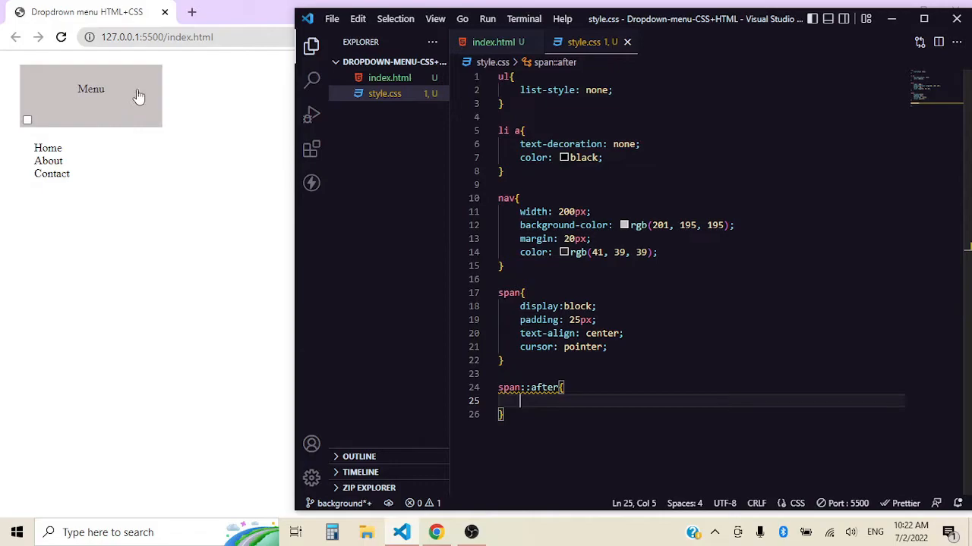
pyautogui.click(493, 42)
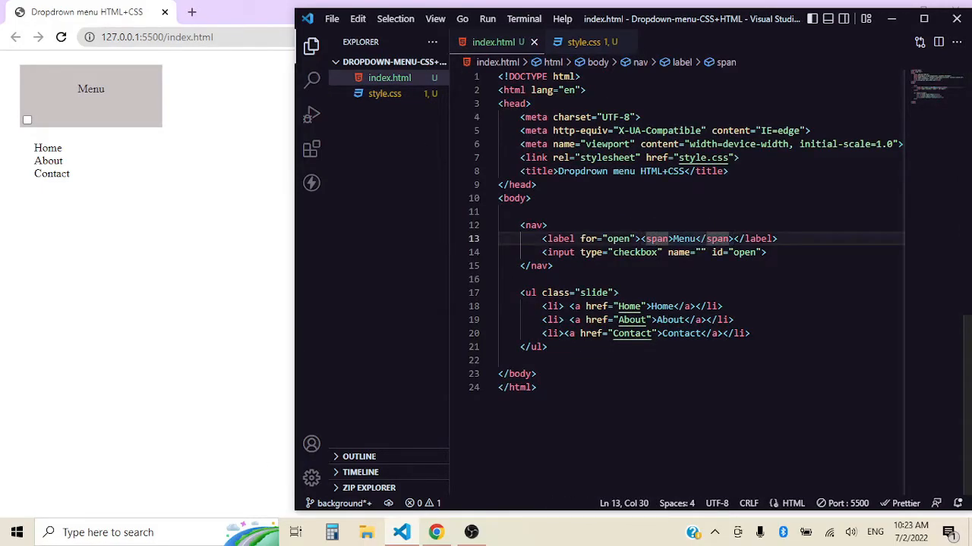
pyautogui.click(584, 42)
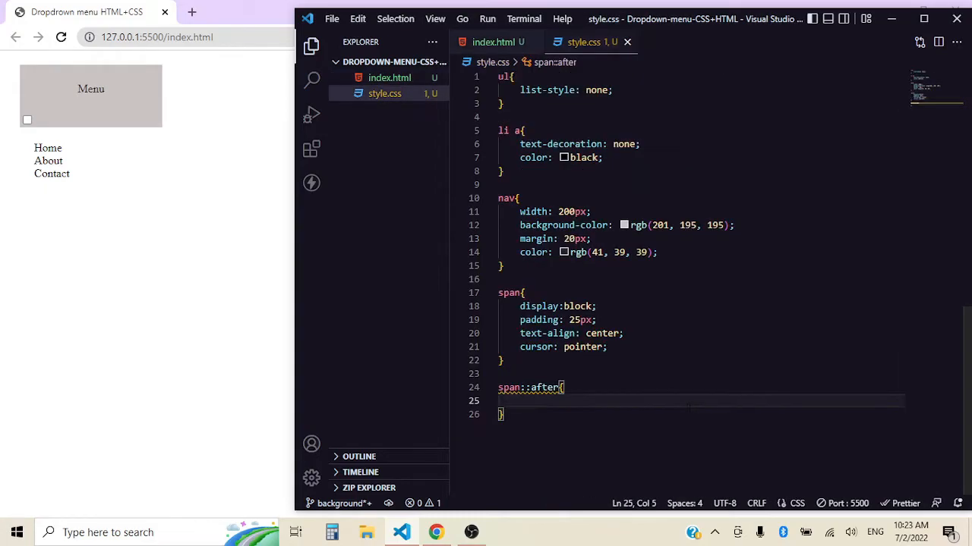
pyautogui.write('content: "')
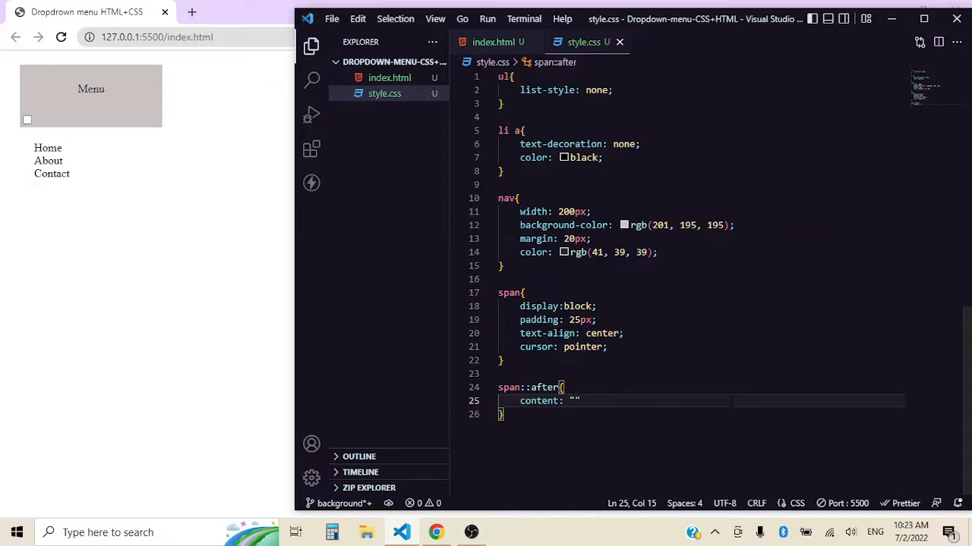
pyautogui.write('+')
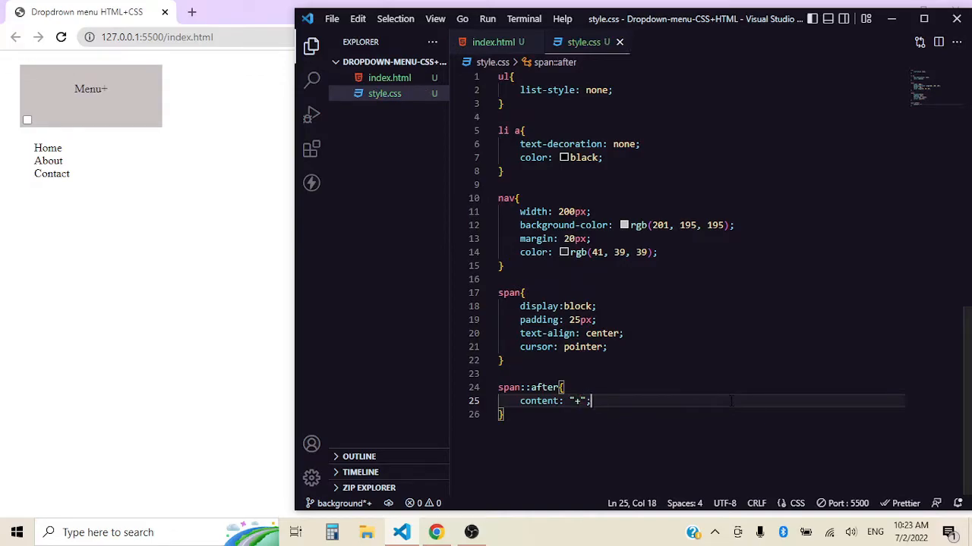
pyautogui.moveTo(110, 90)
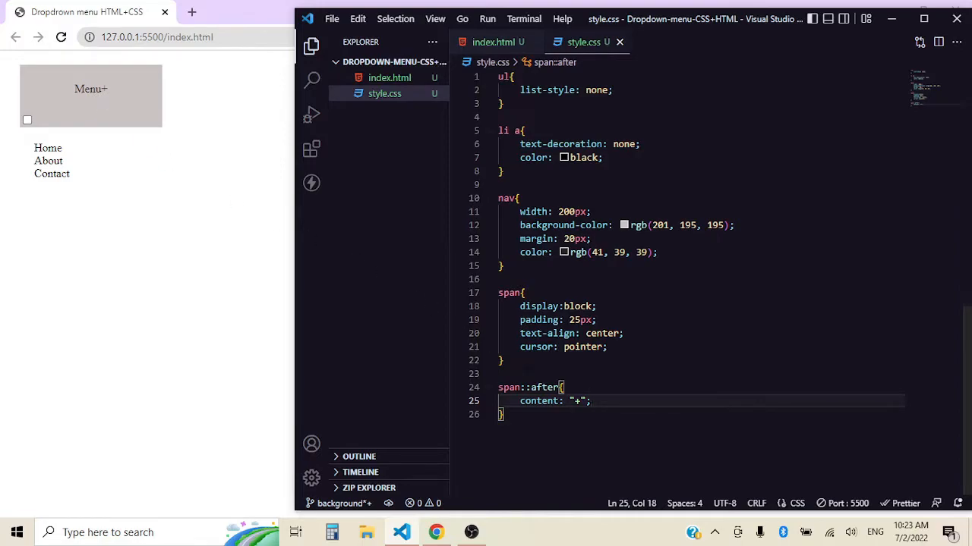
# - Float the plus sign right at 5% and re-enter the '+' symbol
pyautogui.write('float: right;')
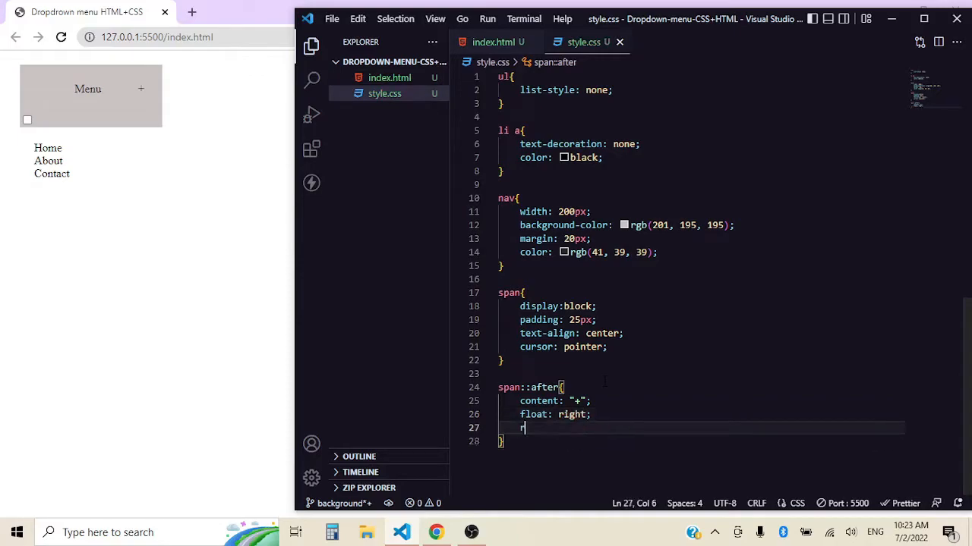
pyautogui.write('ight: 5%;')
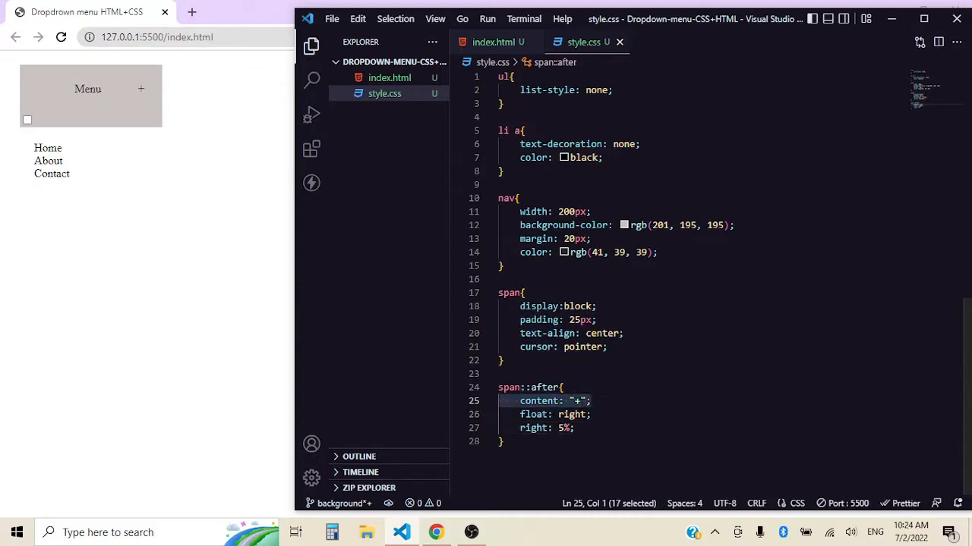
pyautogui.click(576, 401)
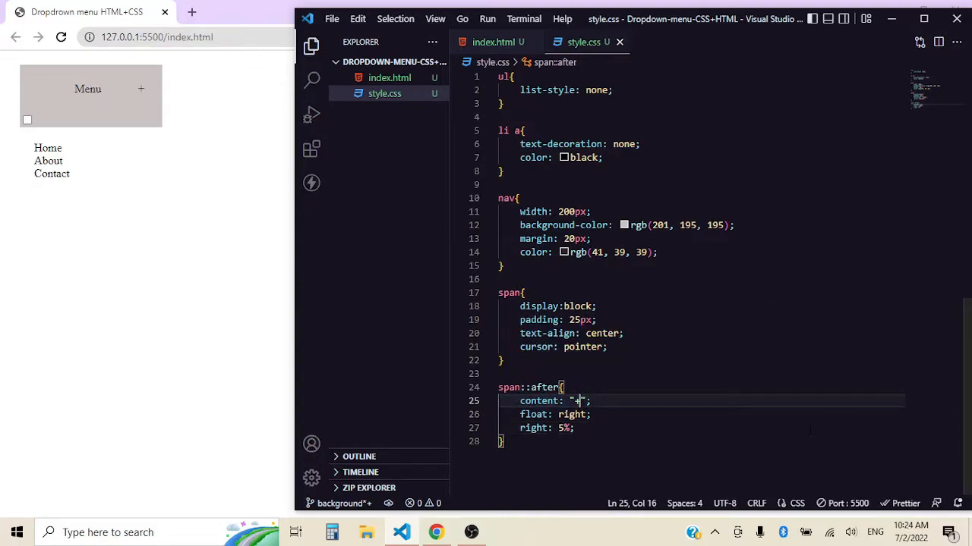
pyautogui.press('Backspace')
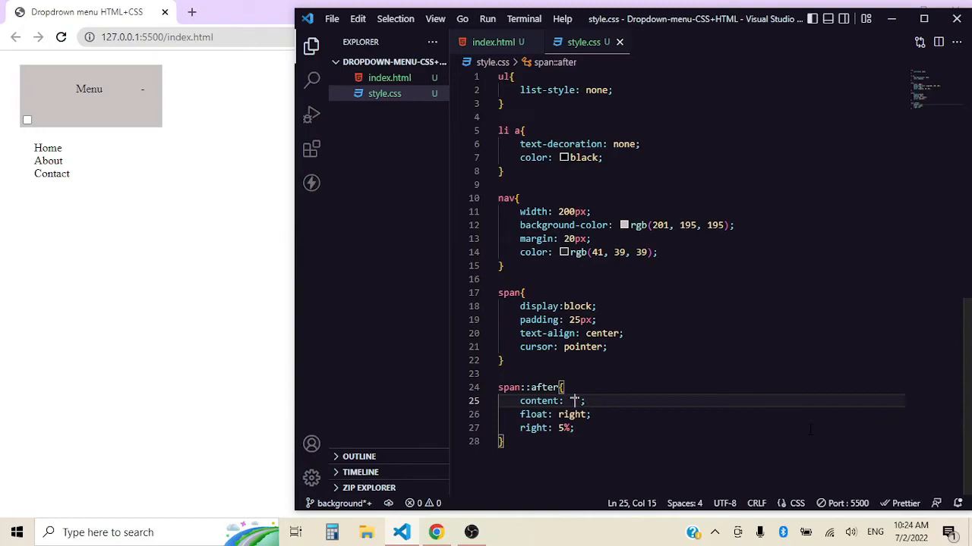
pyautogui.write('+')
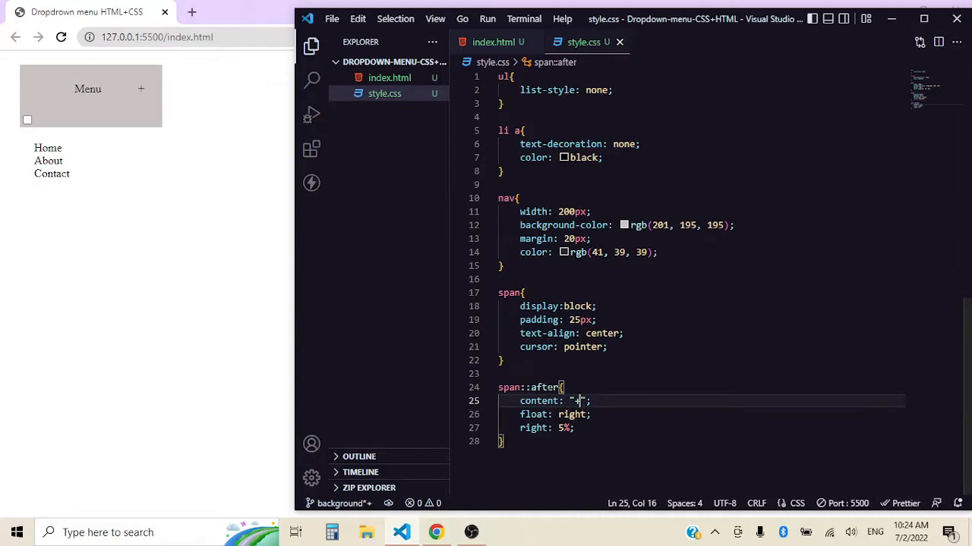
# - Try the plus sign as a left-floated ::before, then revert it to span::after
pyautogui.doubleClick(544, 387)
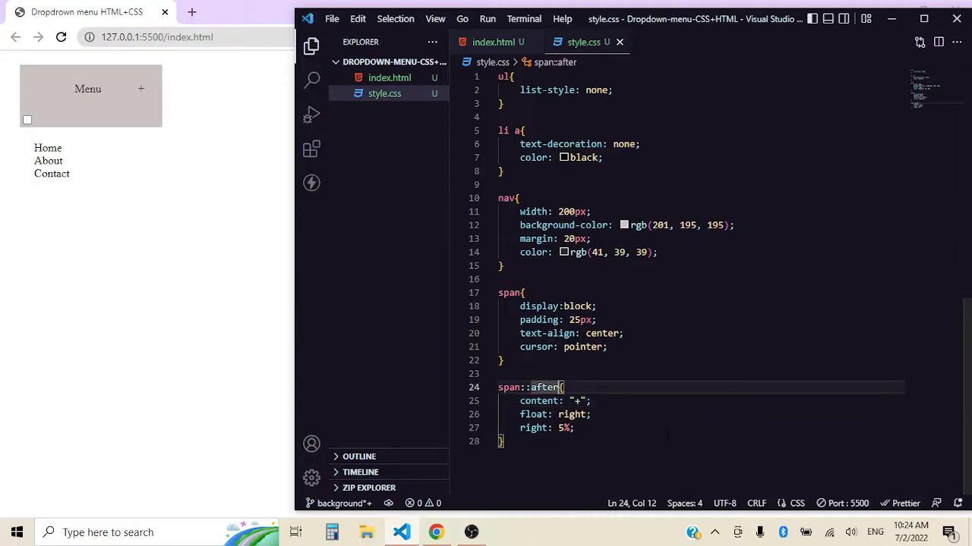
pyautogui.write('before')
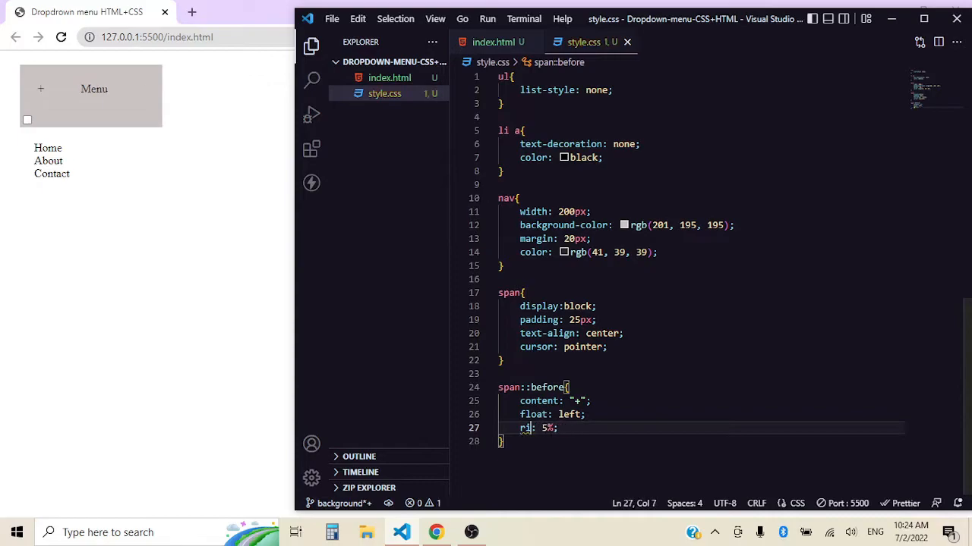
pyautogui.write('left')
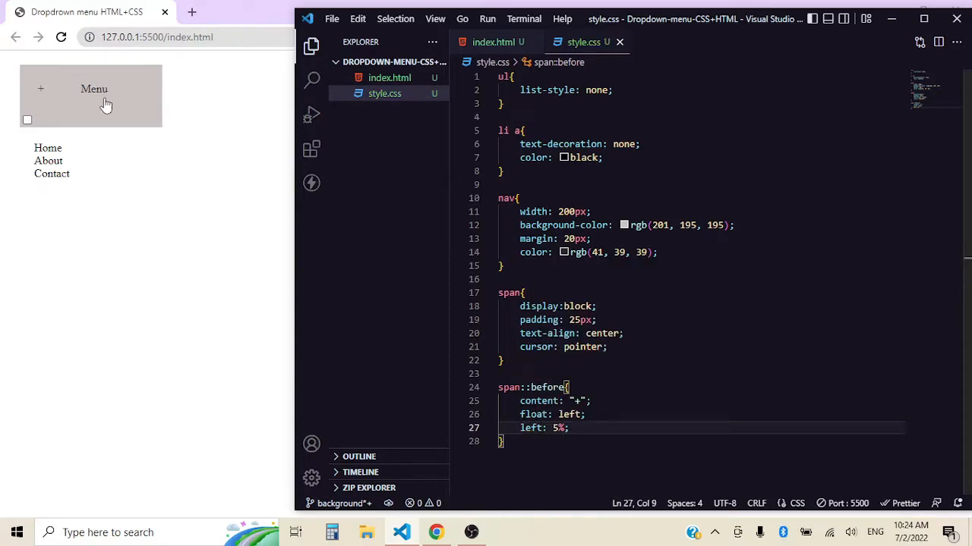
pyautogui.doubleClick(546, 387)
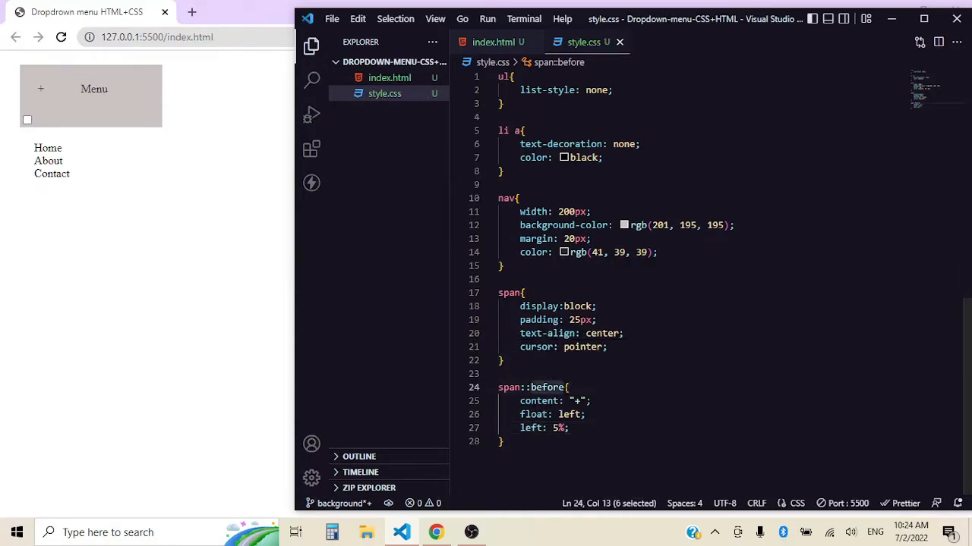
pyautogui.write('a')
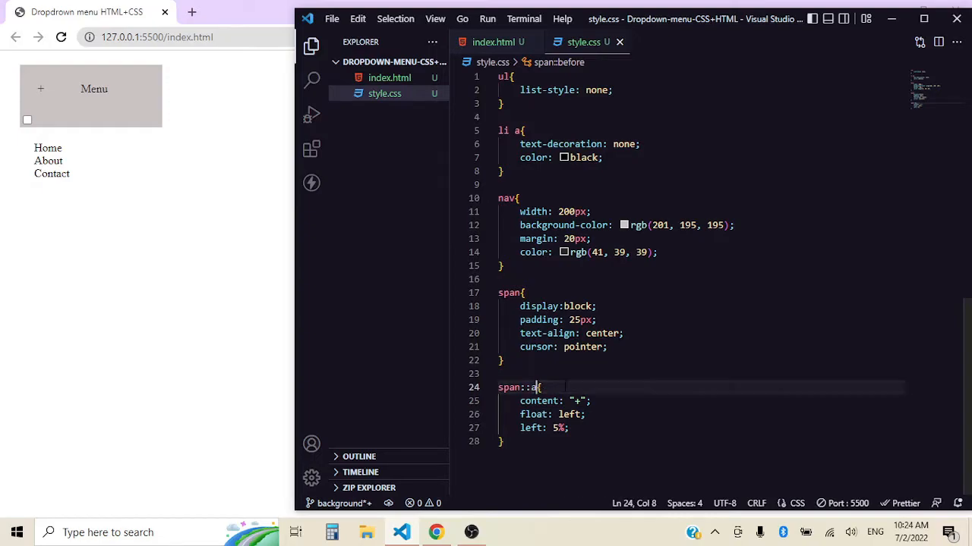
pyautogui.write('fter')
pyautogui.click(700, 428)
pyautogui.write('righ')
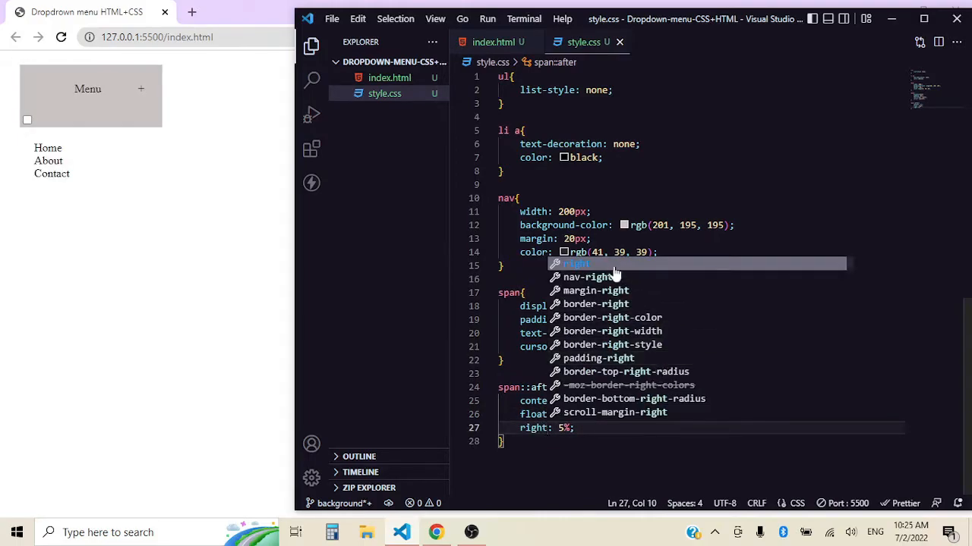
pyautogui.press('Escape')
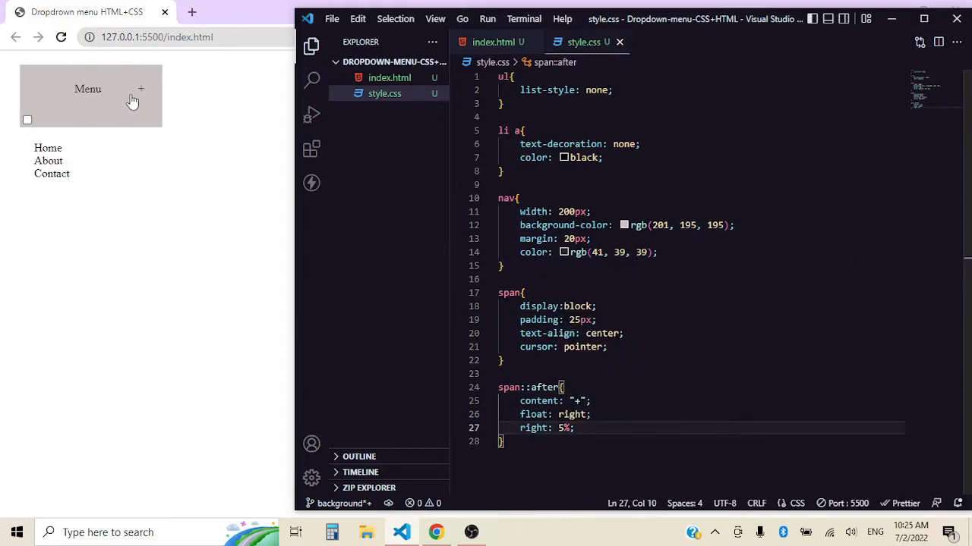
pyautogui.moveTo(143, 97)
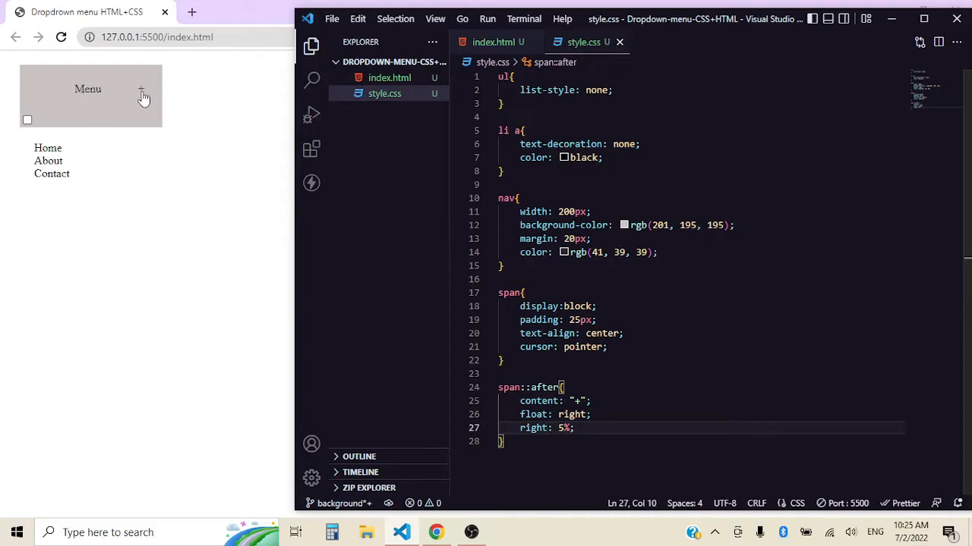
pyautogui.press('enter')
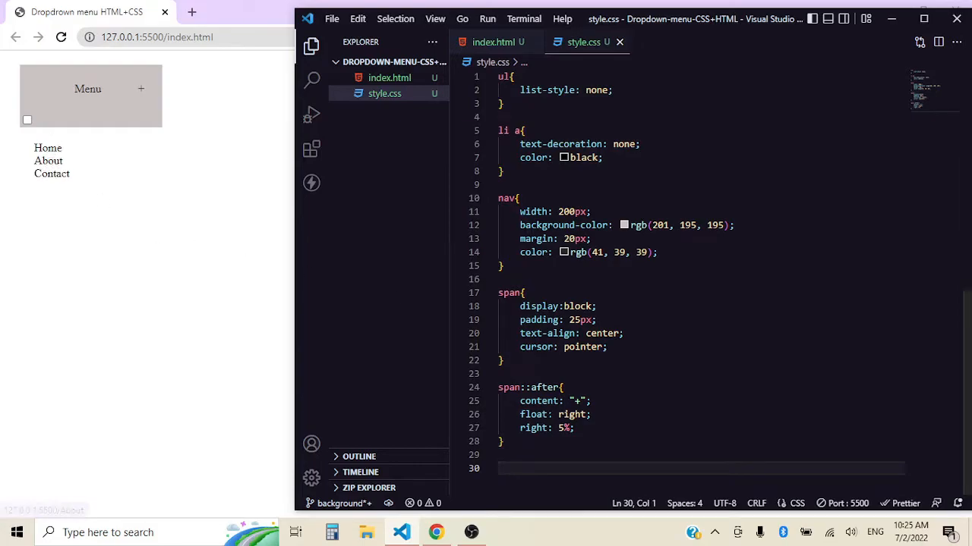
# - Add a .slide rule: width 100%, height 0, 0.4s height transition, hidden overflow
pyautogui.write('.s1')
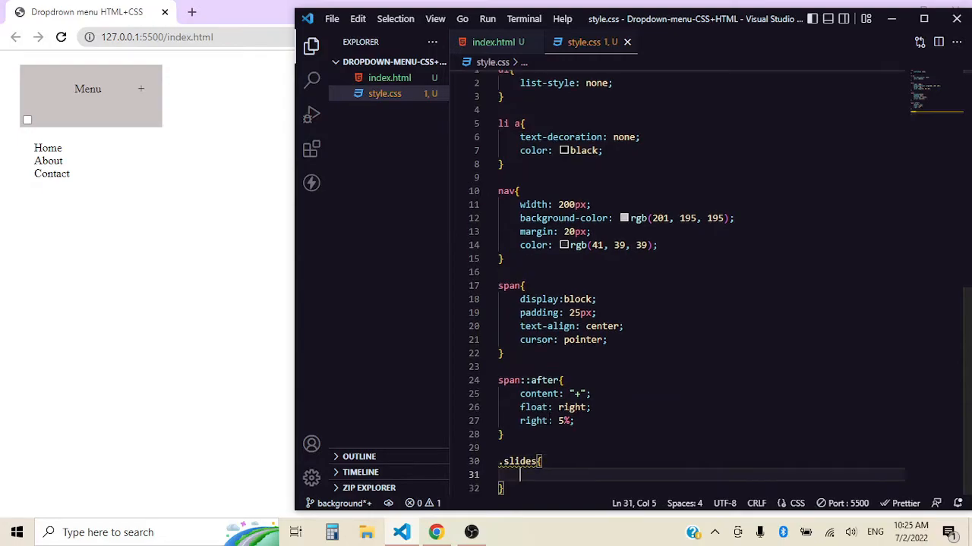
pyautogui.scroll(-3)
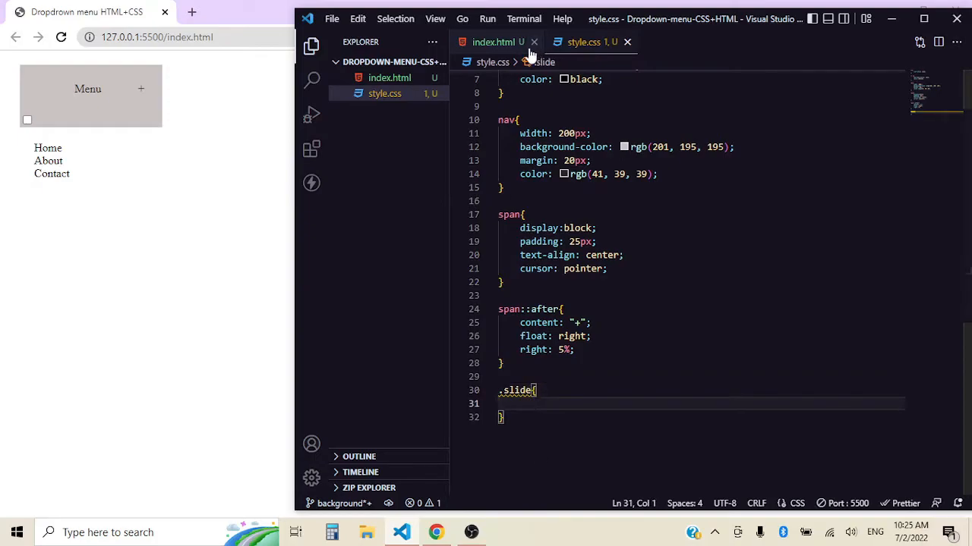
pyautogui.click(494, 42)
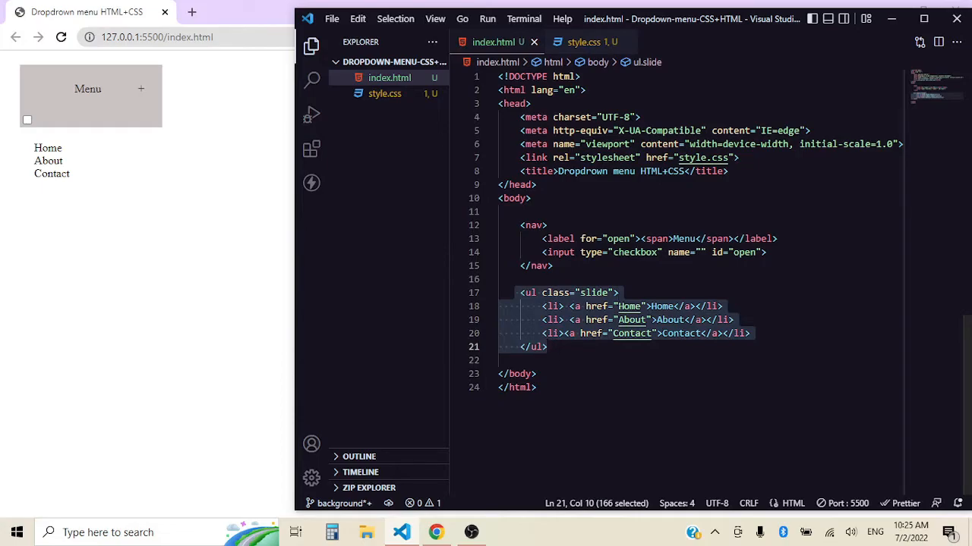
pyautogui.click(583, 42)
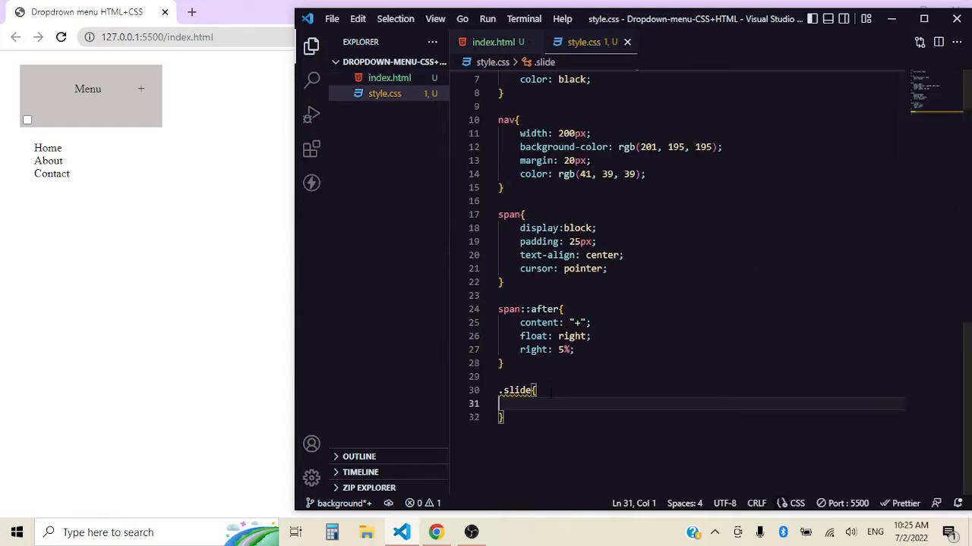
pyautogui.write('width')
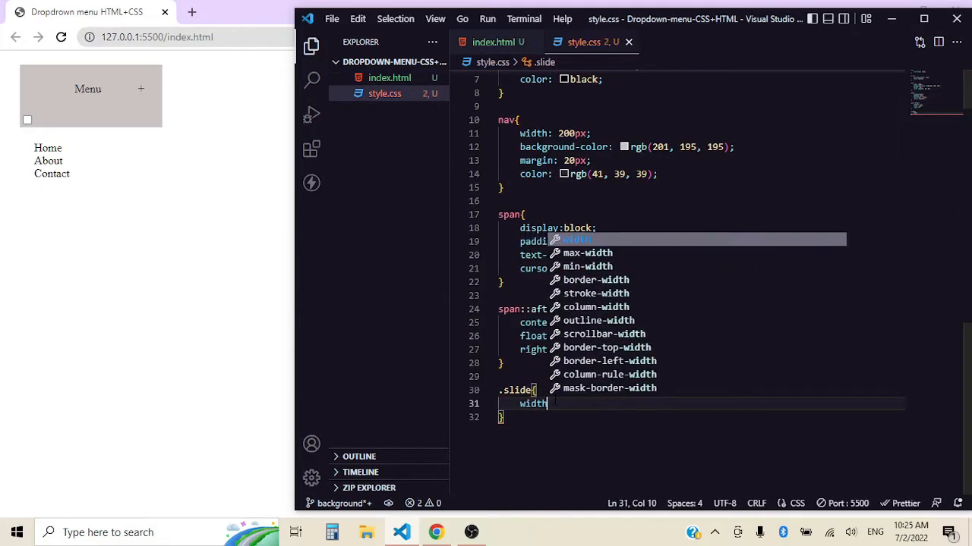
pyautogui.write(': 100%')
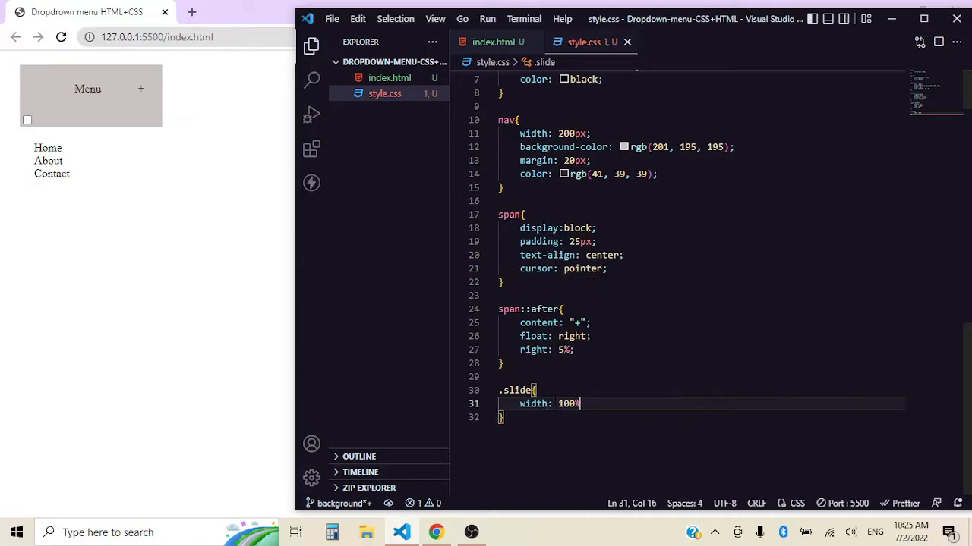
pyautogui.write(';')
pyautogui.write('height: ;')
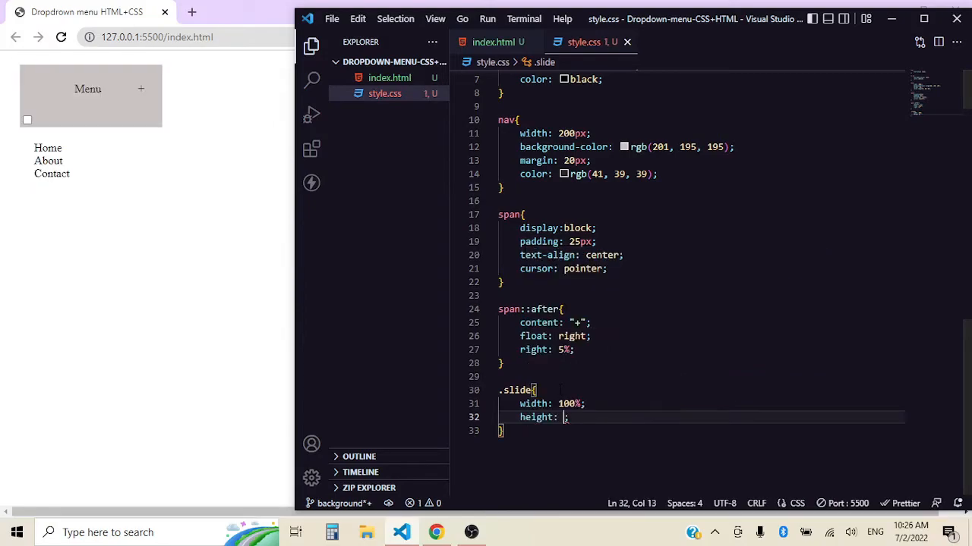
pyautogui.write('0')
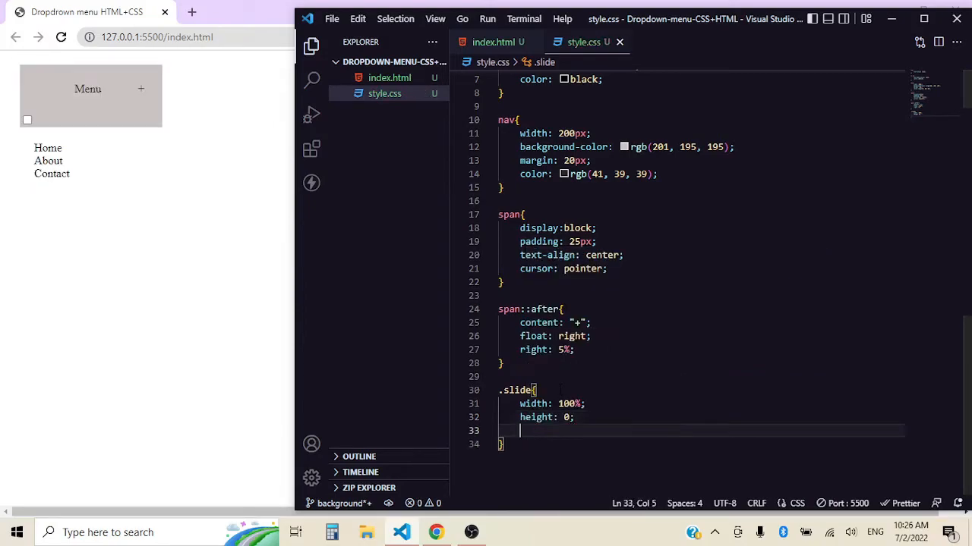
pyautogui.write('transition: ;')
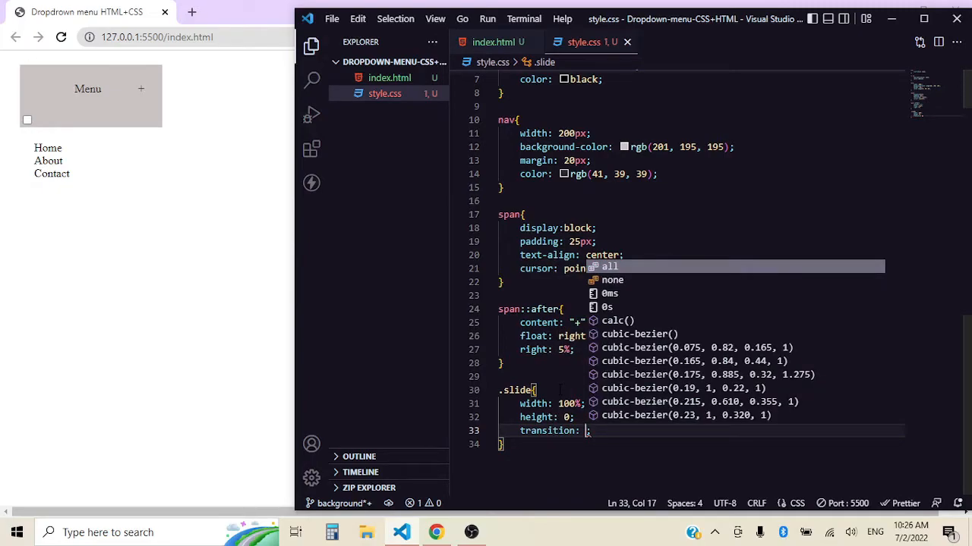
pyautogui.write('height .4s ease')
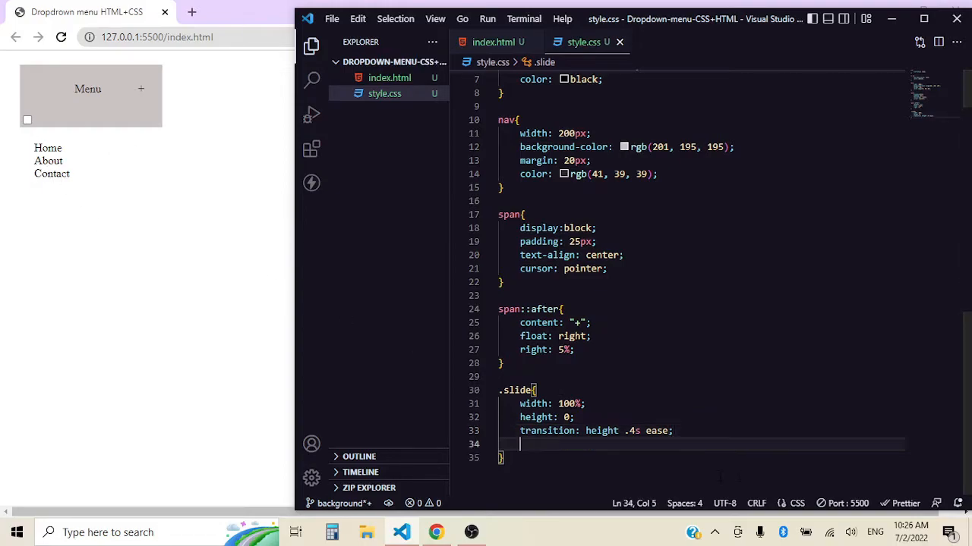
pyautogui.write('overflow: hidden;')
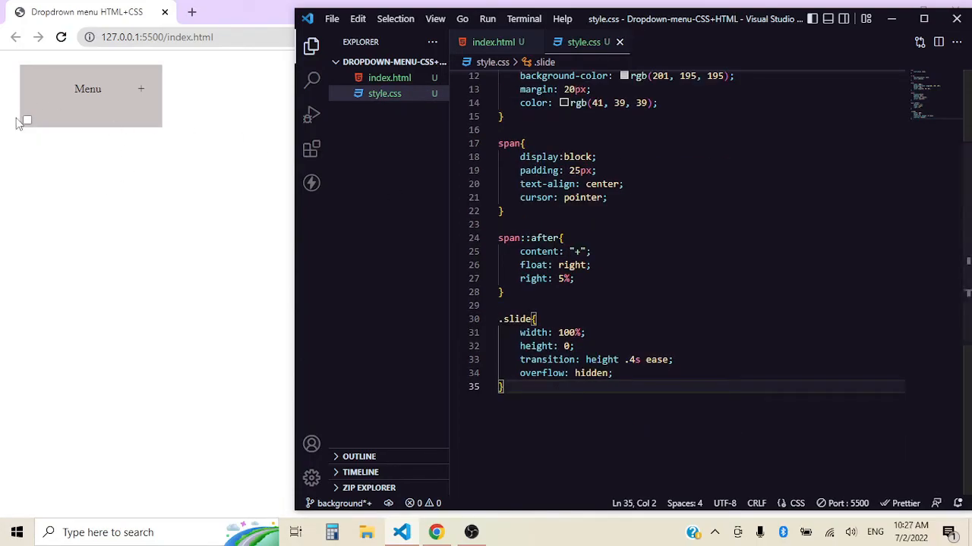
pyautogui.moveTo(23, 135)
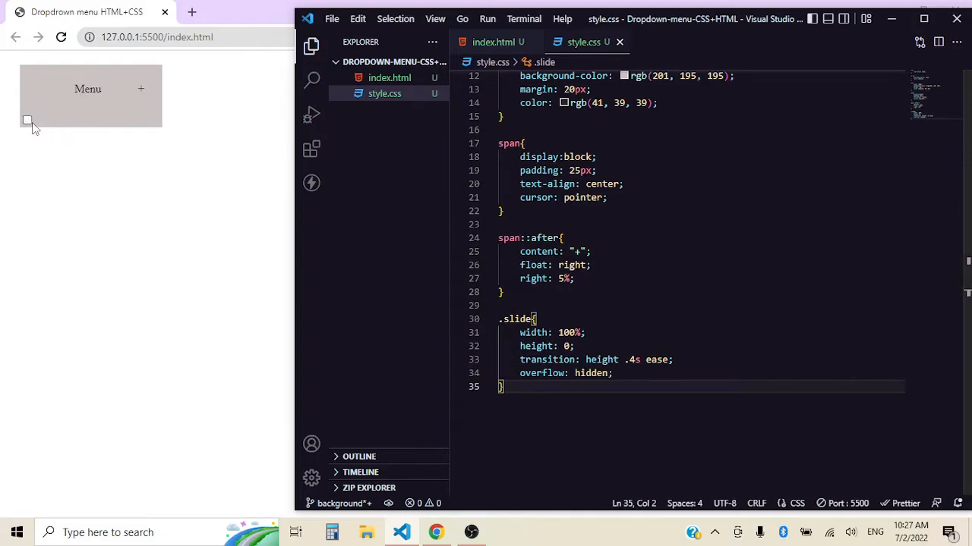
# - Add an #open rule to style.css with position: absolute and height: 0
pyautogui.press('Enter')
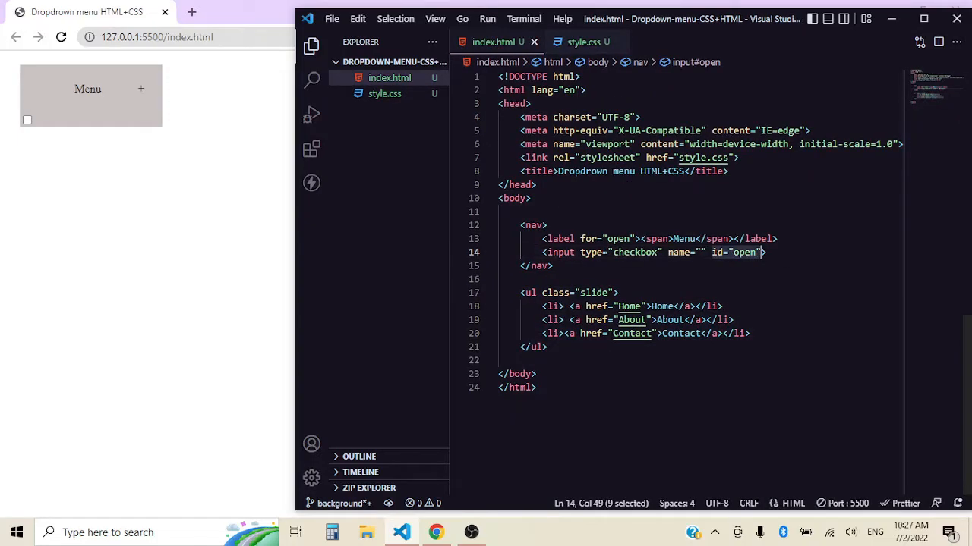
pyautogui.click(583, 42)
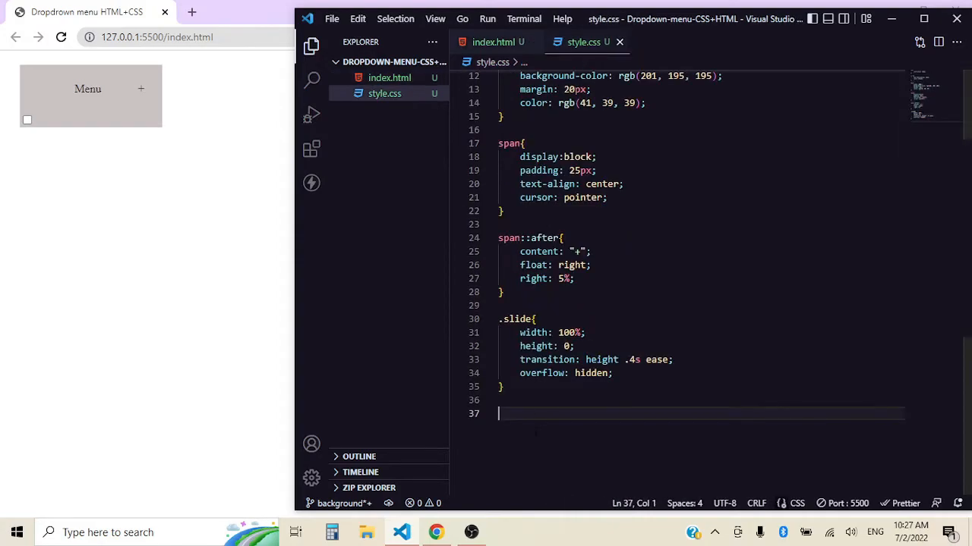
pyautogui.write('#ope')
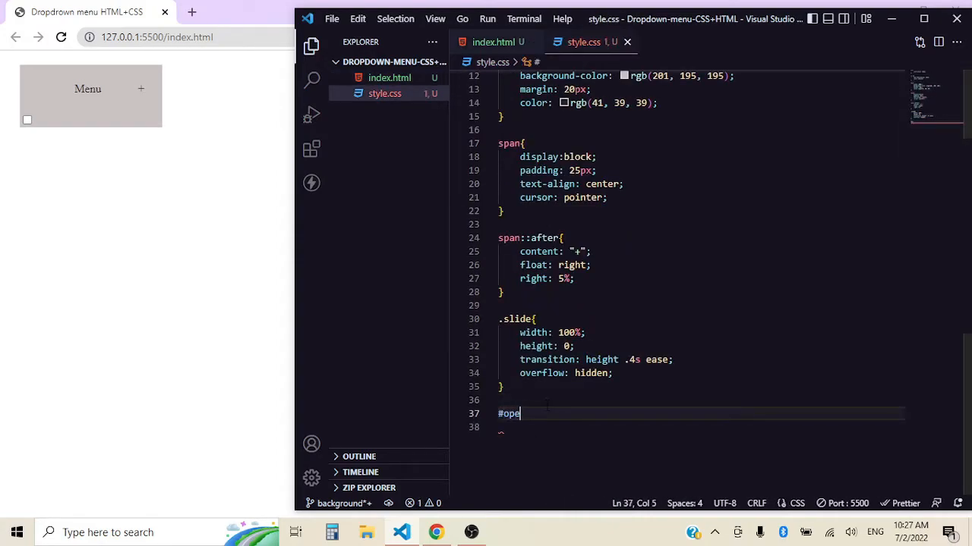
pyautogui.write('n{')
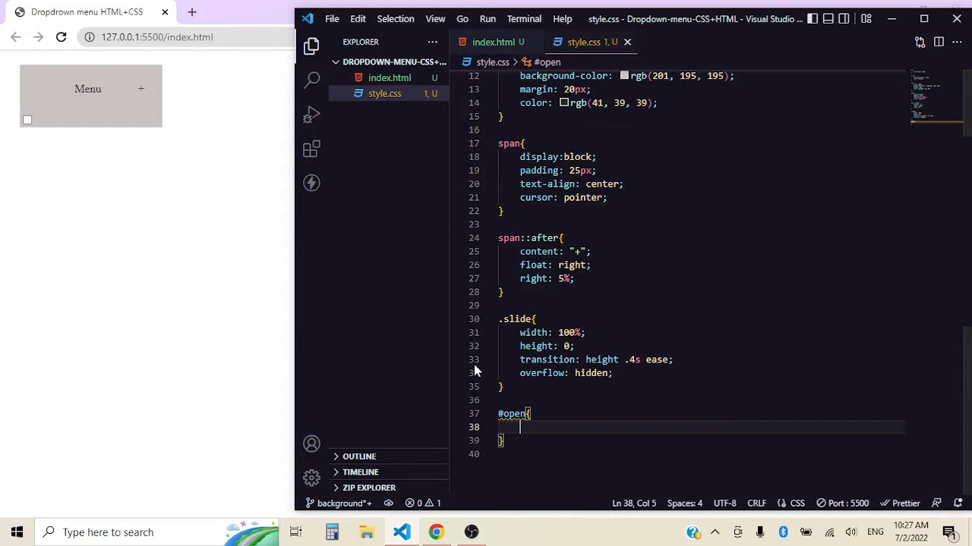
pyautogui.write('pos')
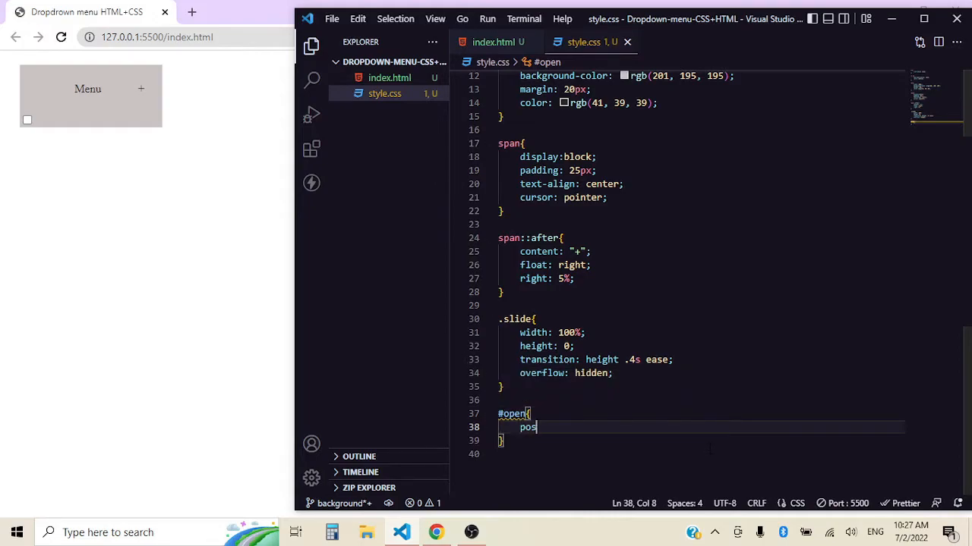
pyautogui.write('ition: ab')
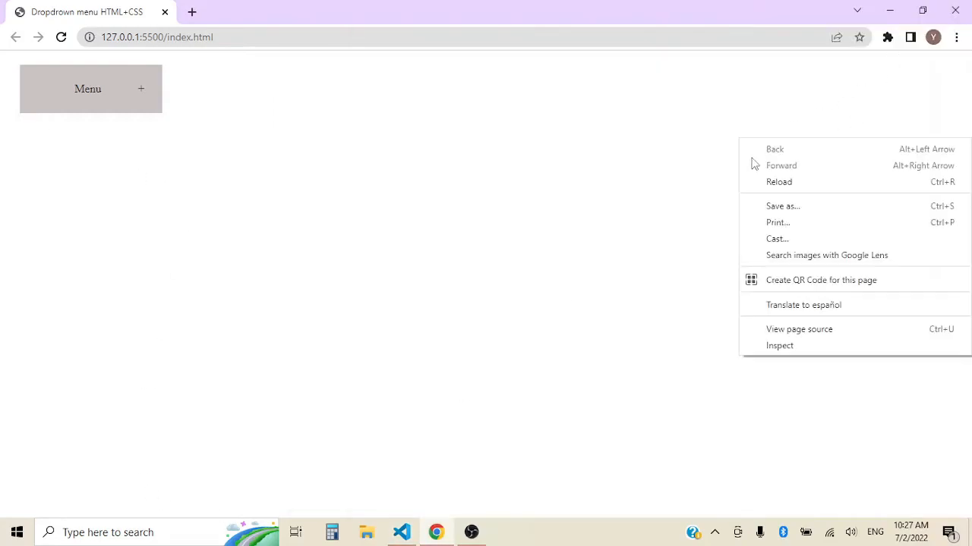
pyautogui.click(780, 346)
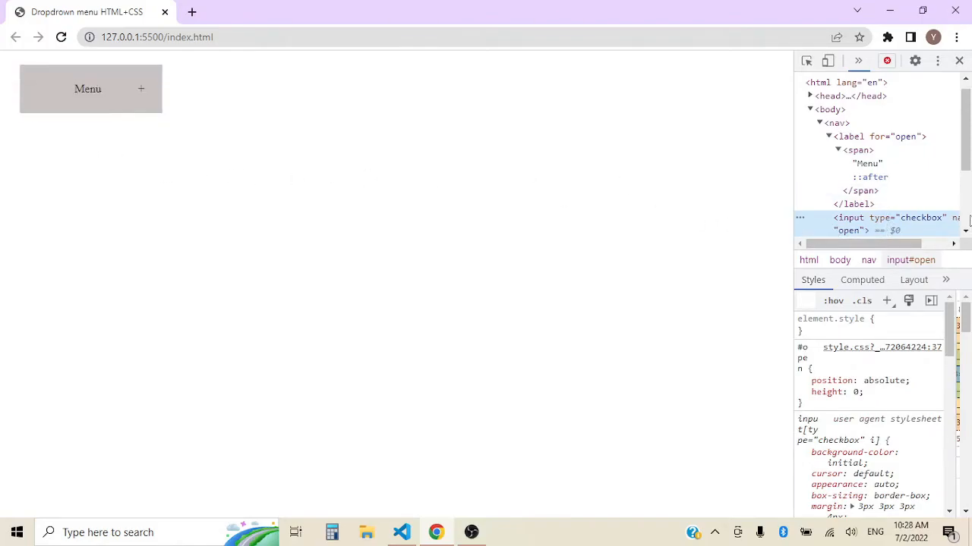
pyautogui.click(401, 532)
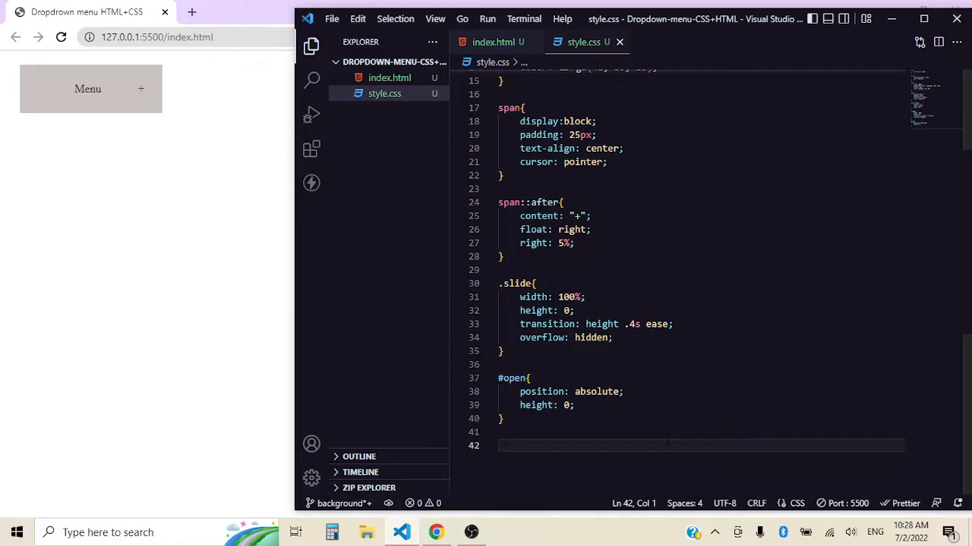
pyautogui.moveTo(48, 91)
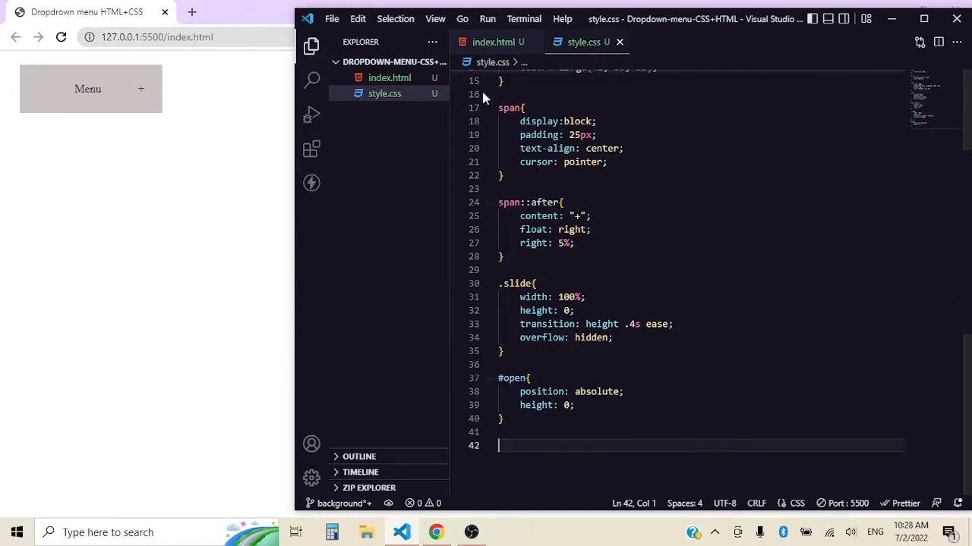
# - Write #open:checked + .slide { height: 200px; }, confirming the checkbox id in index.html
pyautogui.click(493, 41)
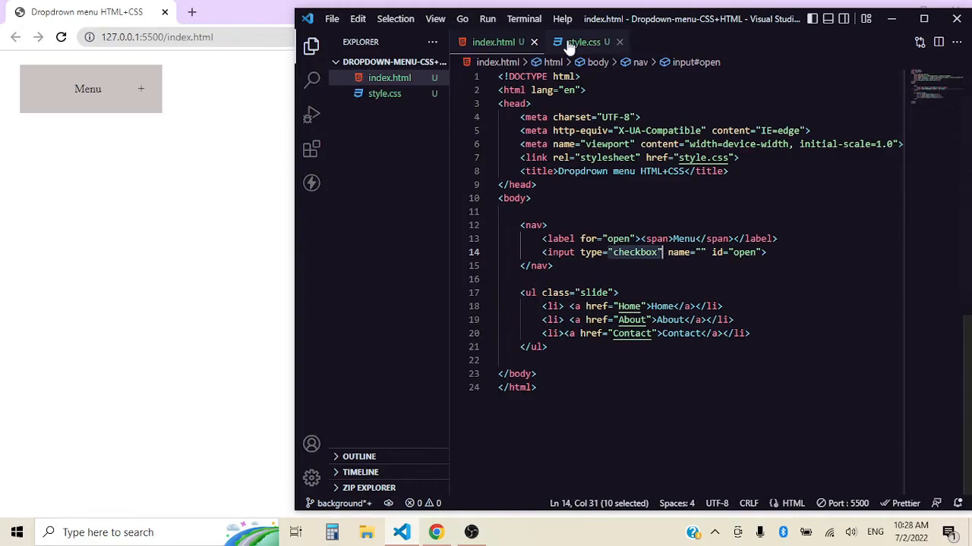
pyautogui.click(583, 42)
pyautogui.write('#open:')
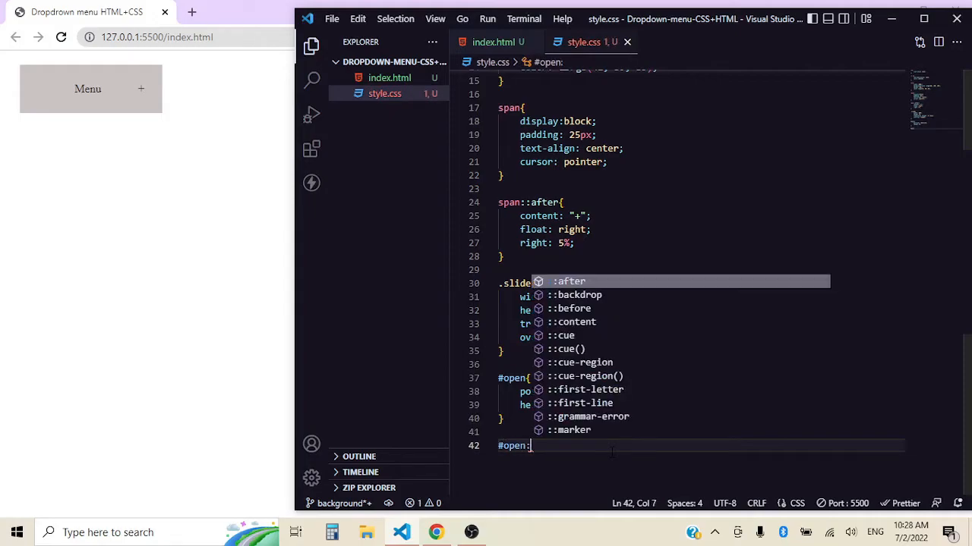
pyautogui.write('checked')
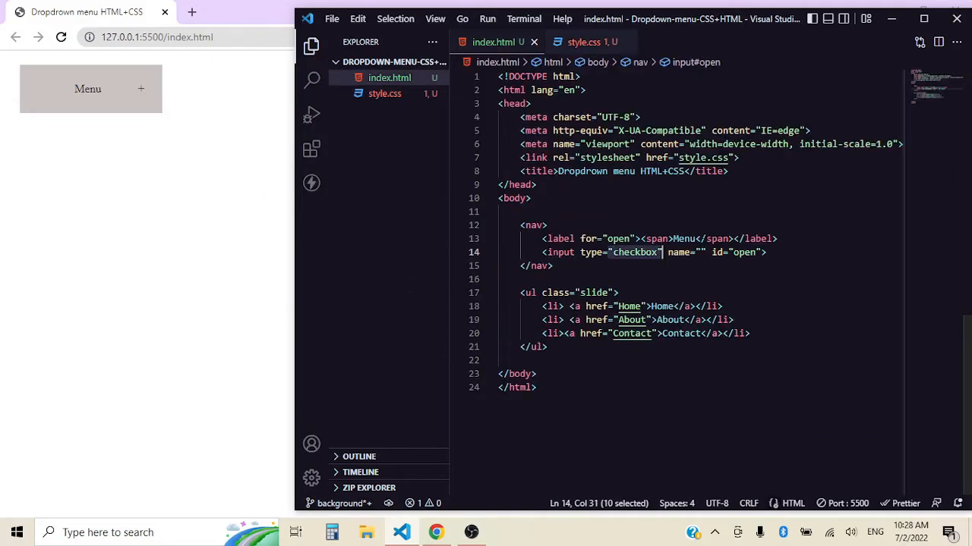
pyautogui.click(583, 42)
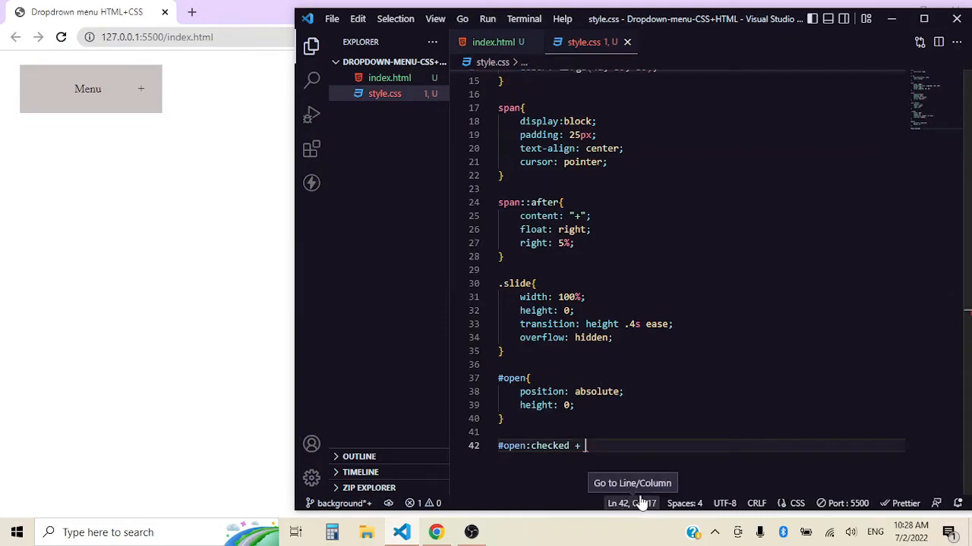
pyautogui.write('.slide{')
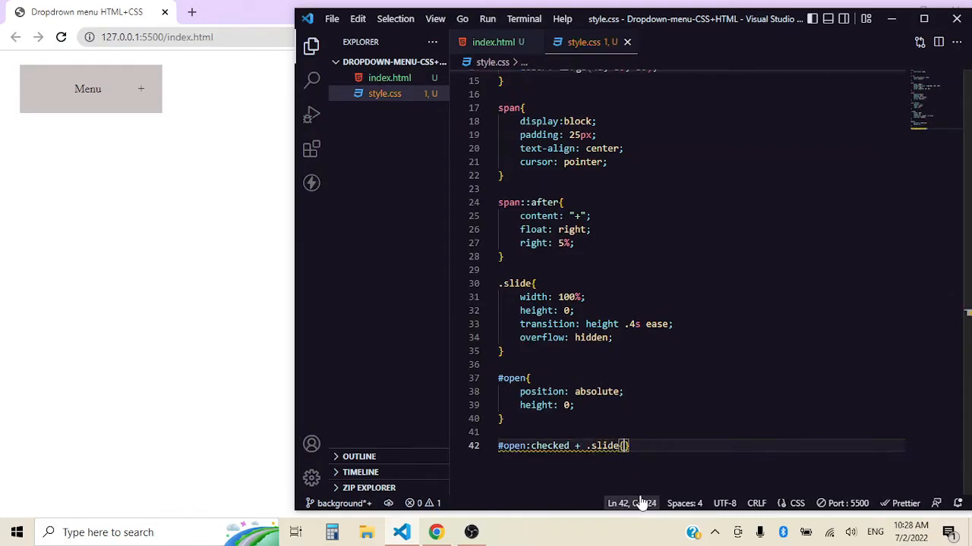
pyautogui.write('height:')
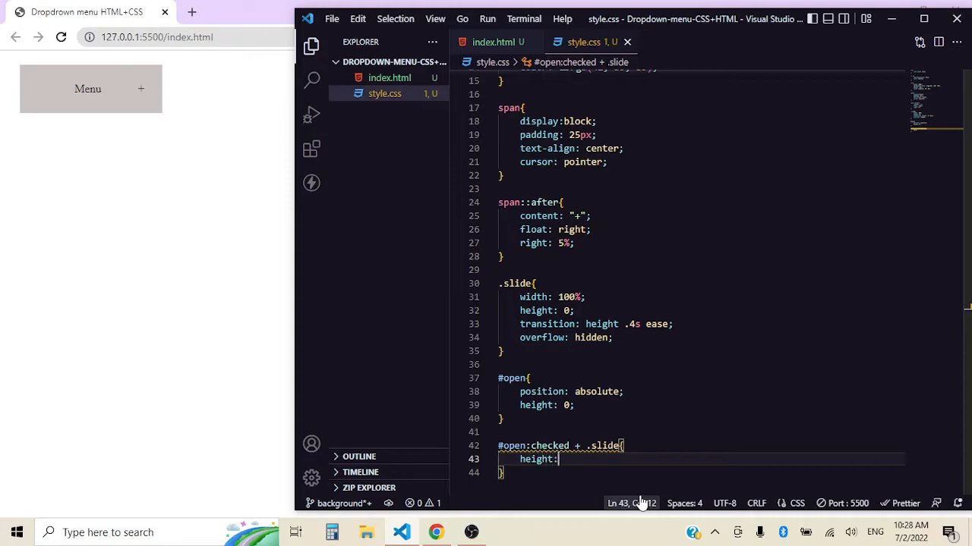
pyautogui.write('200px;')
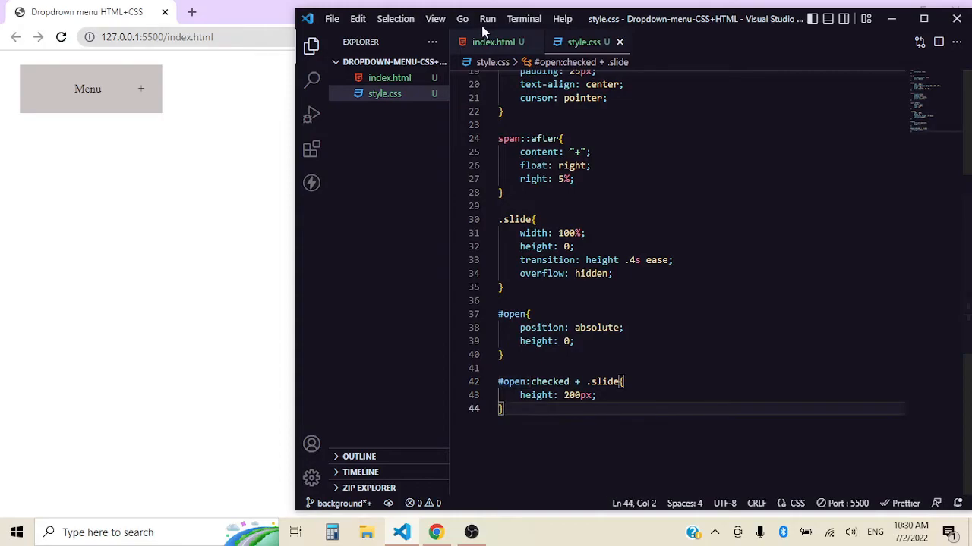
pyautogui.click(493, 42)
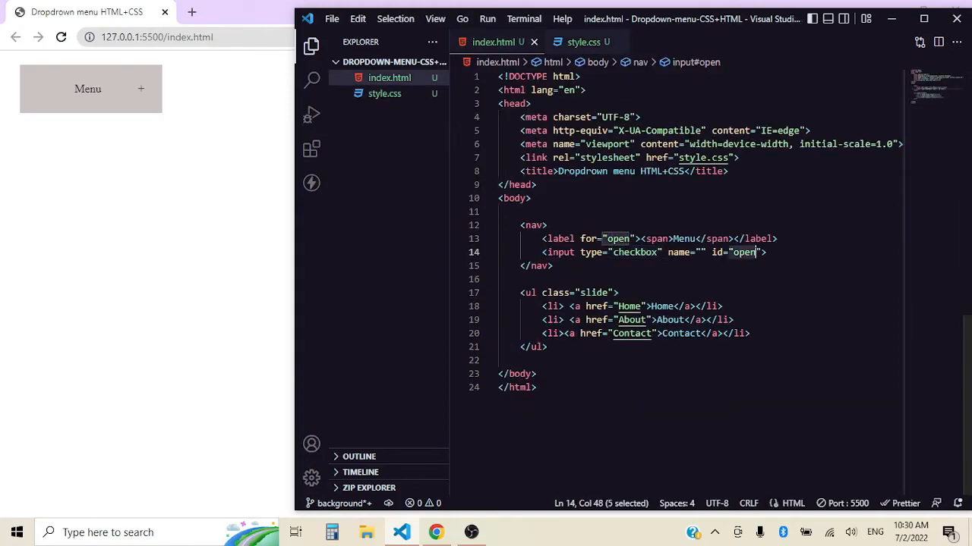
pyautogui.click(583, 42)
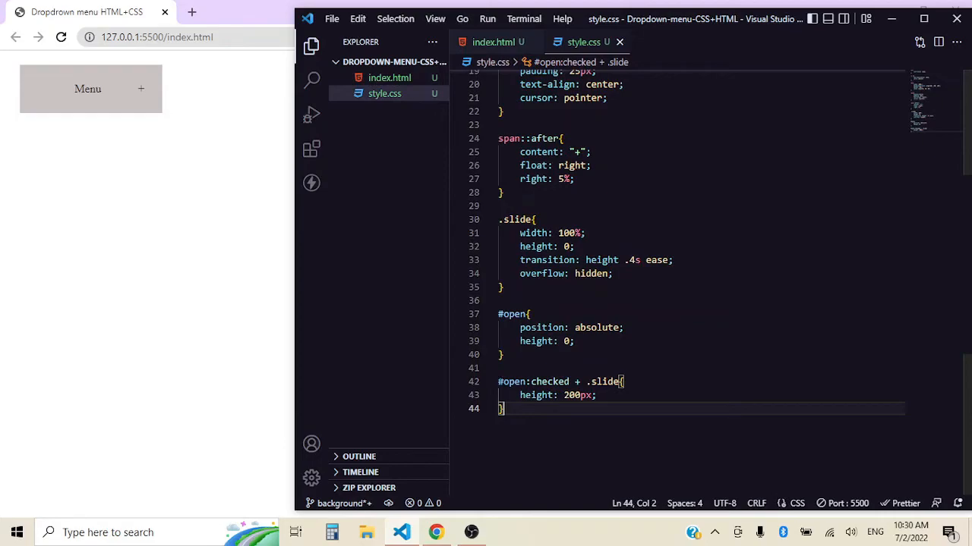
pyautogui.doubleClick(512, 382)
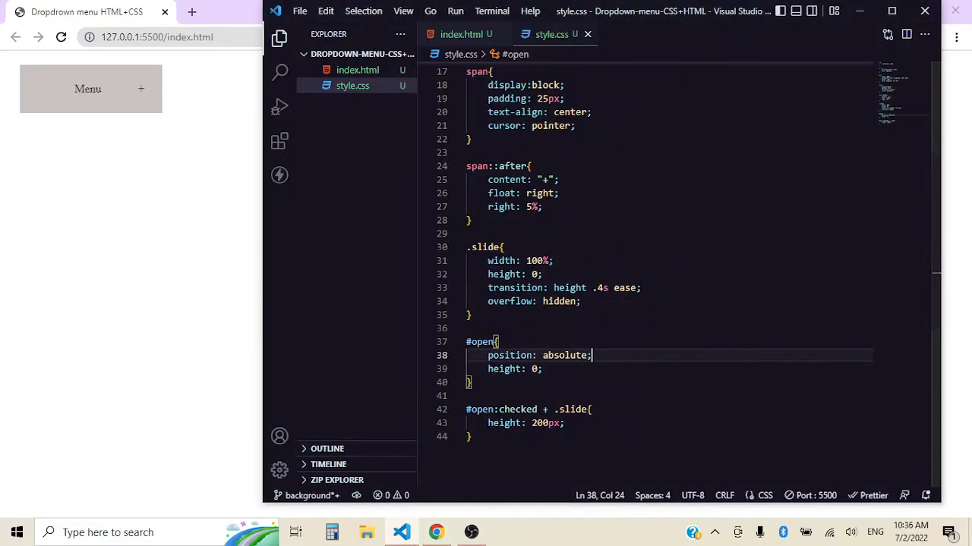
# - Move </nav> in index.html from line 15 to just after </ul>
pyautogui.click(461, 35)
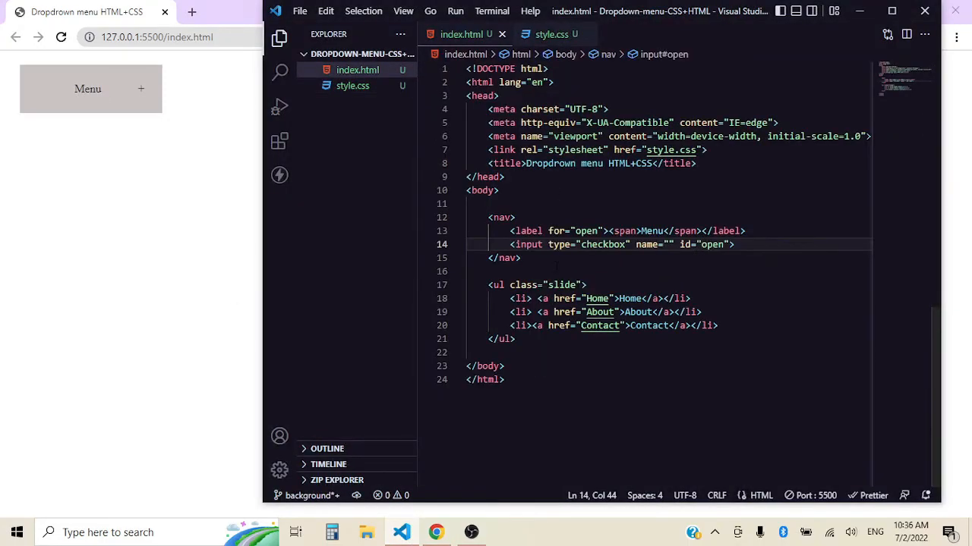
pyautogui.click(486, 271)
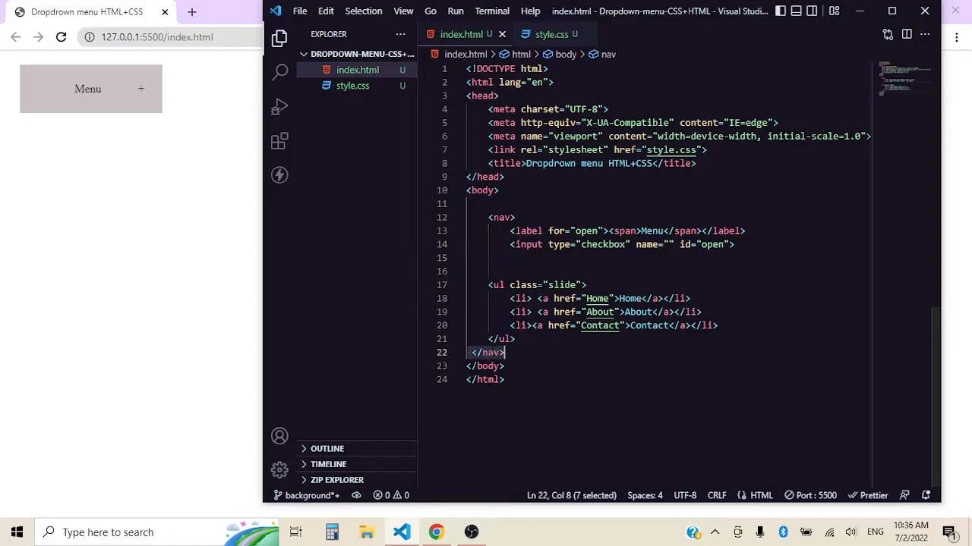
pyautogui.click(469, 352)
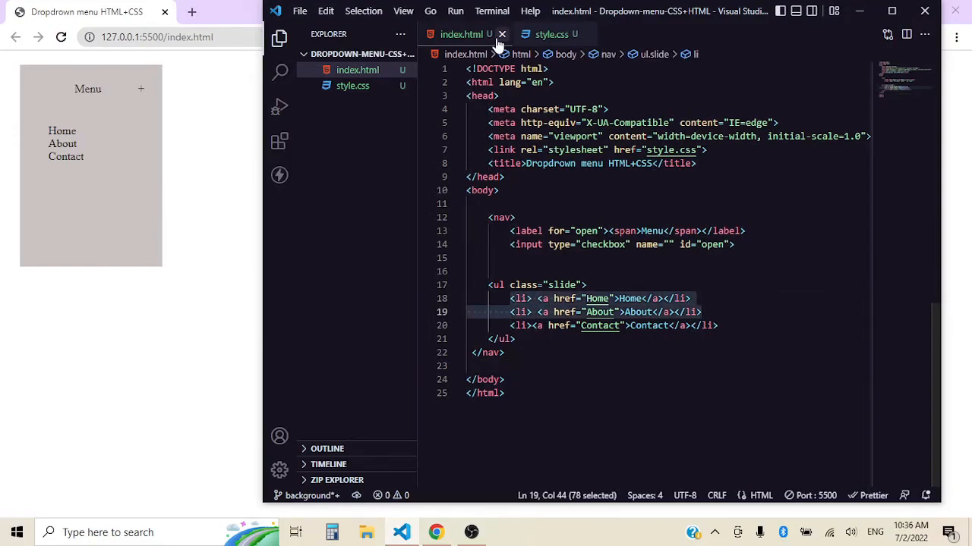
# - Add a .slide li rule with padding: 10px to style.css
pyautogui.click(552, 35)
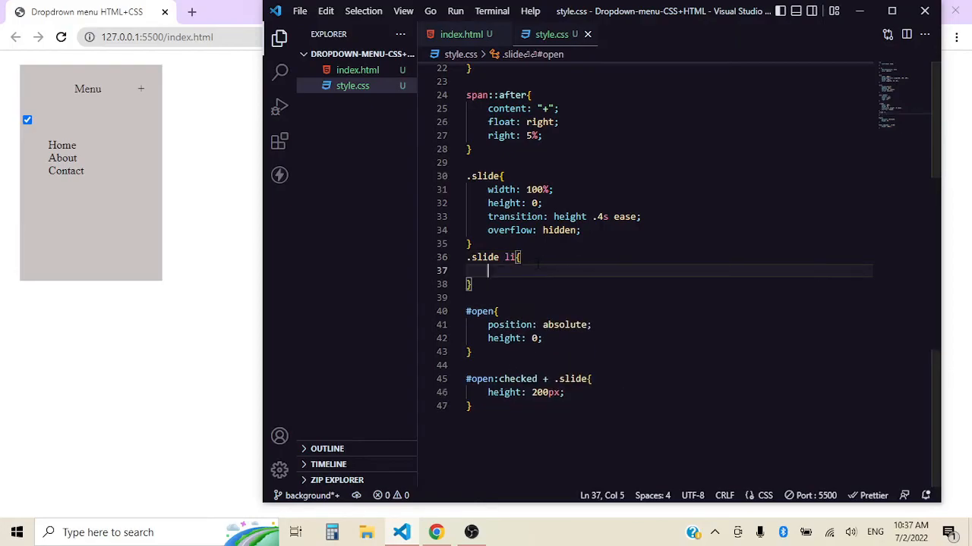
pyautogui.write('padding: 10')
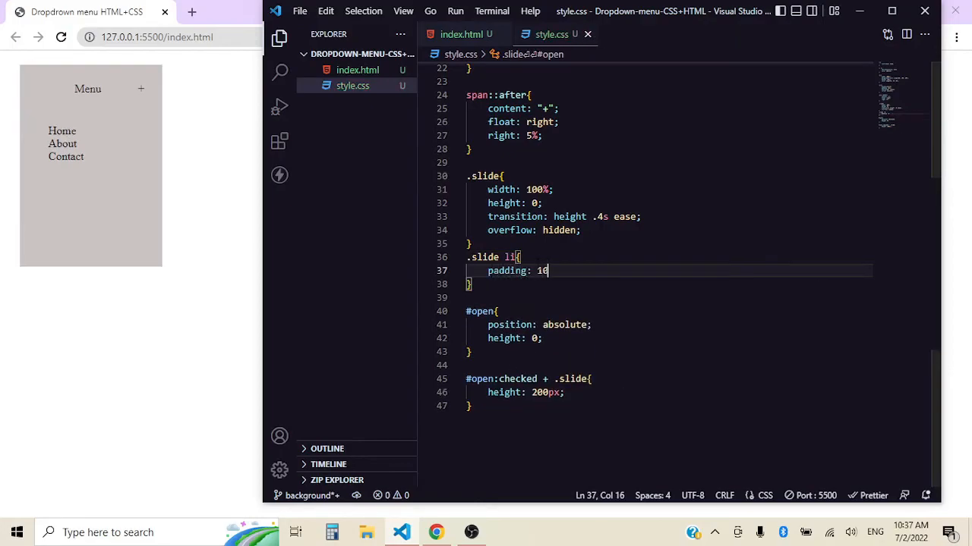
pyautogui.write('px;')
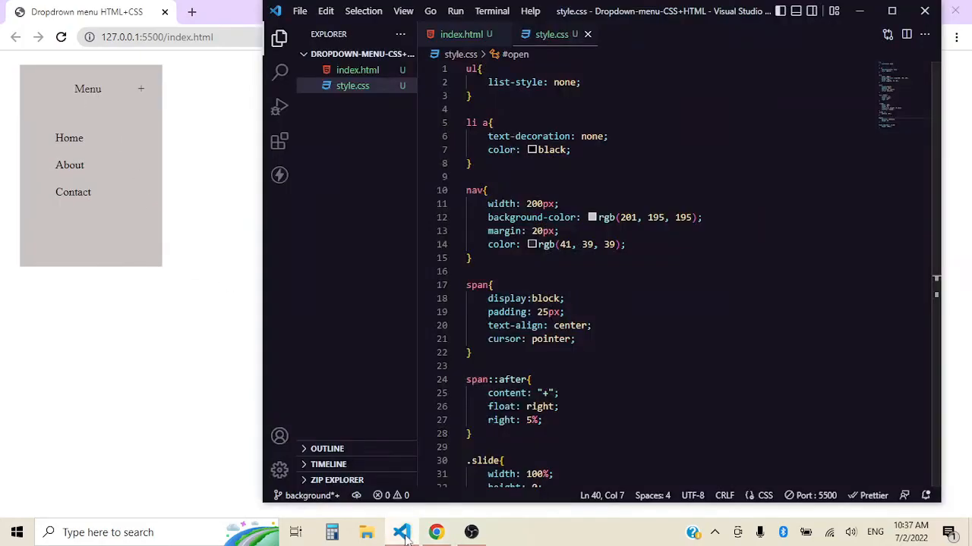
# - Return to the index.html tab to view the nav markup
pyautogui.click(461, 34)
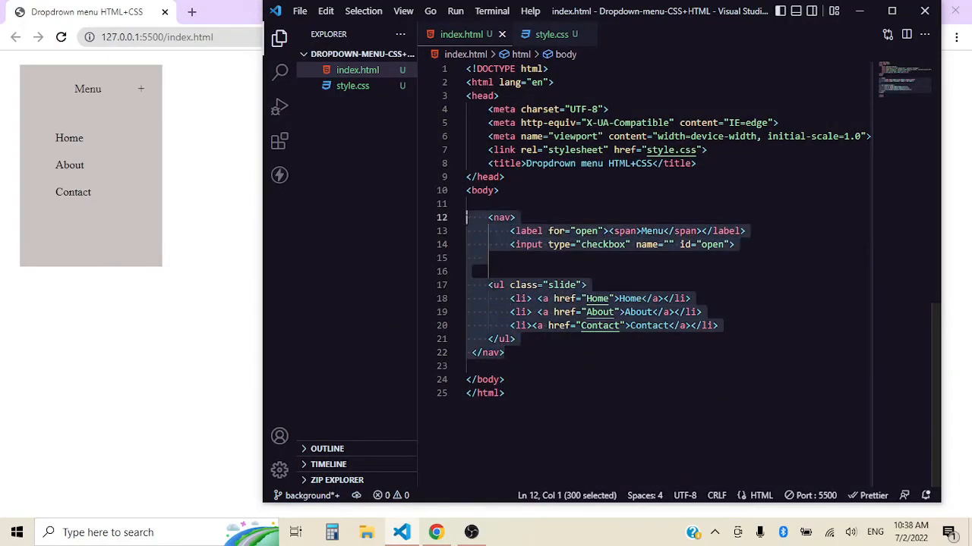
pyautogui.moveTo(551, 34)
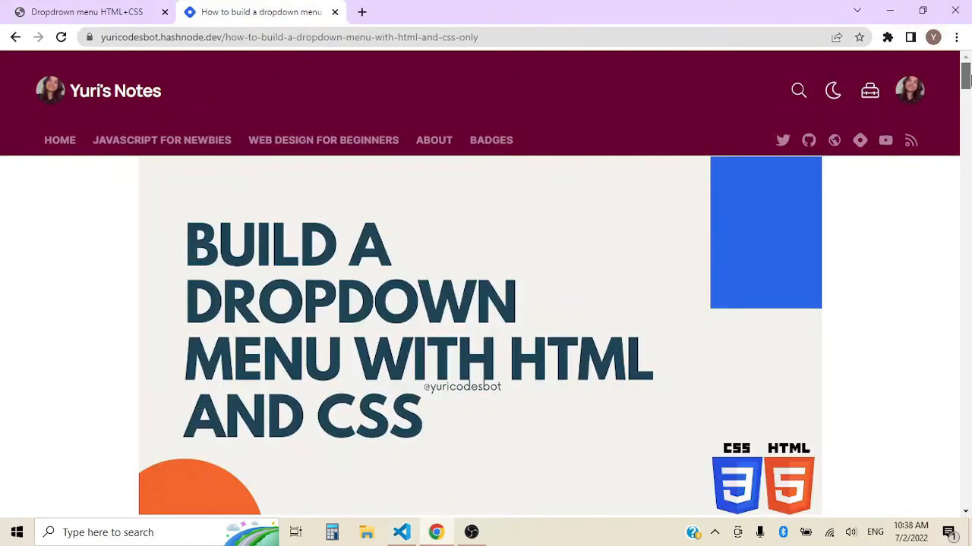
# - Scroll the tutorial article down to its CSS code block
pyautogui.scroll(-3)
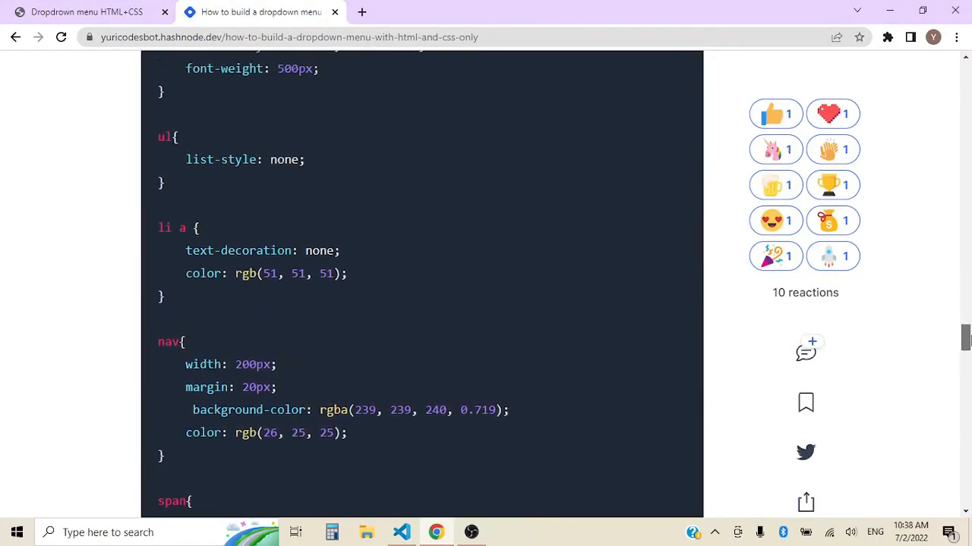
pyautogui.scroll(-3)
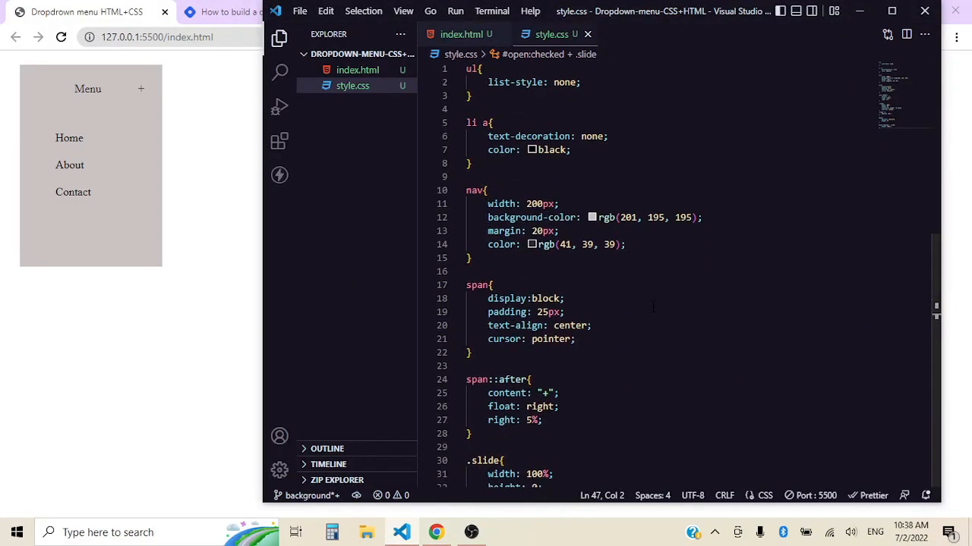
# - Open index.html from the Explorer sidebar
pyautogui.click(358, 70)
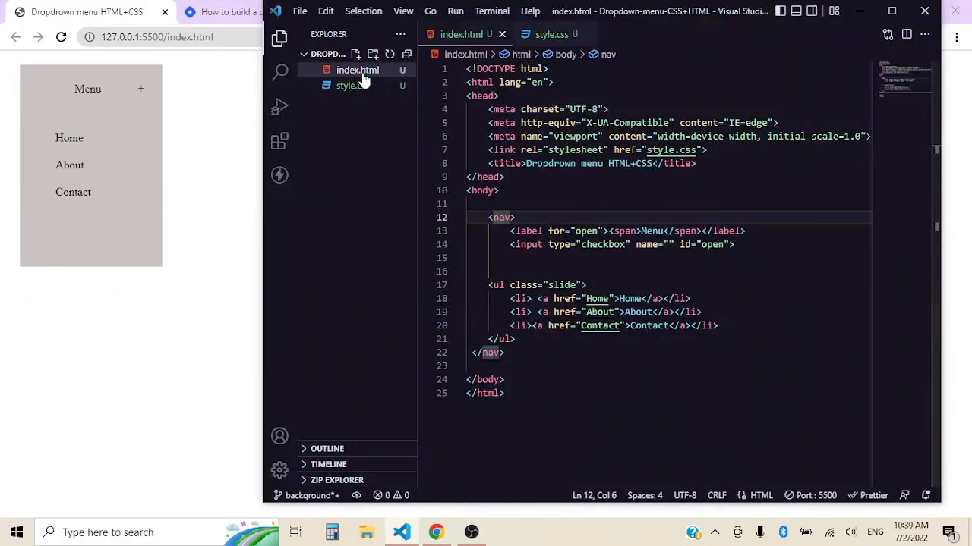